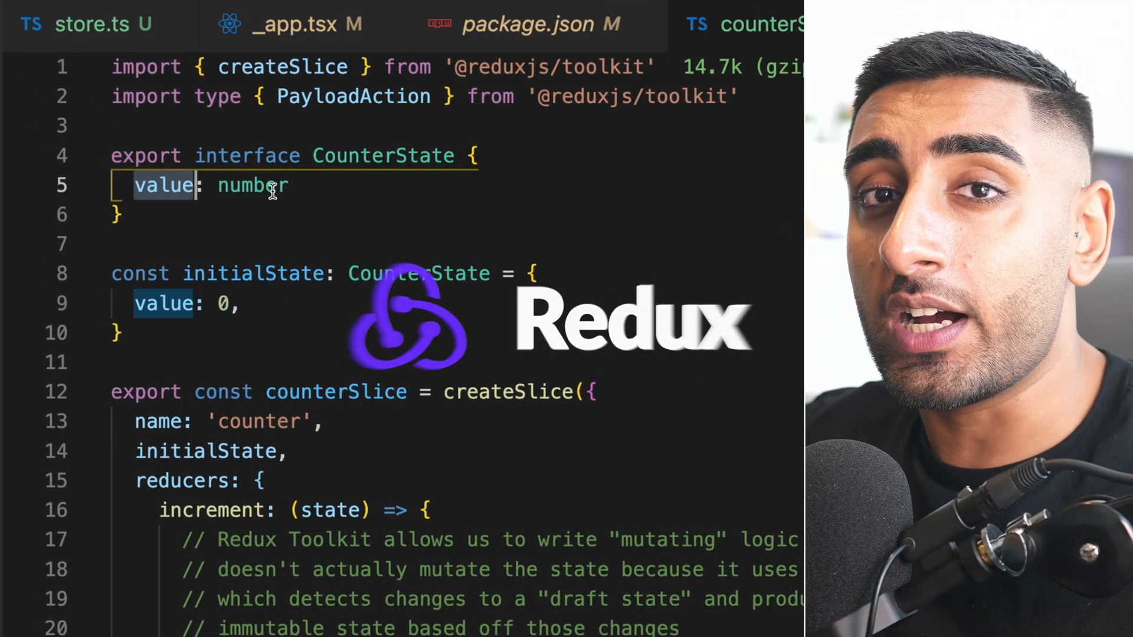
- Browse Skillshare and open the Logo Design class
scroll("down", 3)
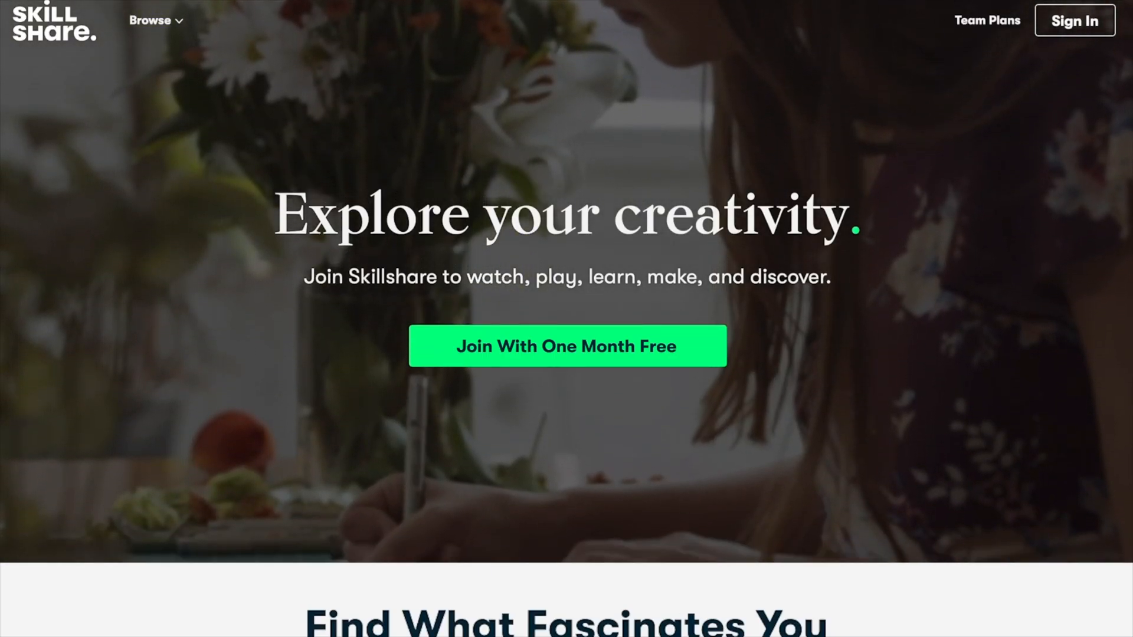
scroll("down", 3)
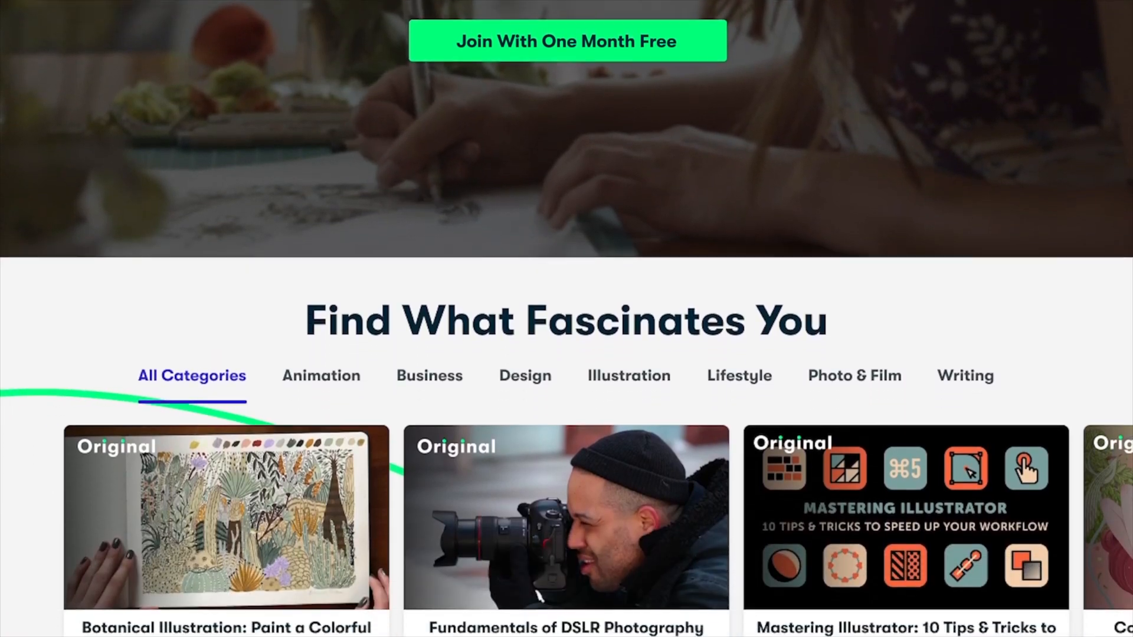
scroll("down", 3)
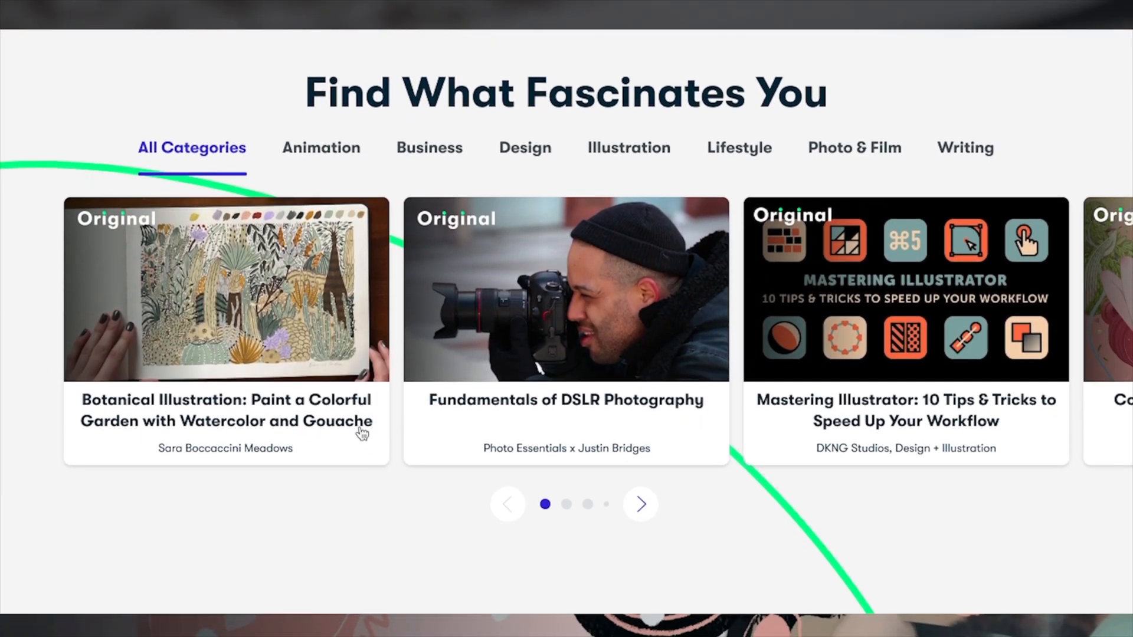
left_click(566, 290)
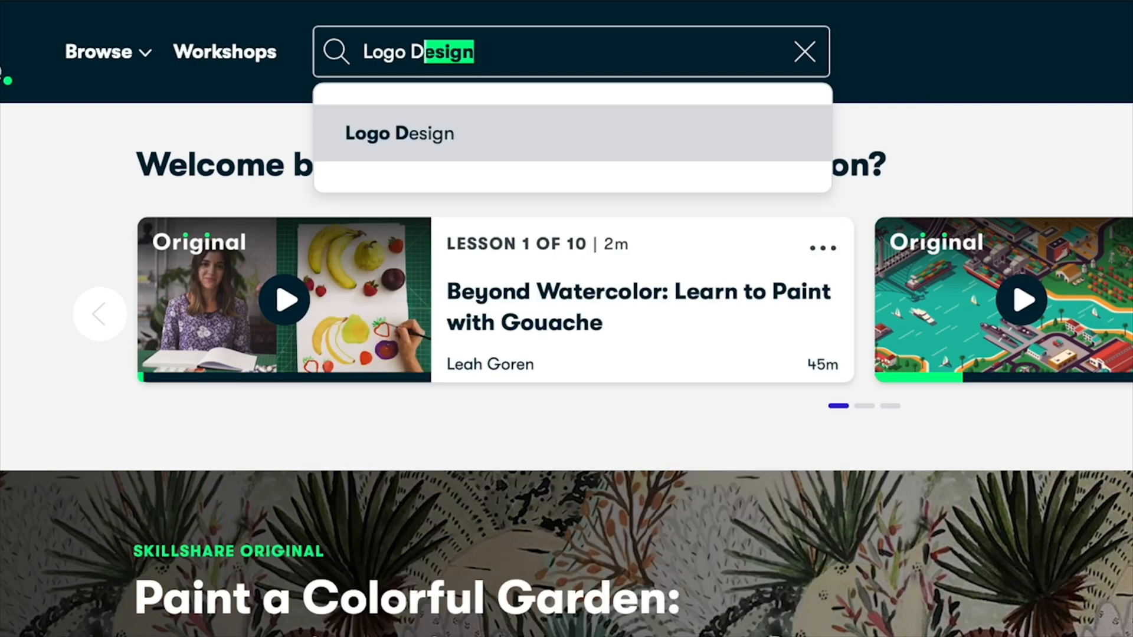
left_click(399, 133)
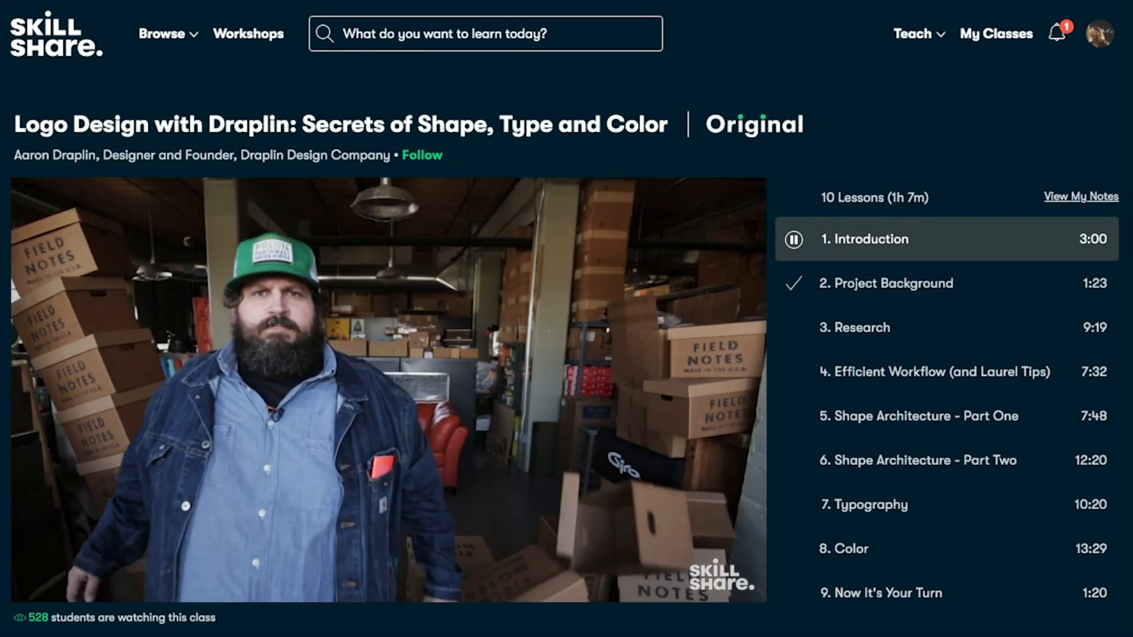
- Search 'React basics 101' and play The Complete React Basics 101 introduction lesson
type("React basics 101")
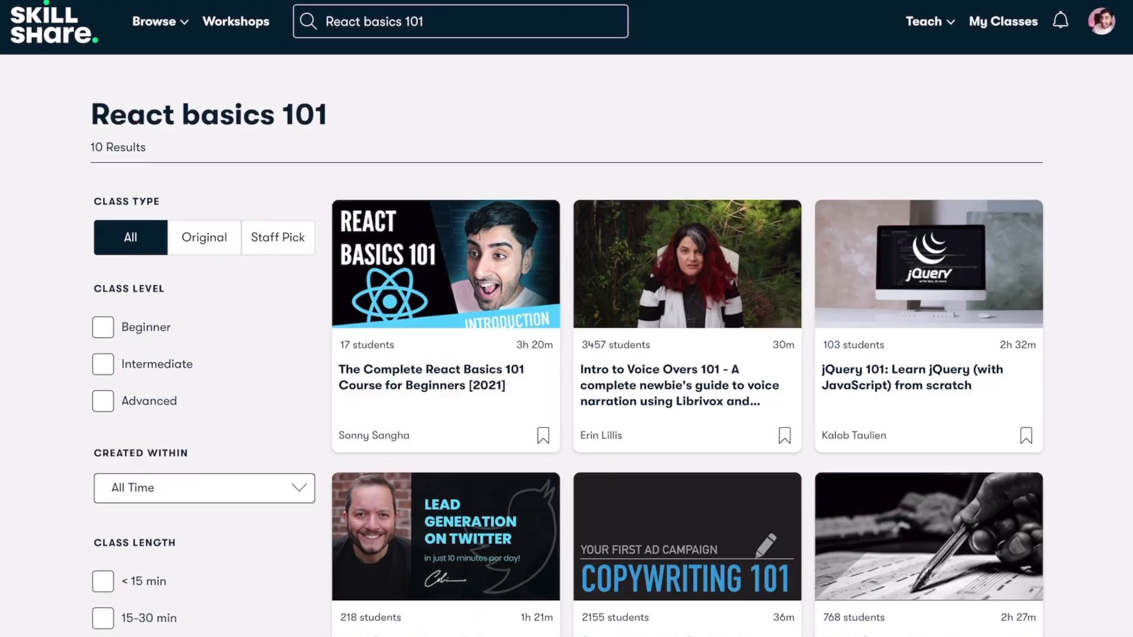
left_click(445, 265)
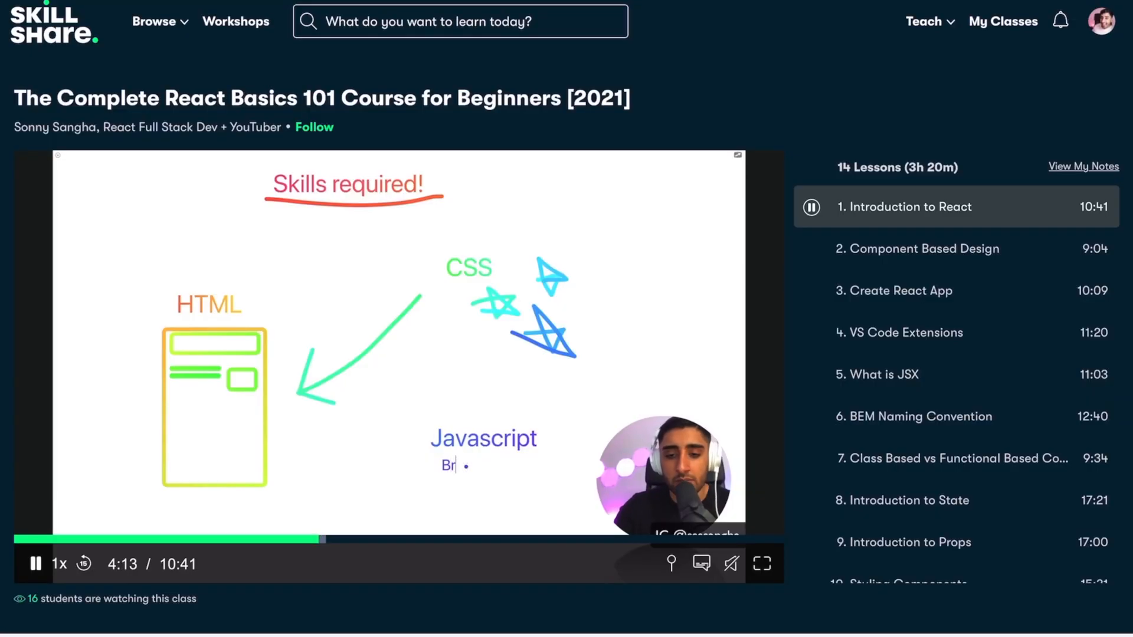
scroll("down", 3)
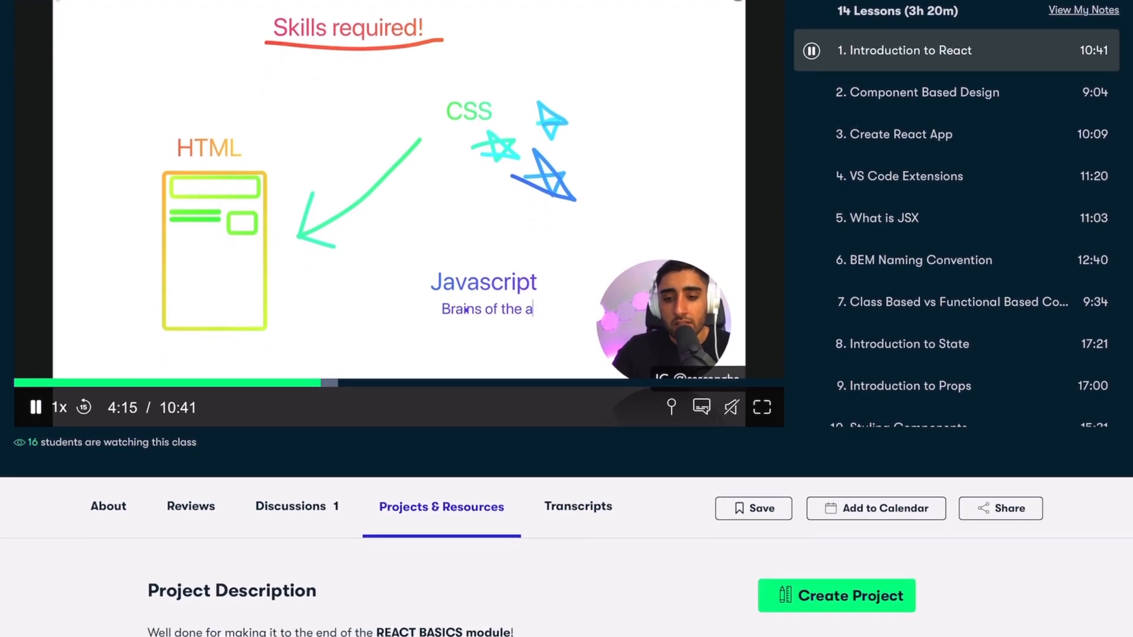
scroll("down", 3)
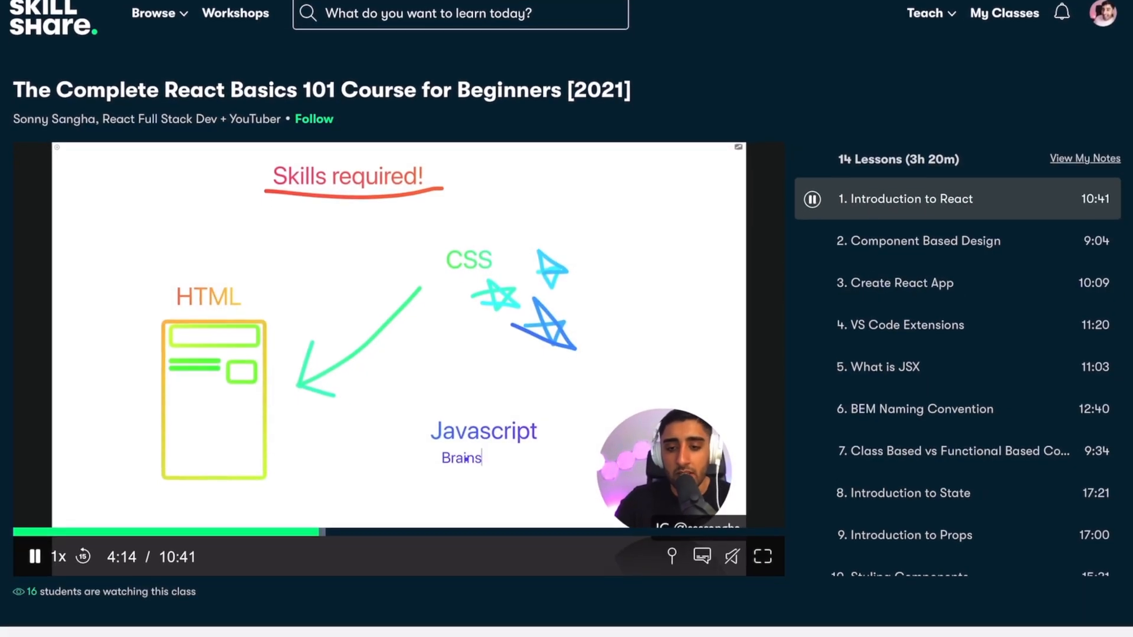
scroll("down", 3)
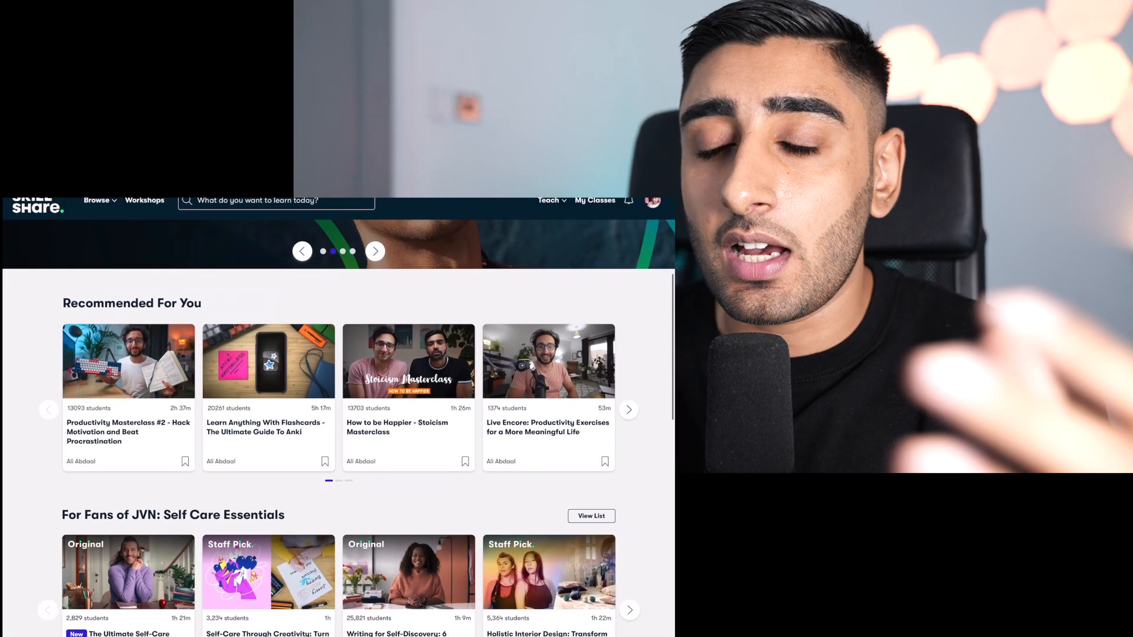
- Play the Final Cut Pro X class's Animated Handwriting with iPad lesson video
scroll("down", 3)
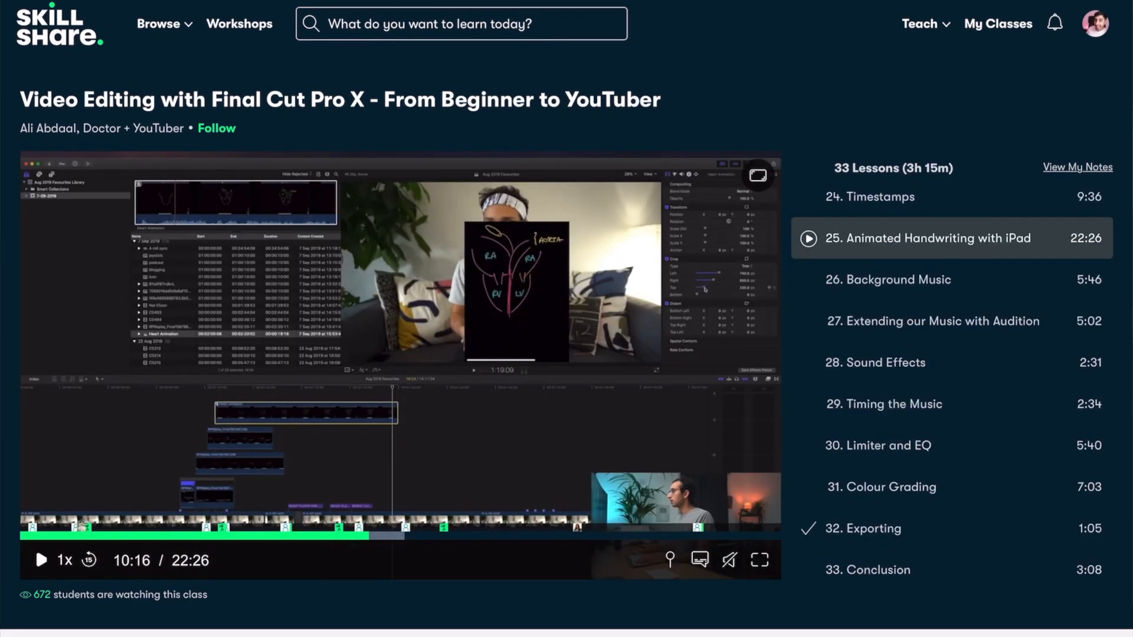
left_click(41, 560)
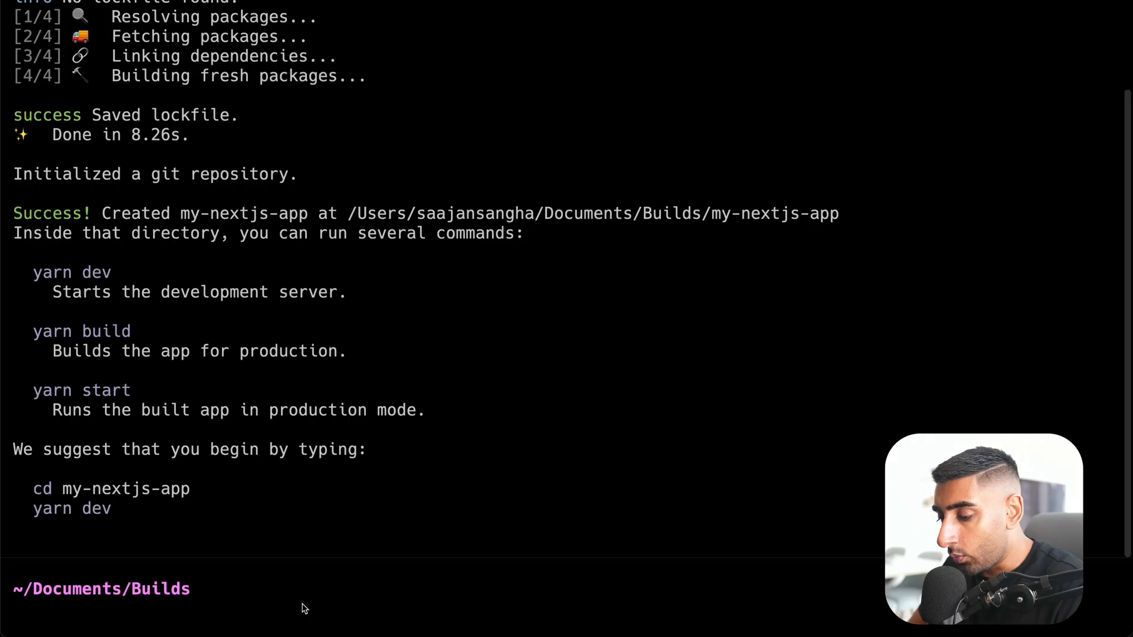
- Open the my-nextjs-app folder in VS Code with 'code .'
type("code .")
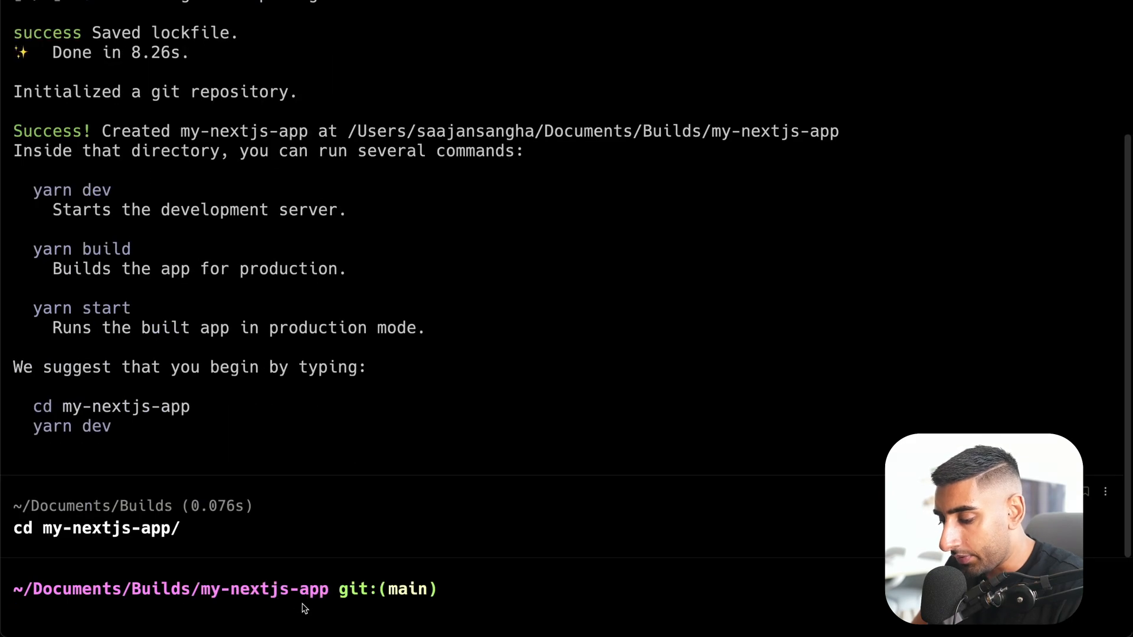
type("code .")
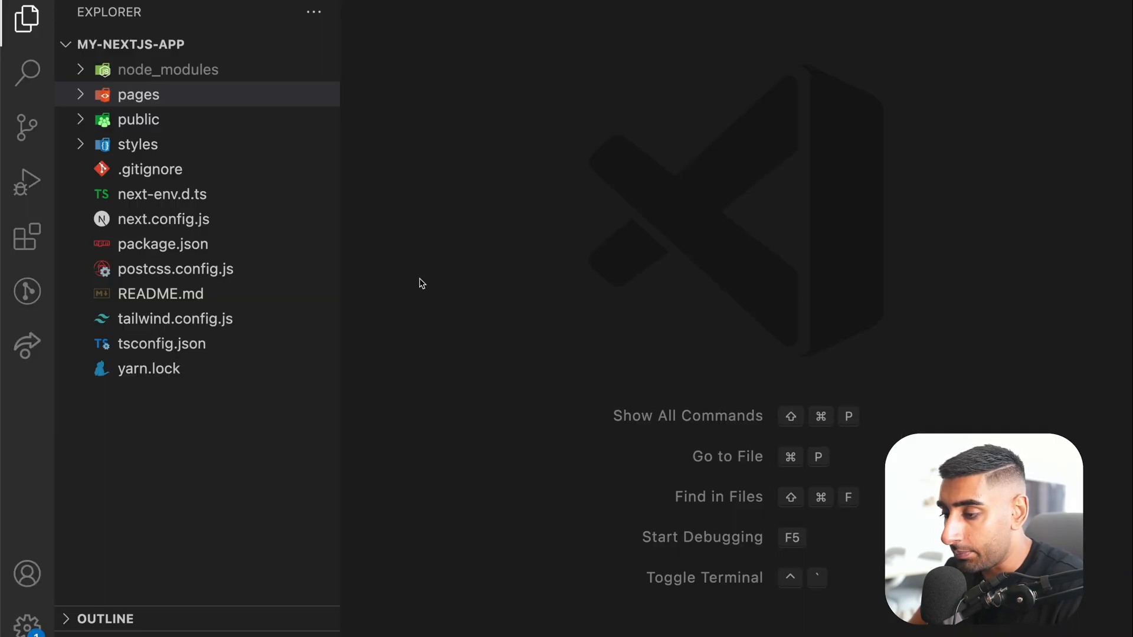
left_click(138, 95)
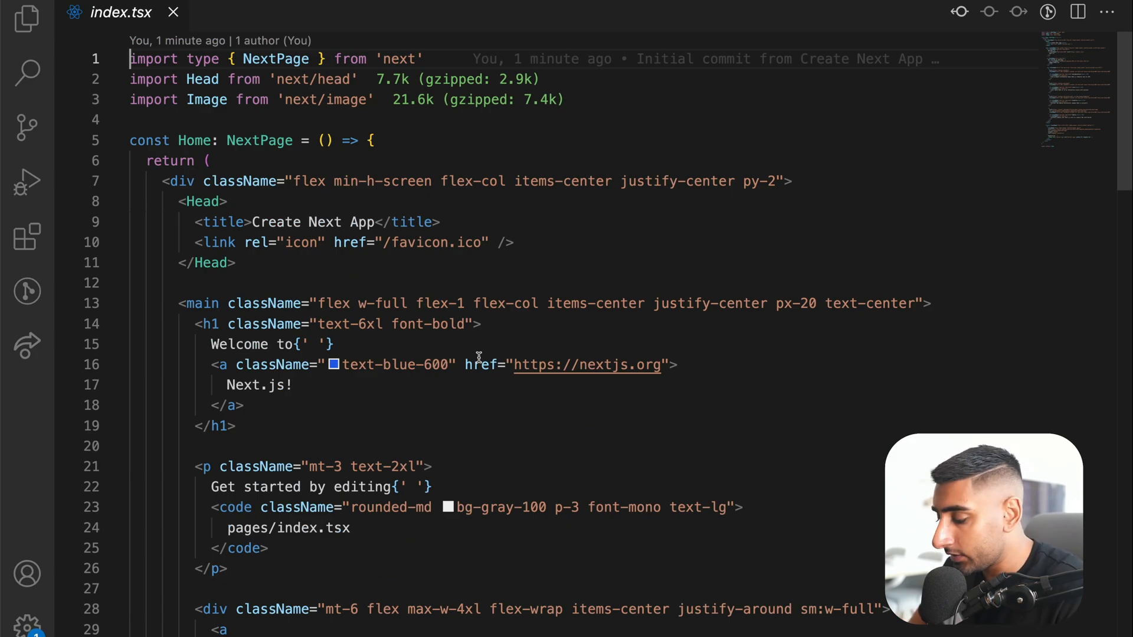
left_click(26, 21)
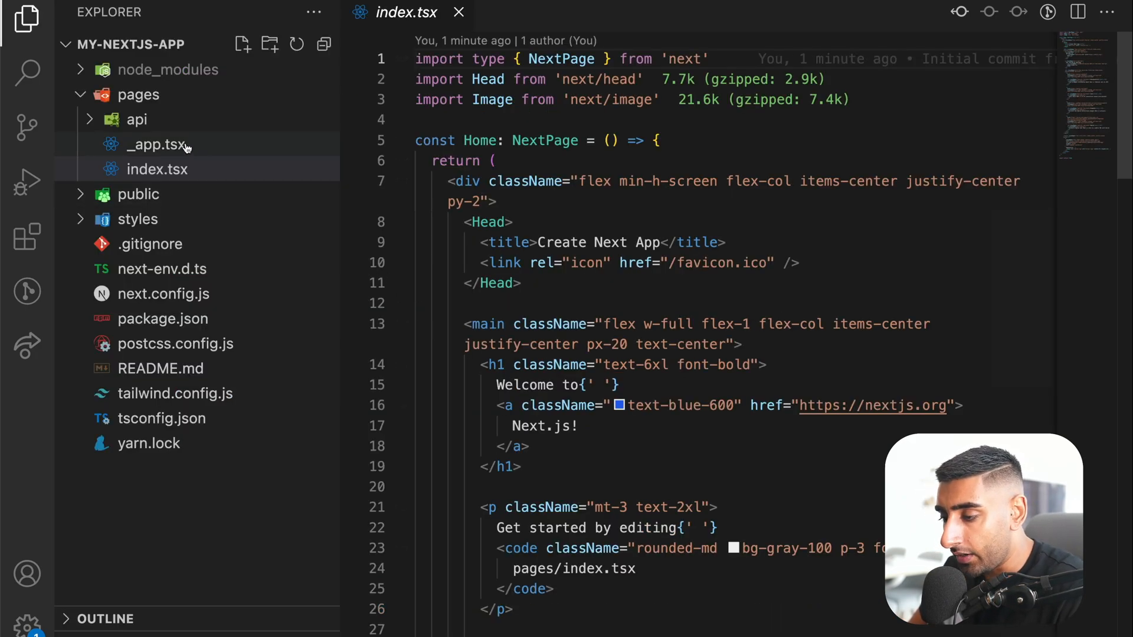
left_click(151, 145)
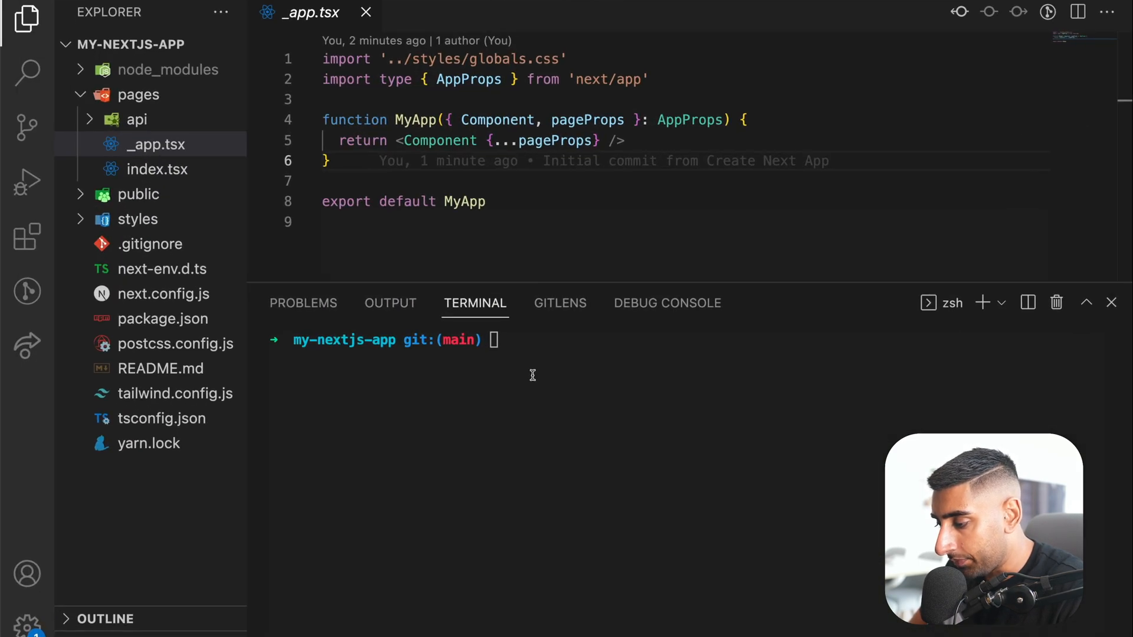
type("yarn add @reduxjs/toolkit react-redux")
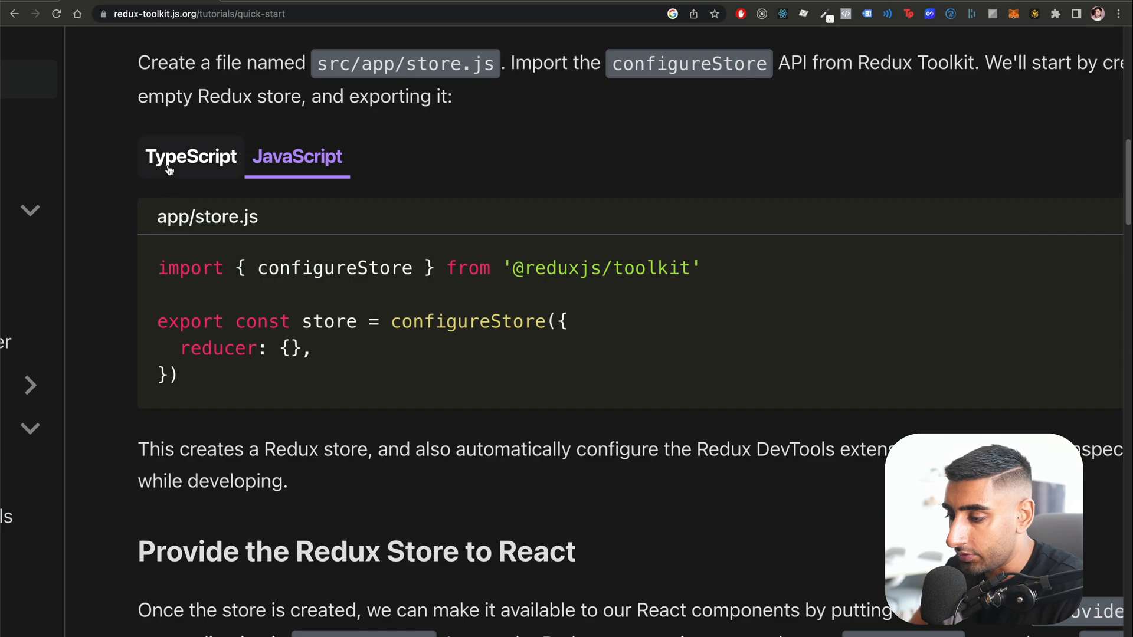
- Switch the store example to TypeScript, showing RootState and AppDispatch exports
left_click(190, 158)
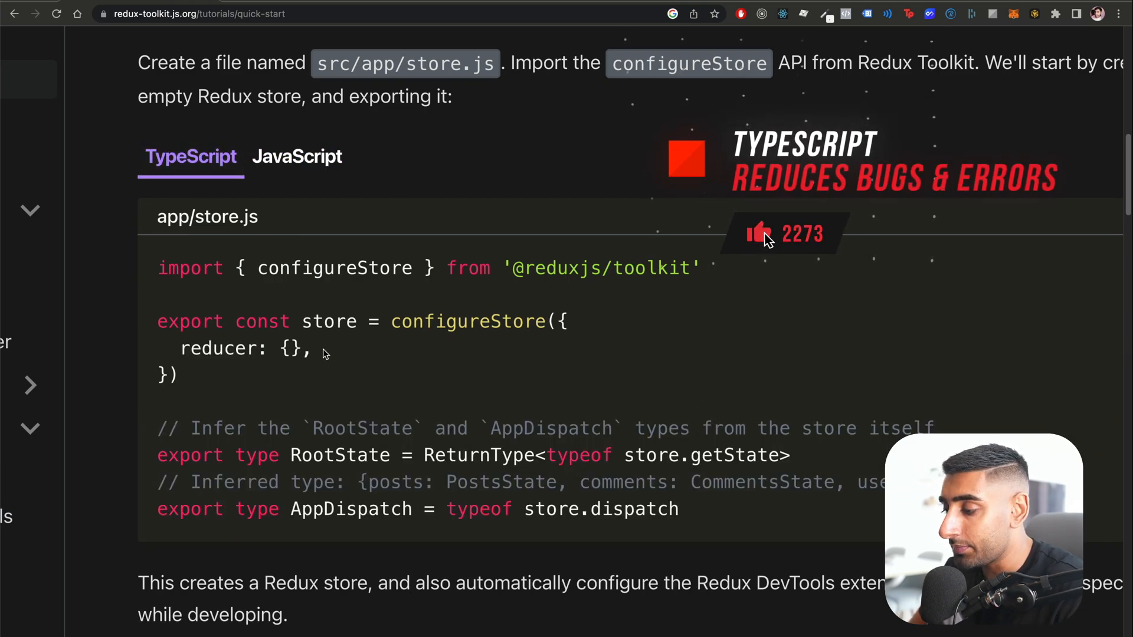
mouse_move(767, 432)
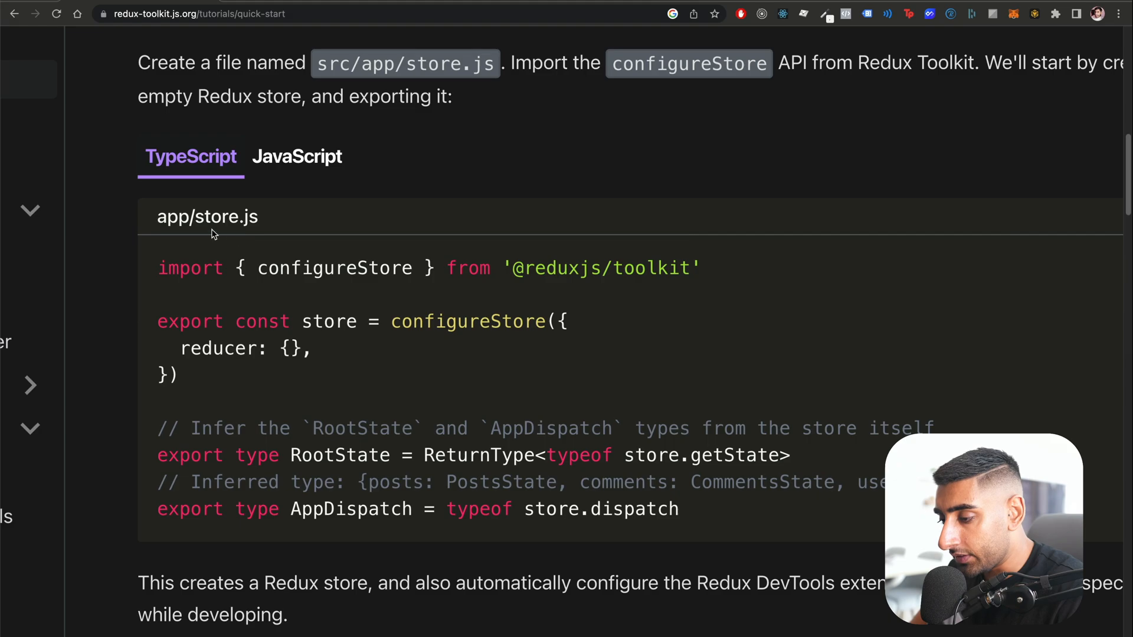
mouse_move(312, 256)
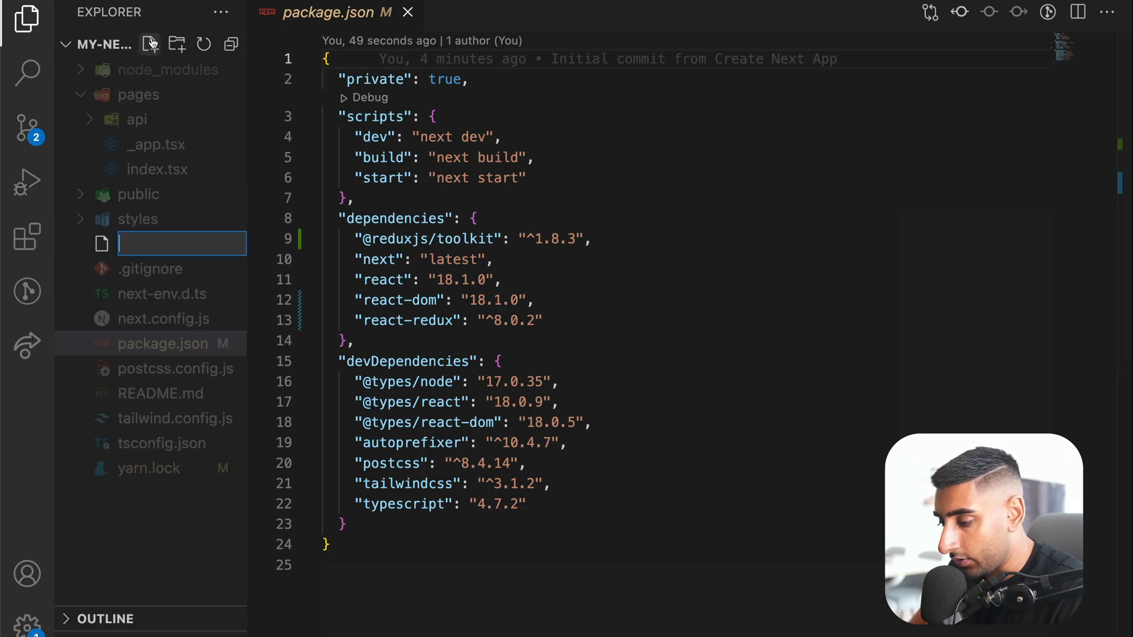
- Create store.ts holding the docs' configureStore code, then view _app.tsx
type("store.ts")
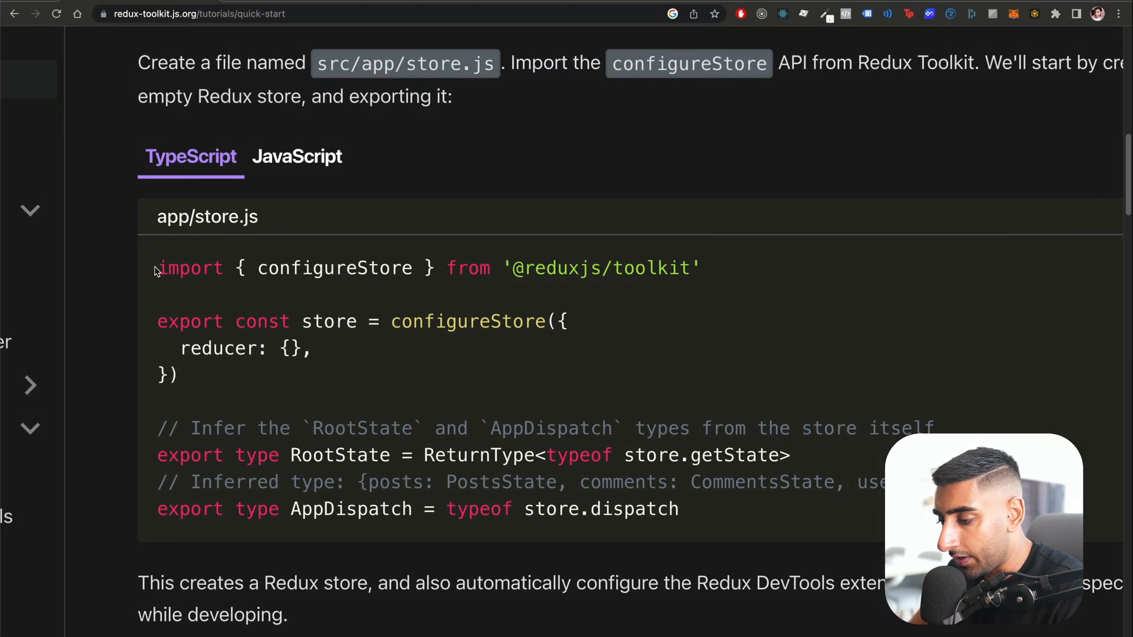
left_click_drag(156, 268, 708, 513)
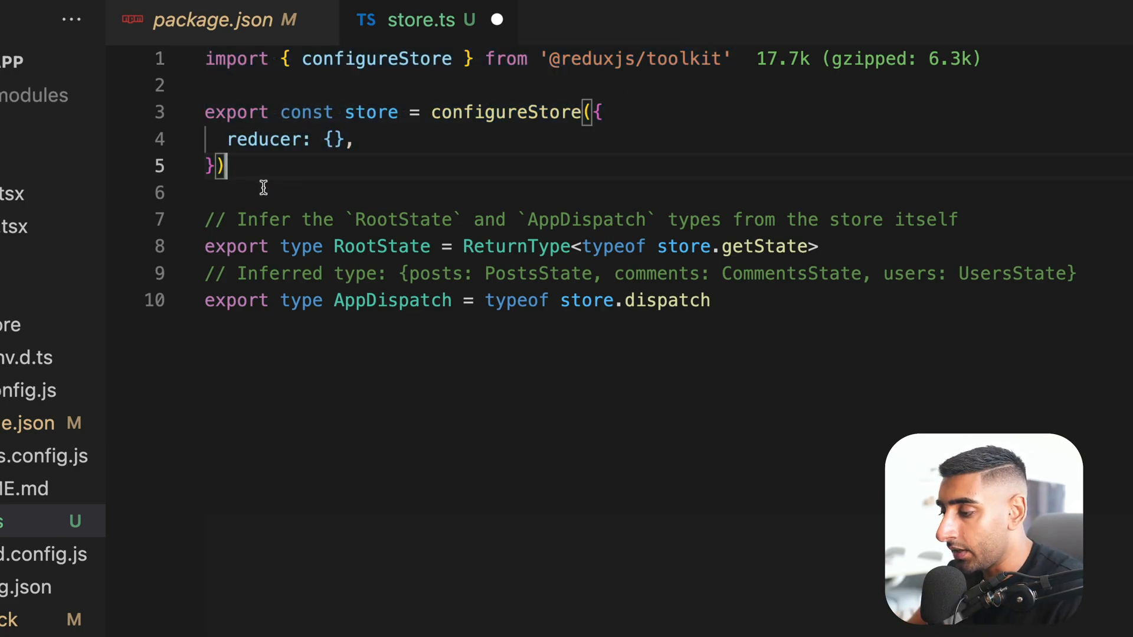
left_click_drag(205, 219, 788, 282)
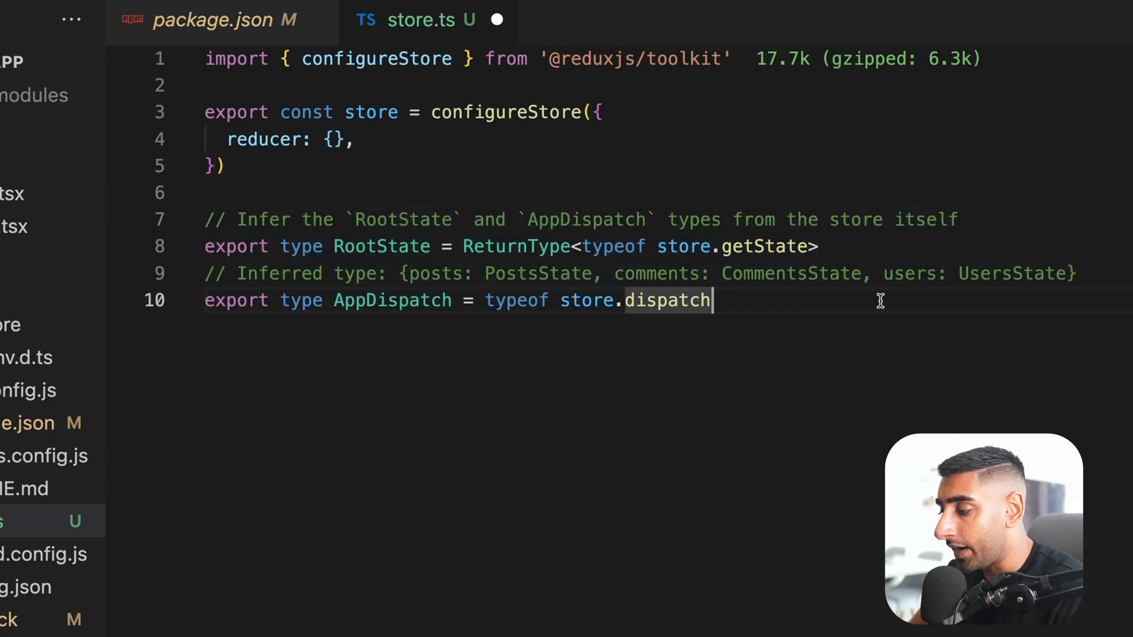
mouse_move(833, 390)
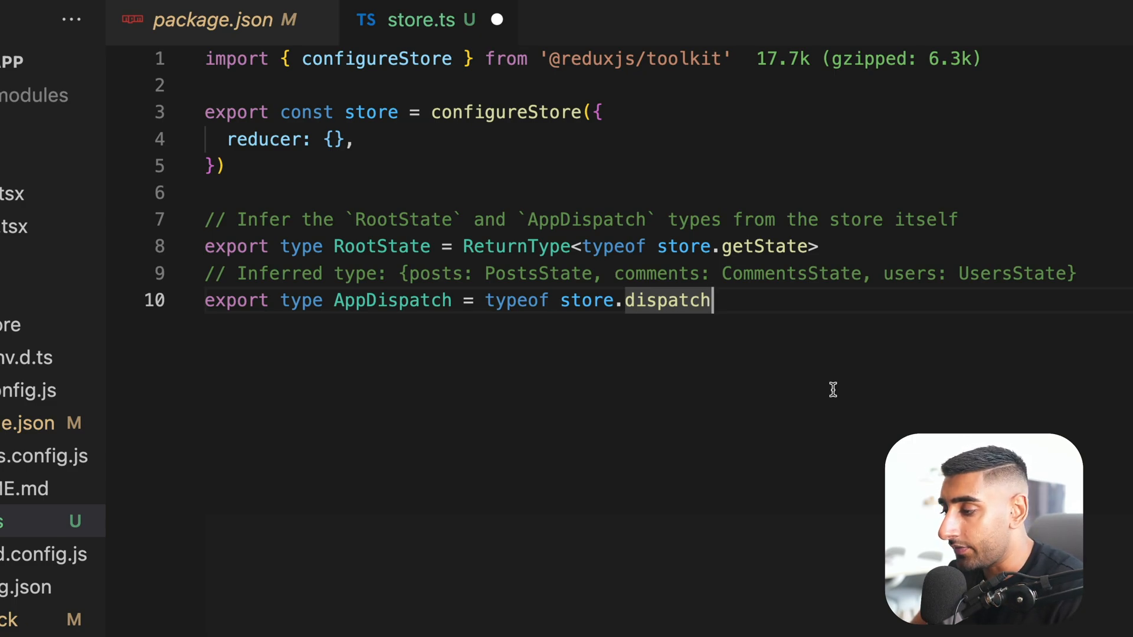
mouse_move(620, 323)
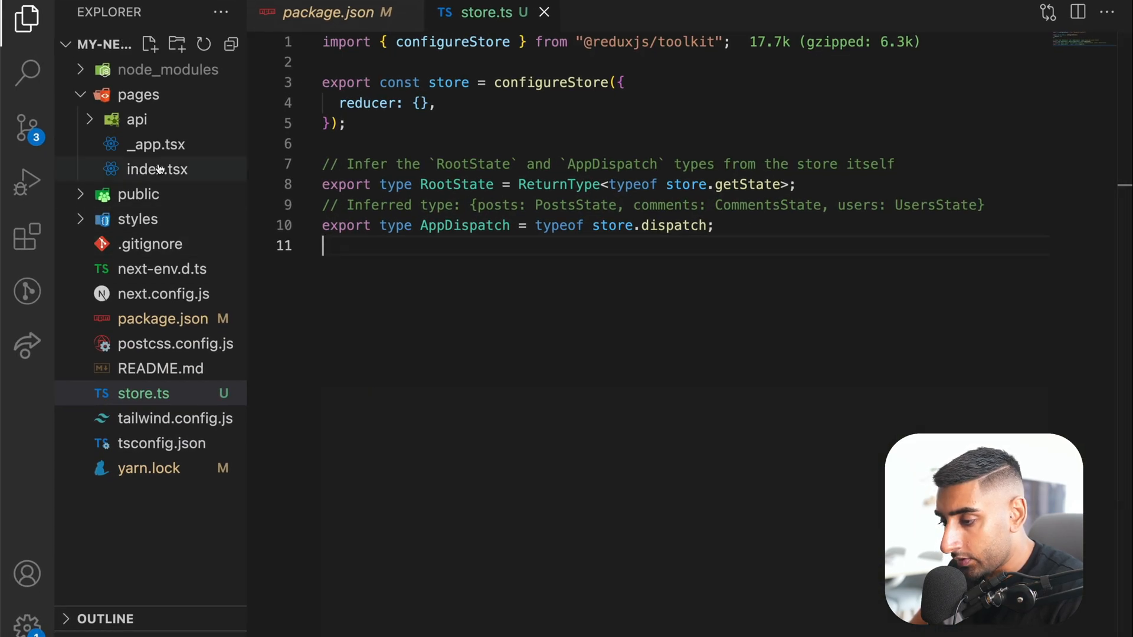
left_click(155, 144)
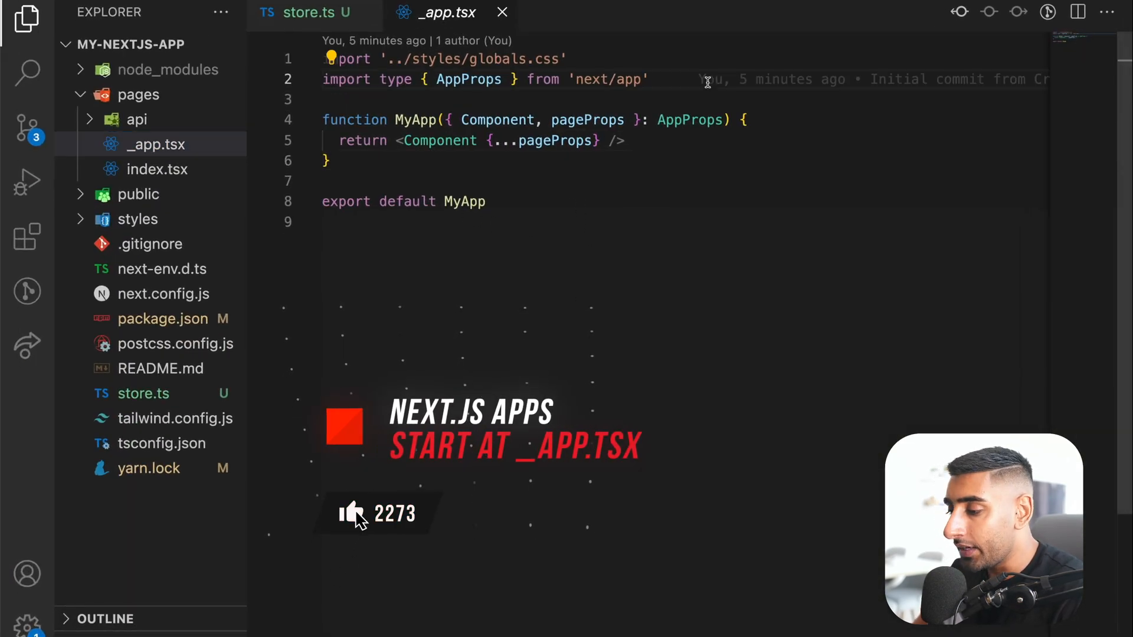
- Import store from './app/store' and wrap Component in <Provider store={store}>
type("import { store } from './app/store'")
type("import { Provider } from 'react-redux'")
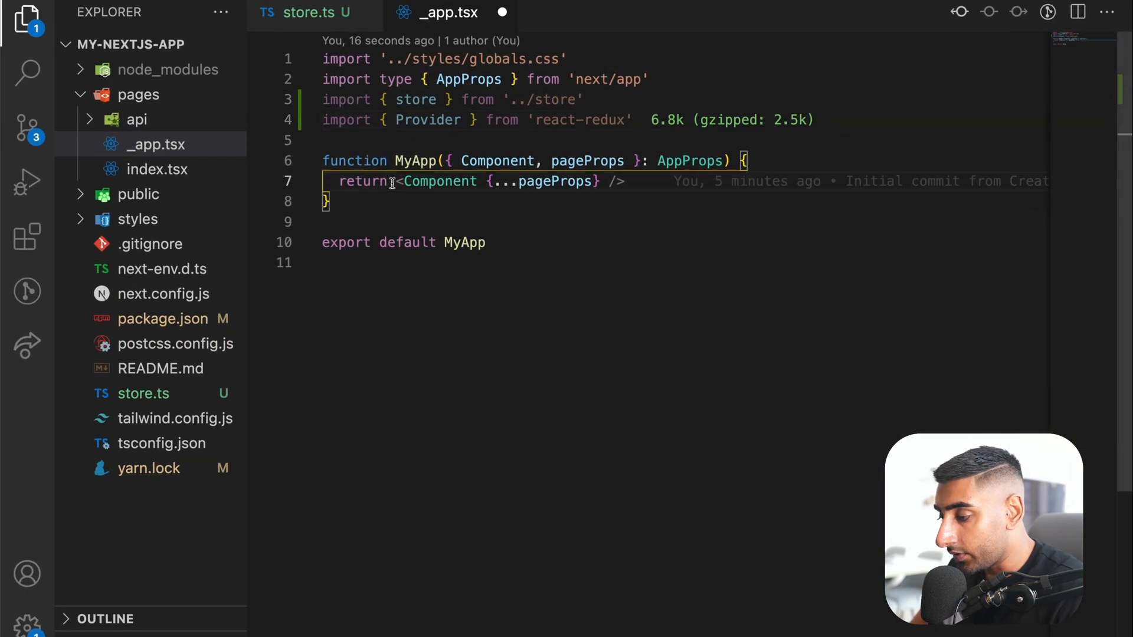
mouse_move(471, 296)
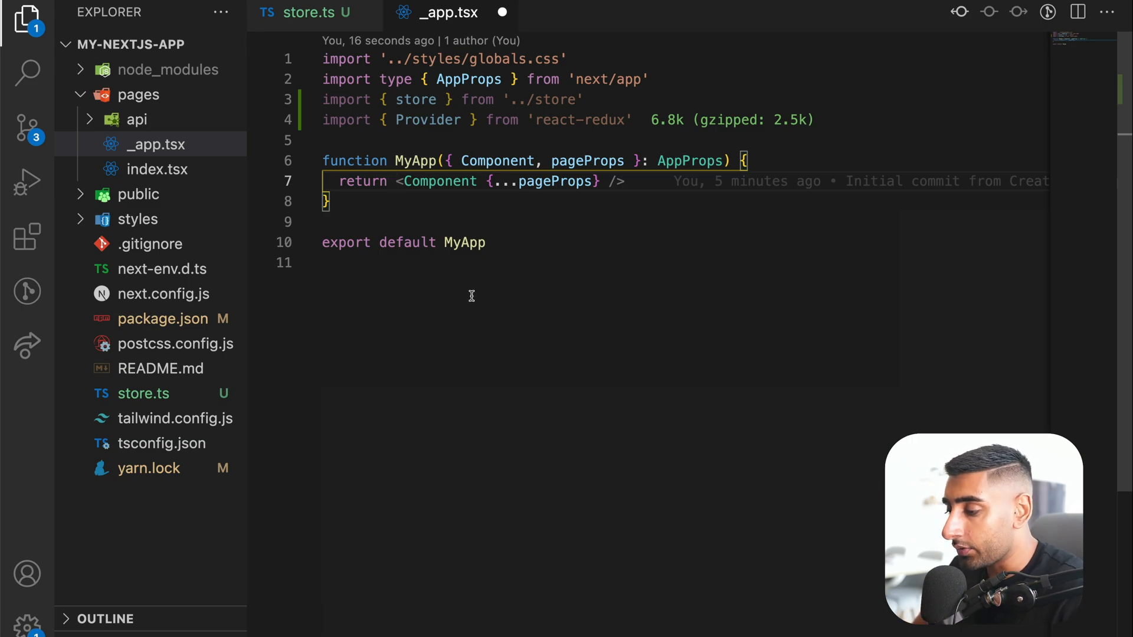
type("(")
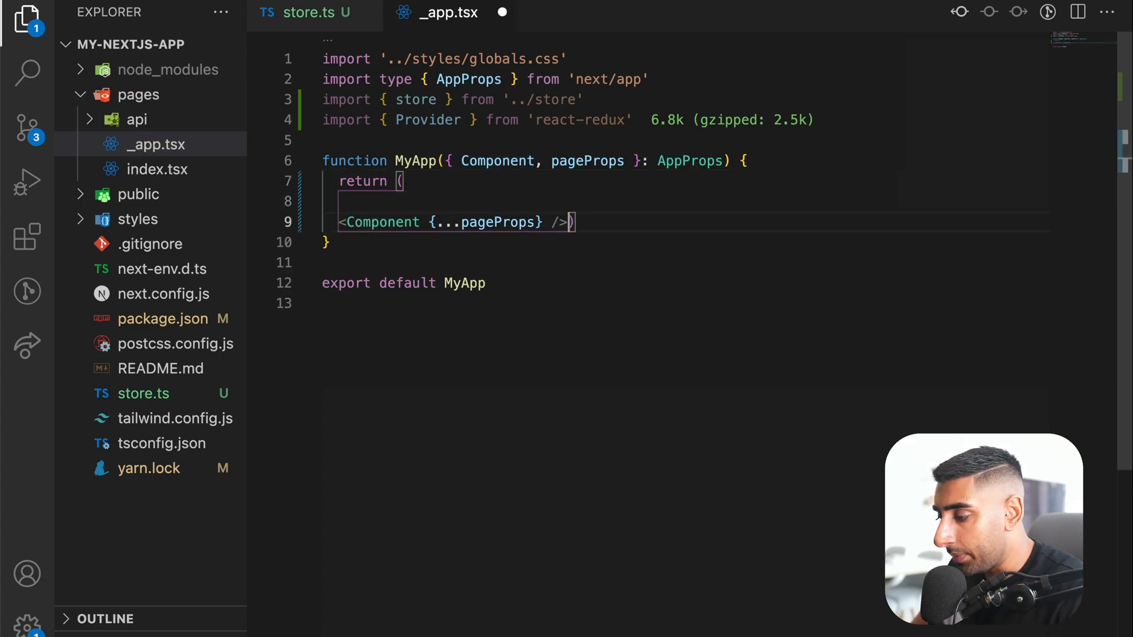
type("<Provider store={store}>")
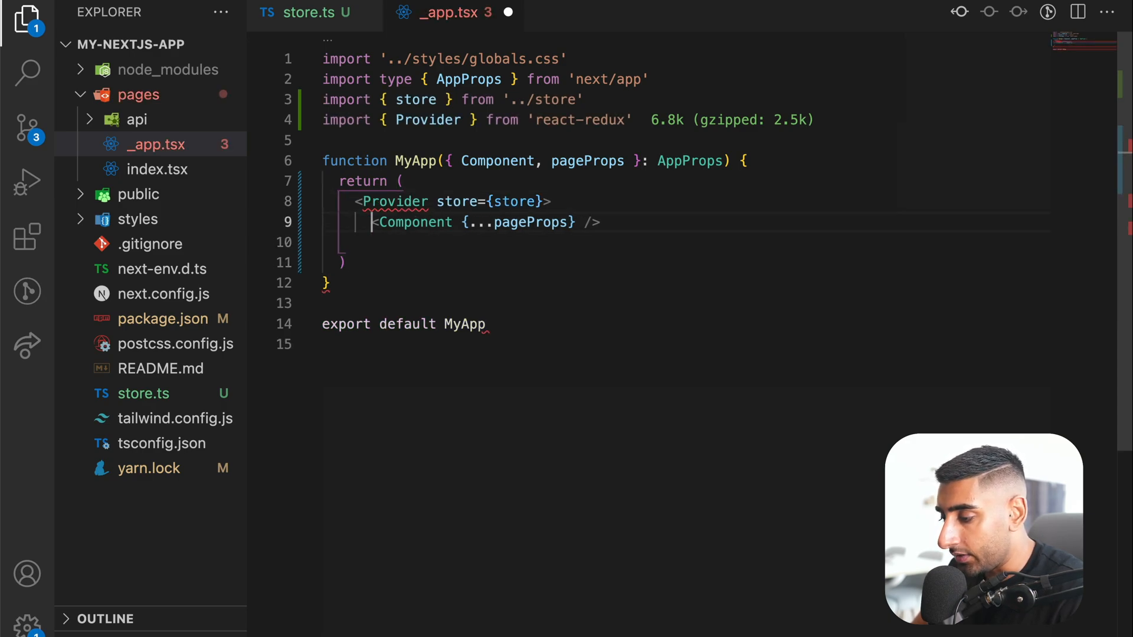
type("<")
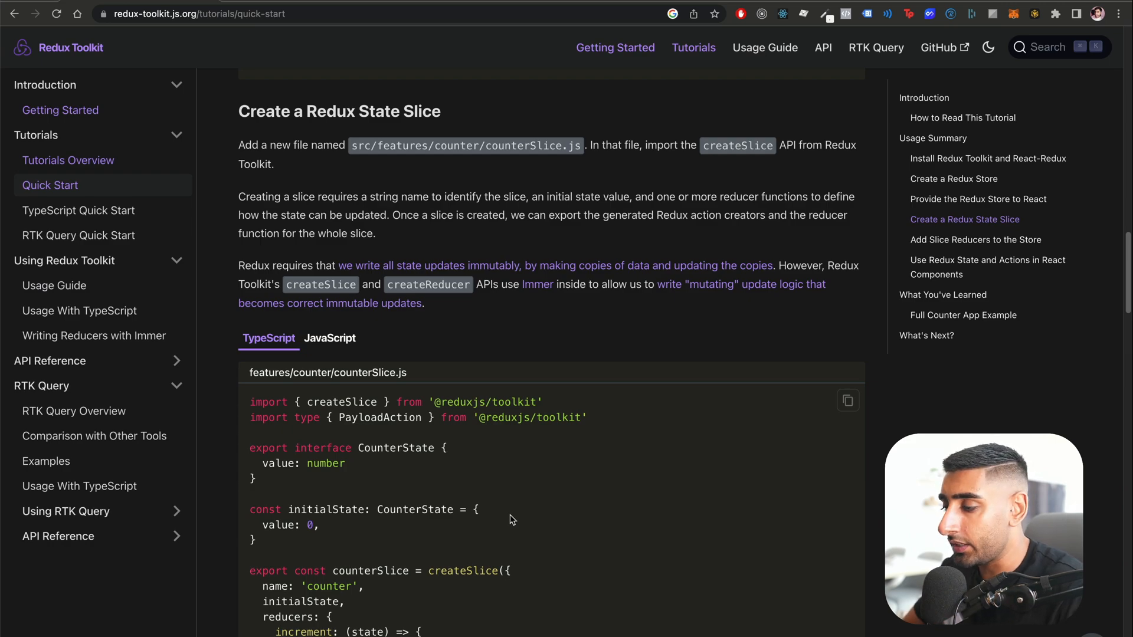
- Open package.json to check the installed dependencies
scroll("down", 3)
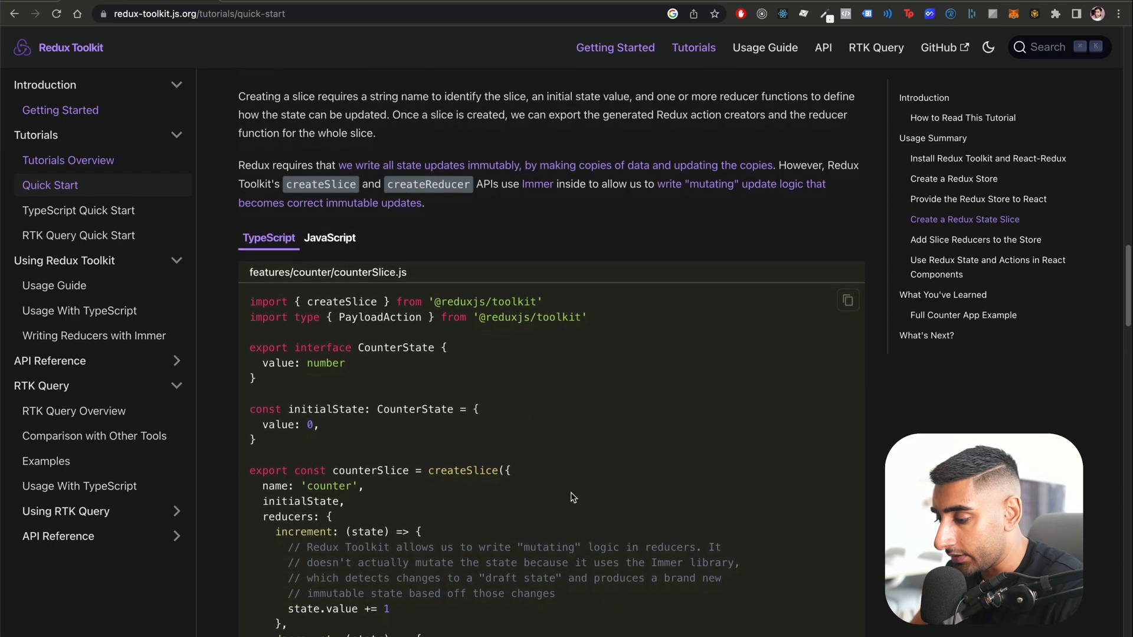
scroll("down", 3)
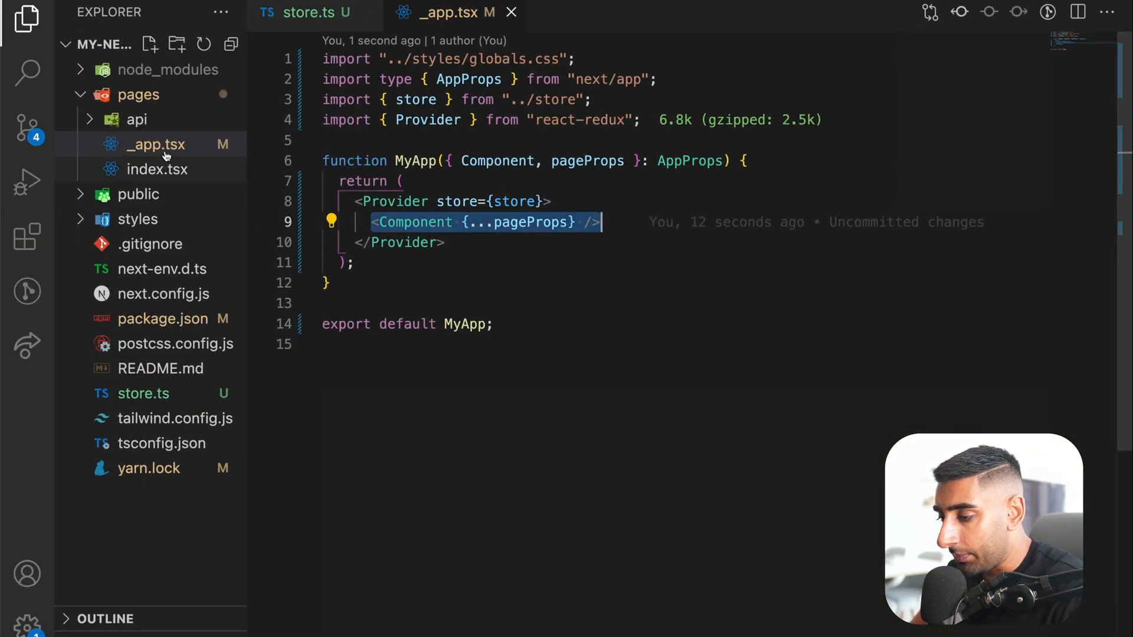
left_click(163, 244)
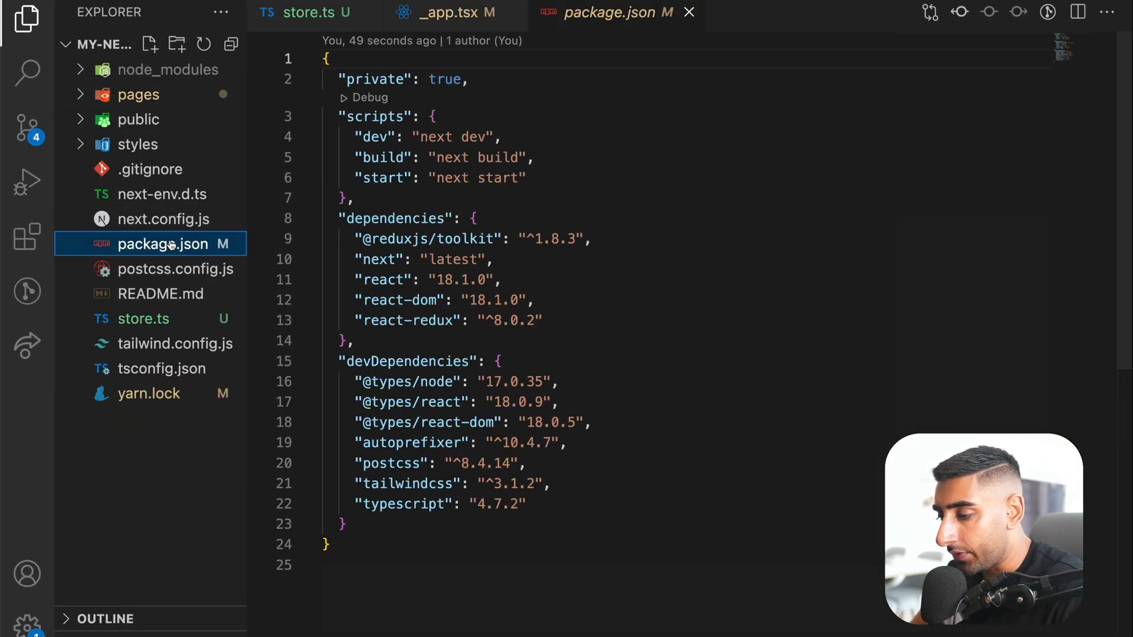
- Create a slices folder containing counterSlice.ts with the pasted slice code
left_click(178, 44)
type("slices")
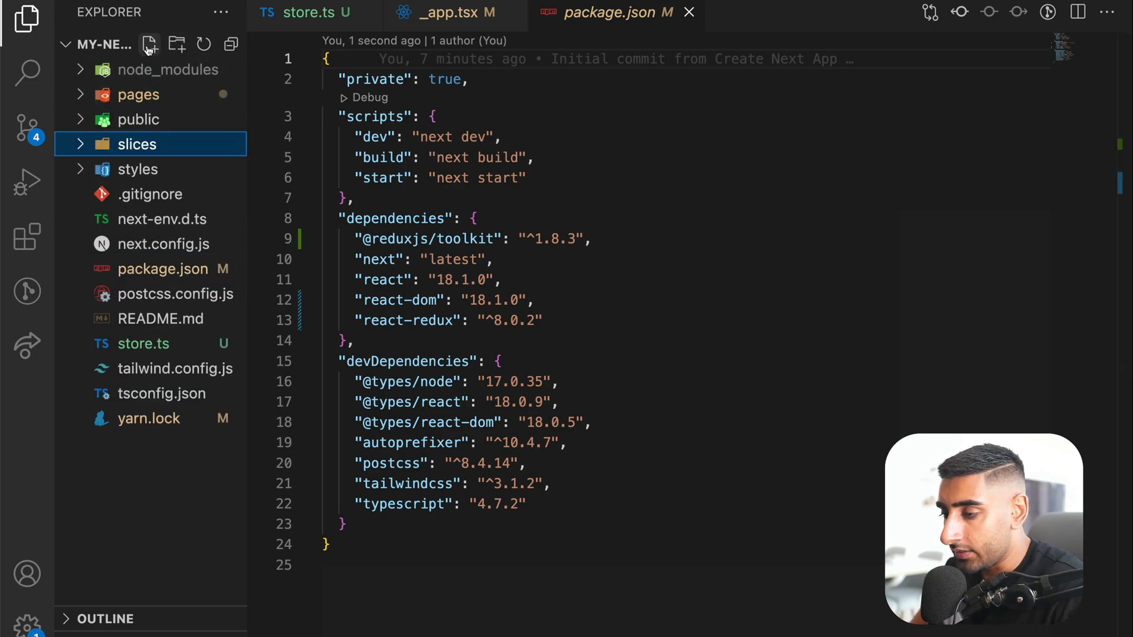
type("counterSlice.")
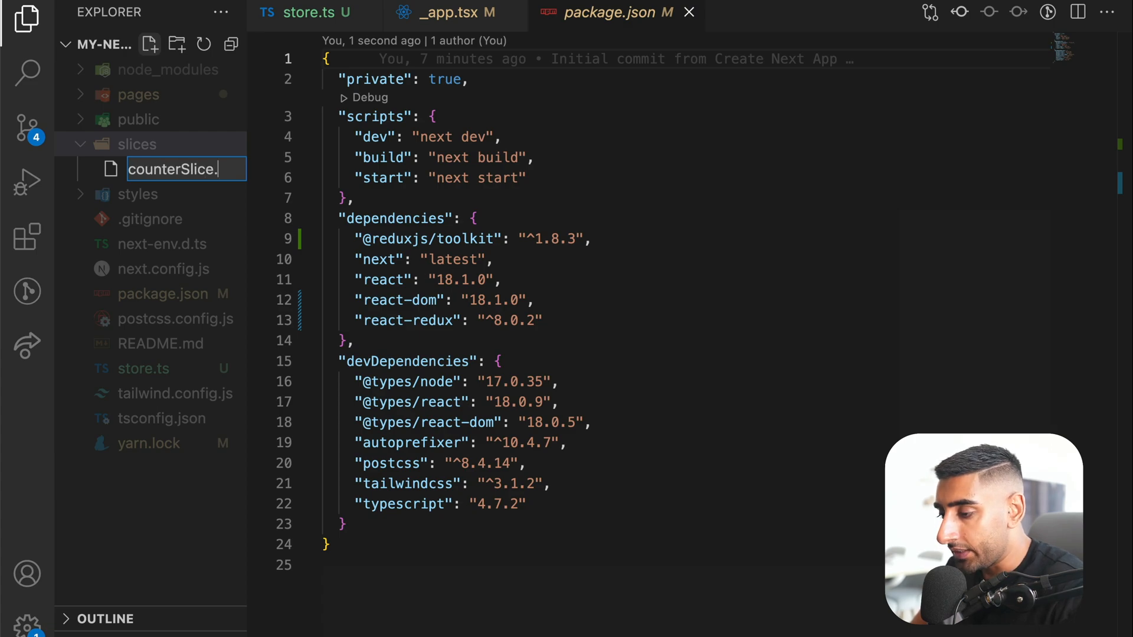
key("Enter")
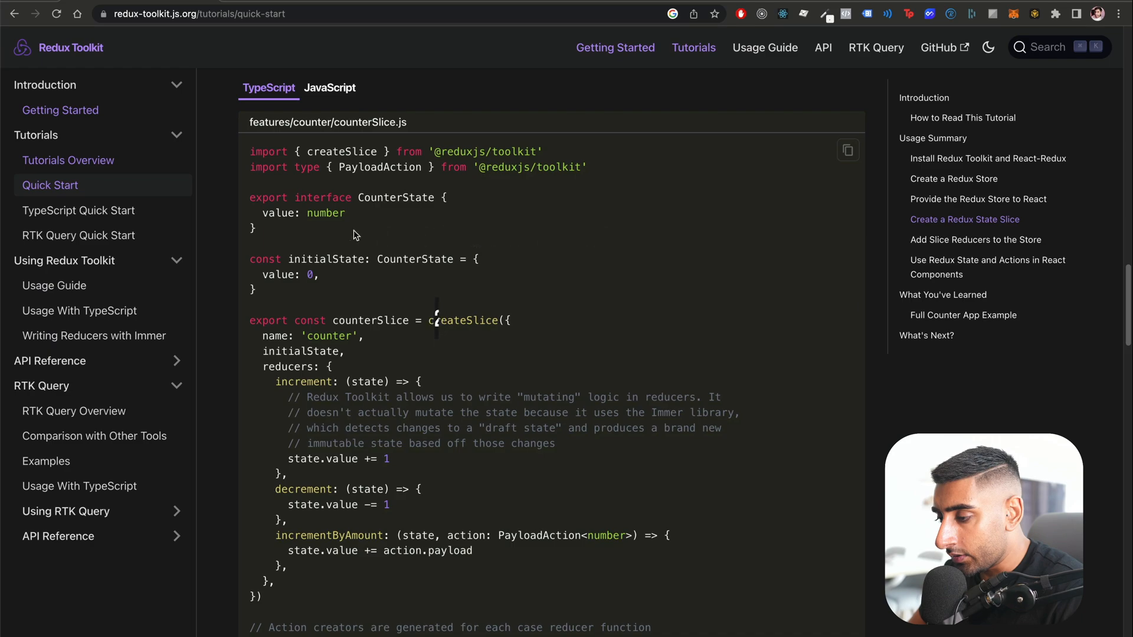
scroll("down", 3)
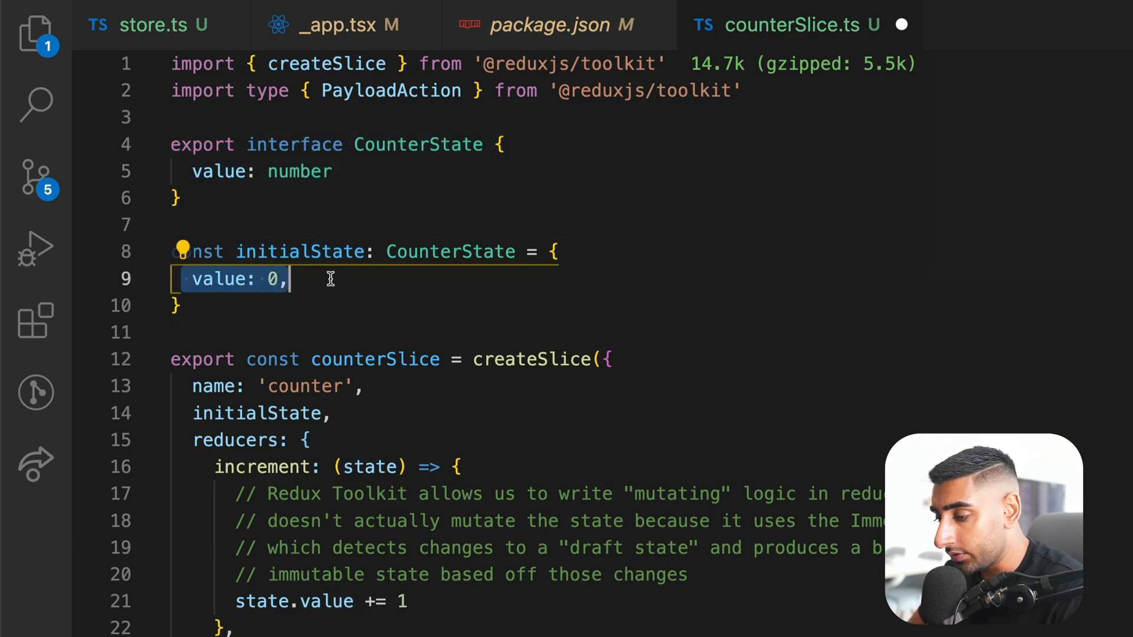
double_click(300, 252)
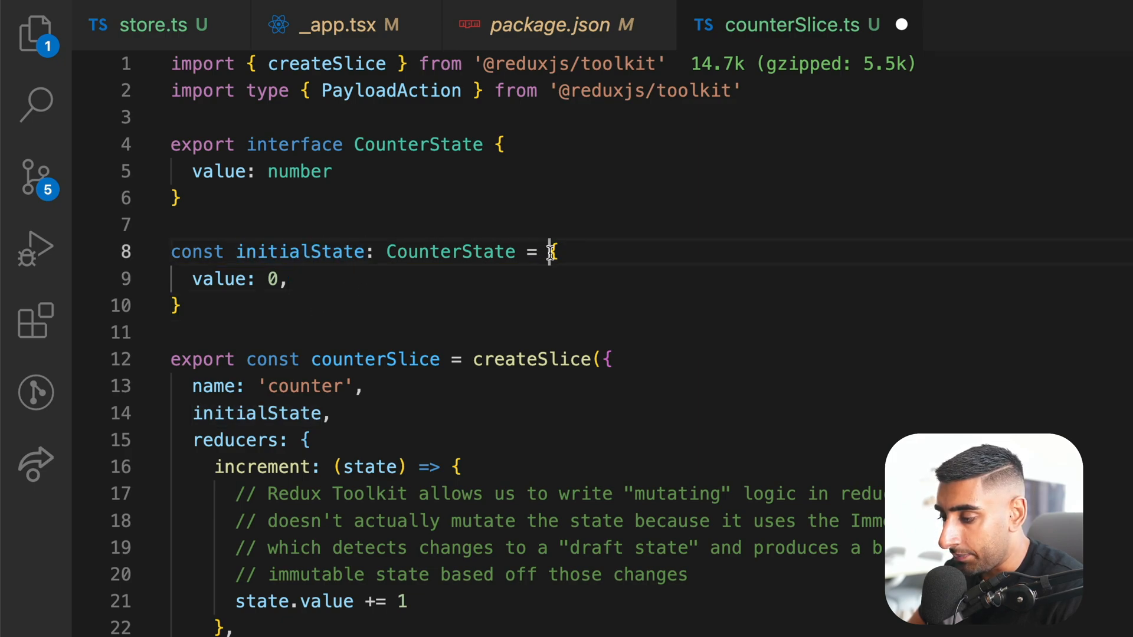
double_click(218, 279)
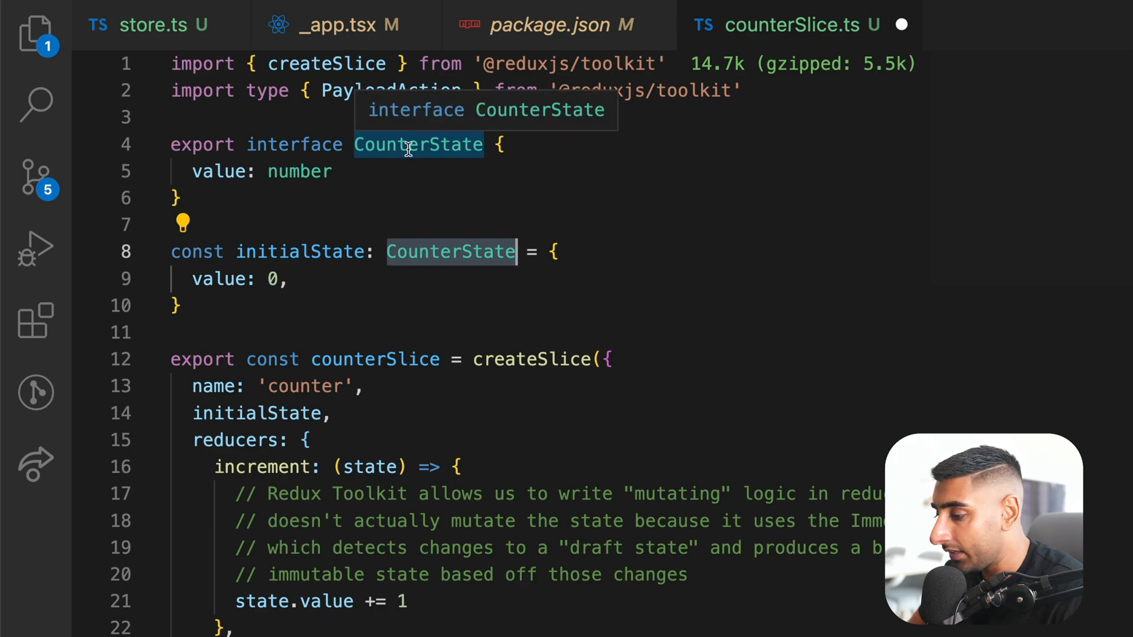
mouse_move(207, 145)
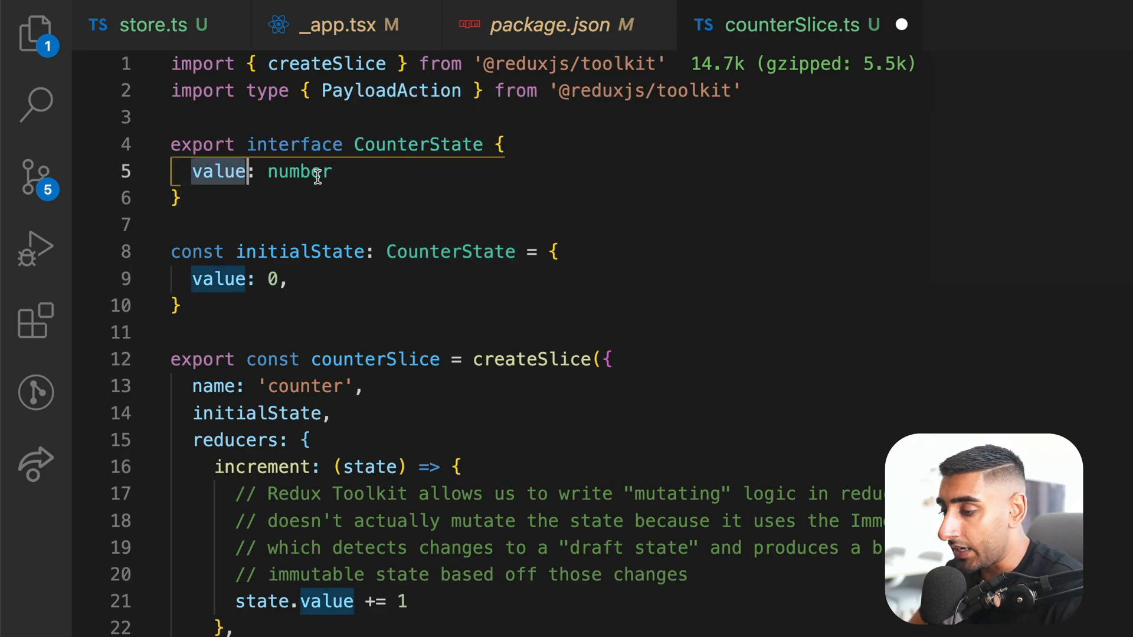
scroll("down", 3)
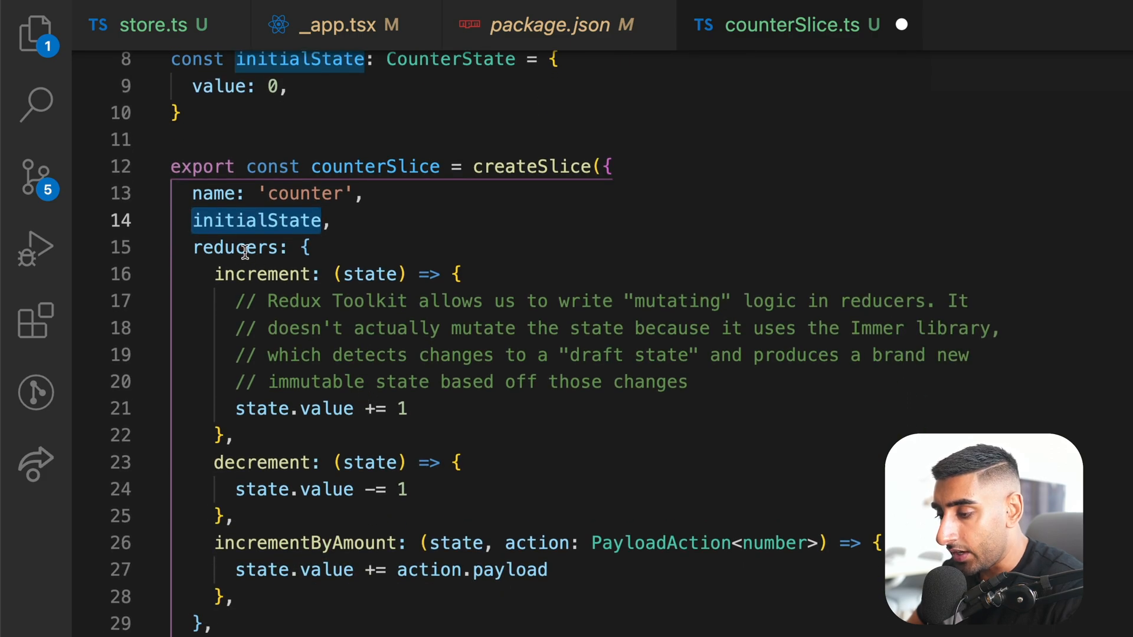
double_click(235, 247)
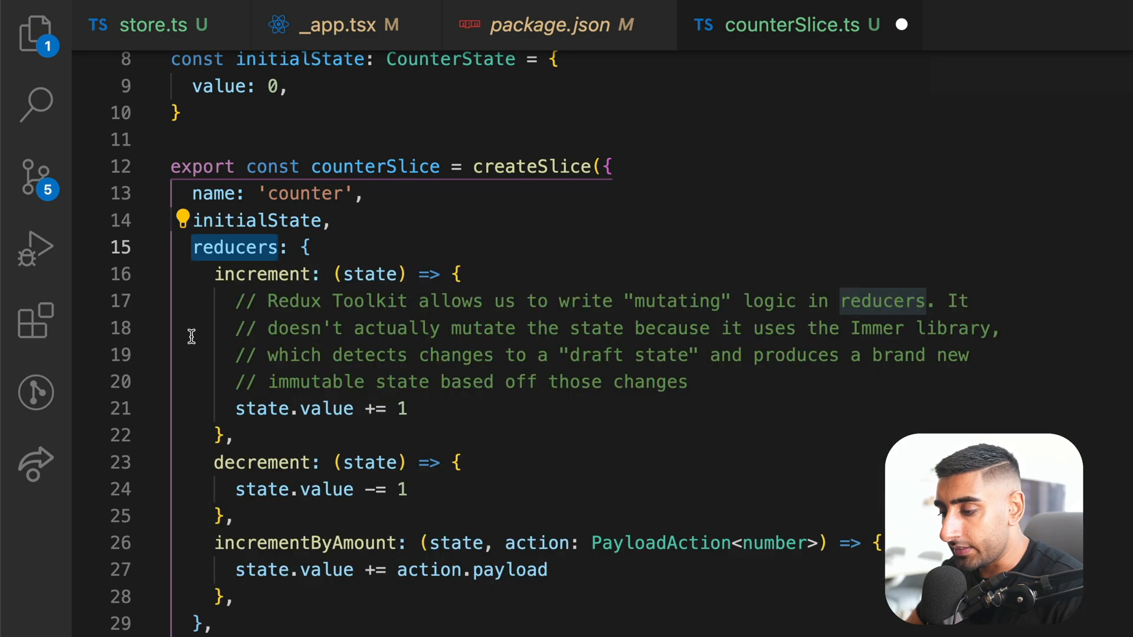
- Delete the increment reducer's comments and the incrementByAmount reducer
left_click_drag(235, 300, 687, 382)
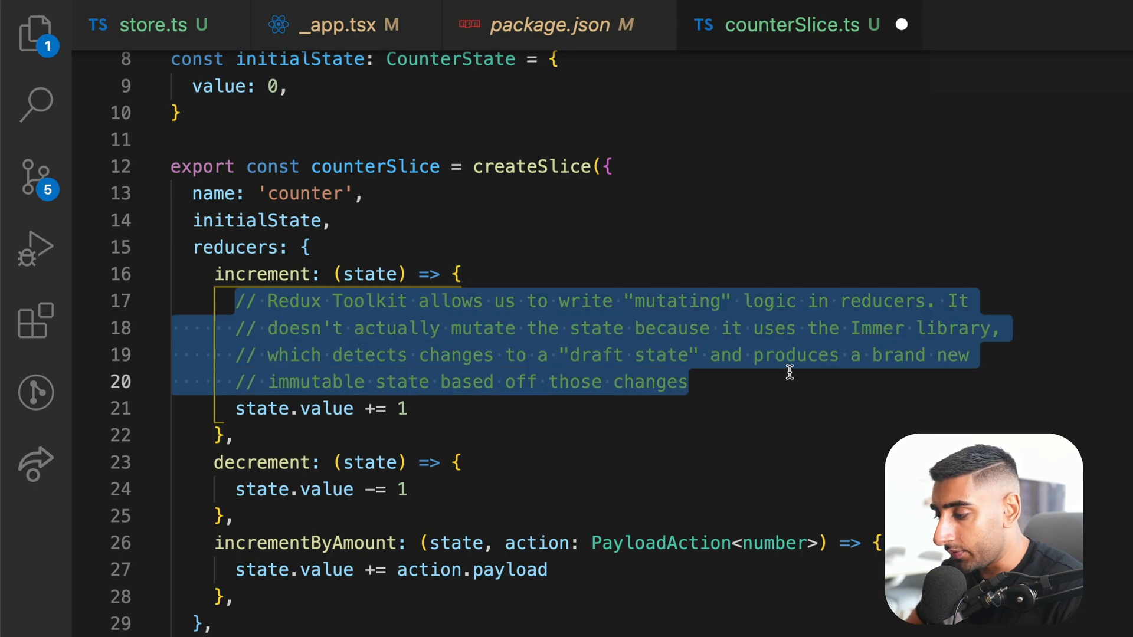
key("Delete")
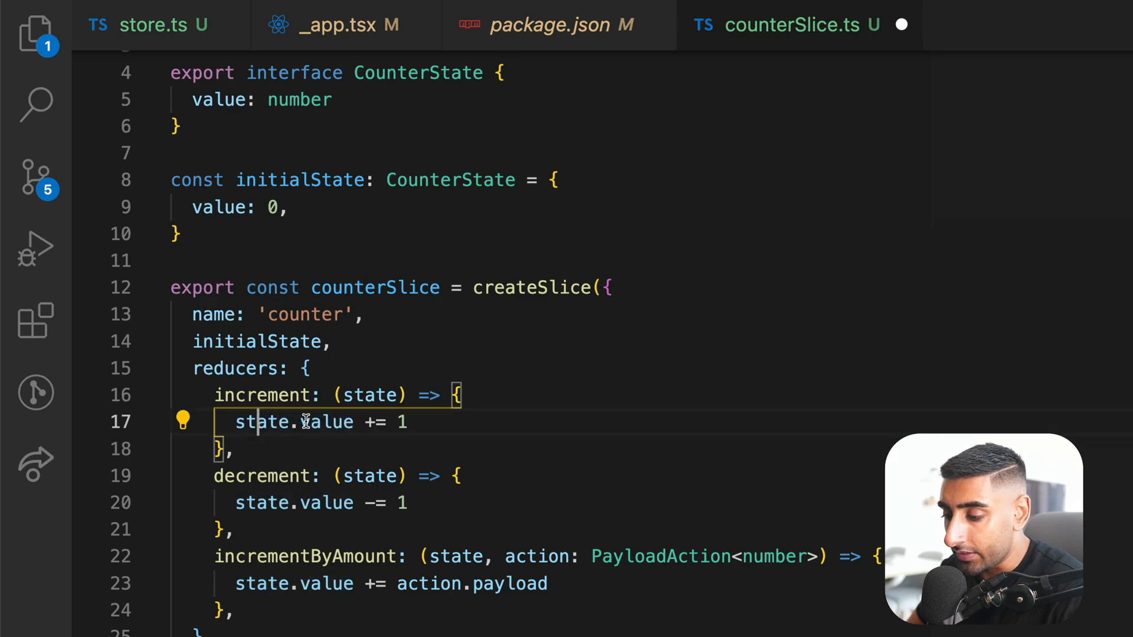
double_click(327, 422)
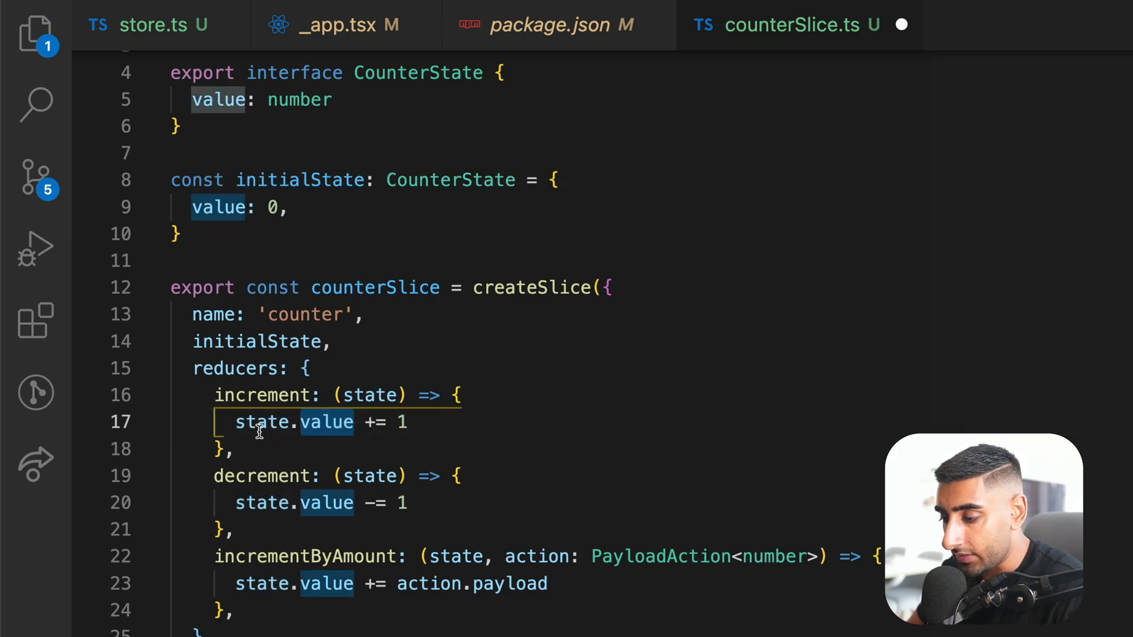
mouse_move(363, 422)
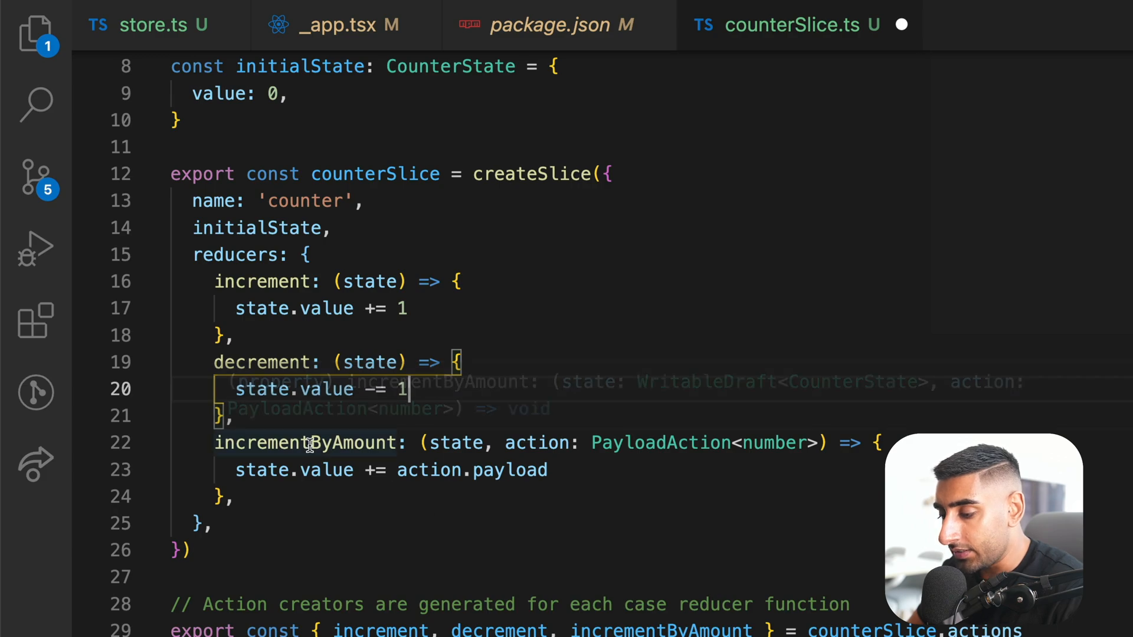
double_click(304, 443)
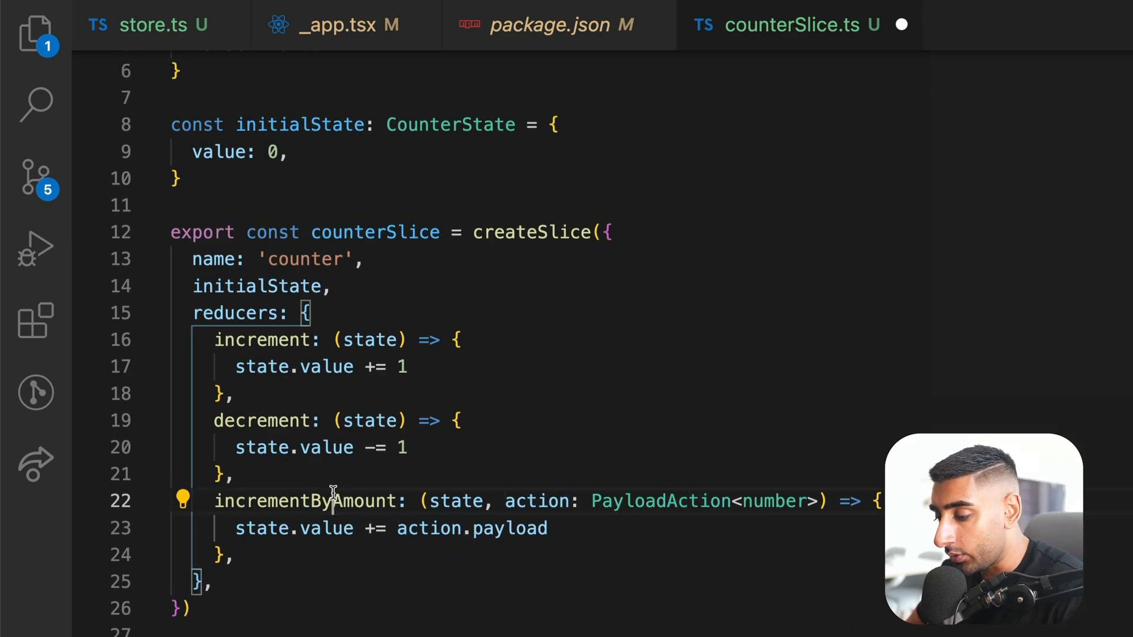
double_click(658, 502)
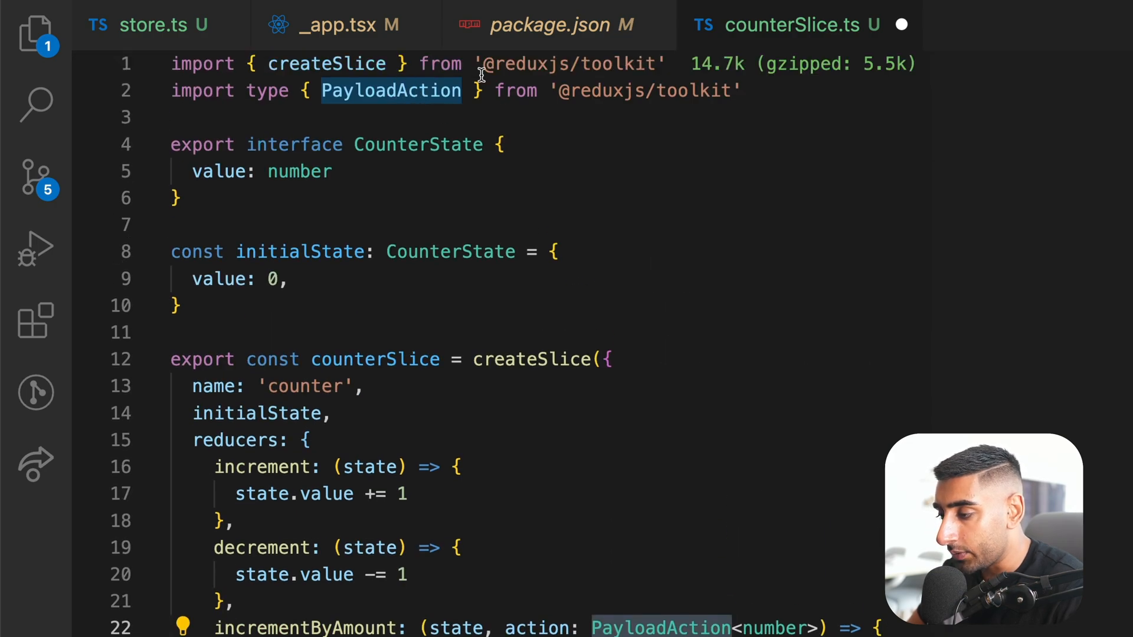
mouse_move(761, 108)
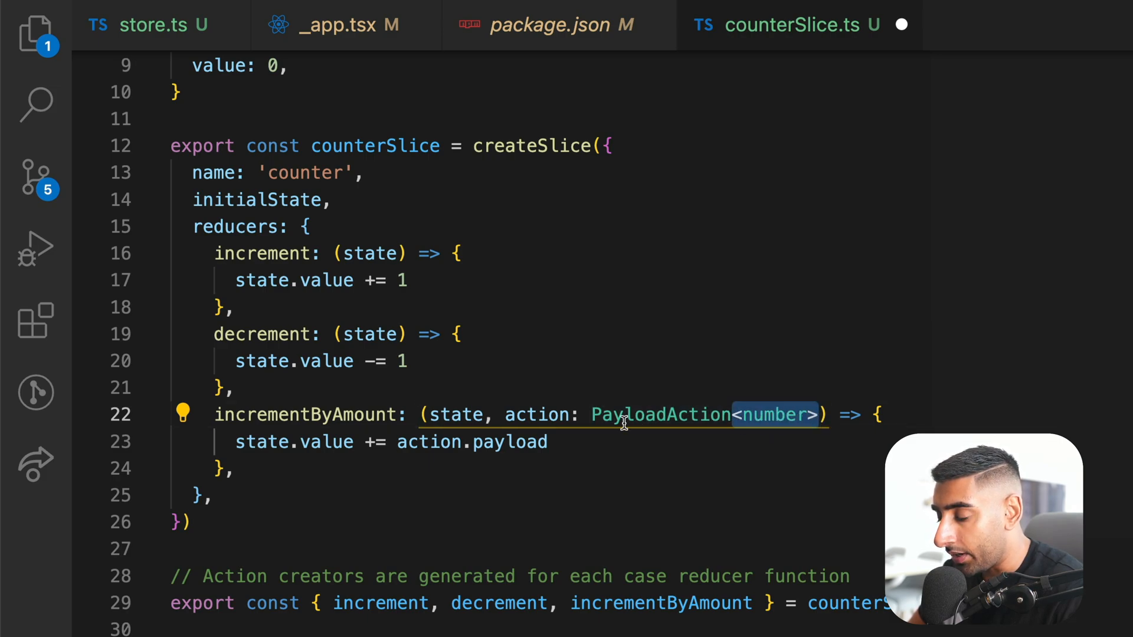
mouse_move(366, 415)
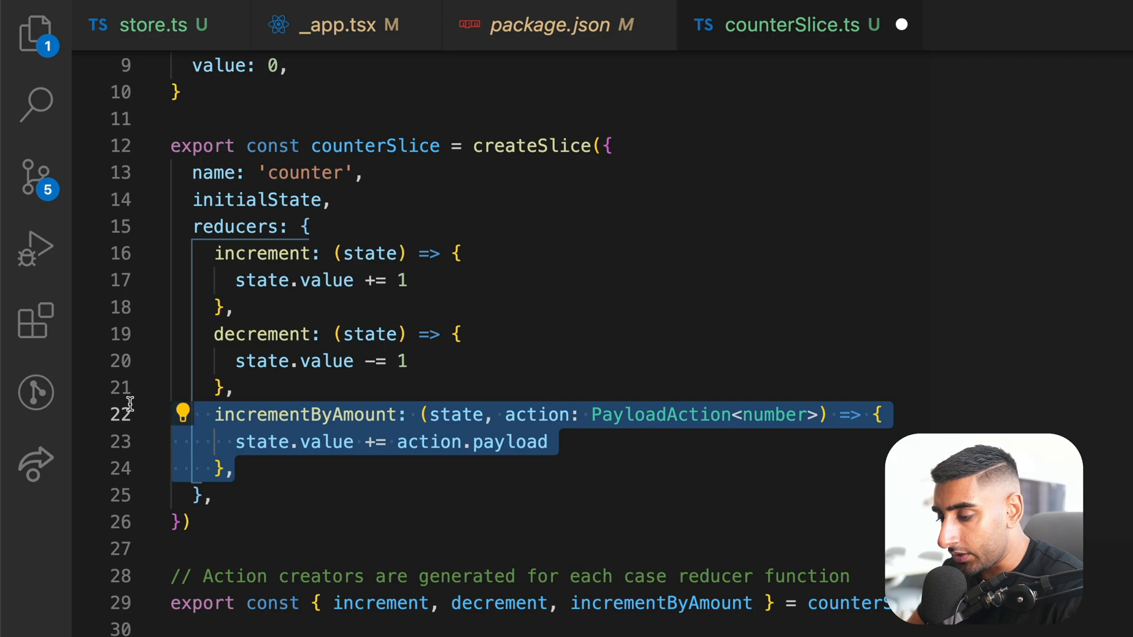
key("Delete")
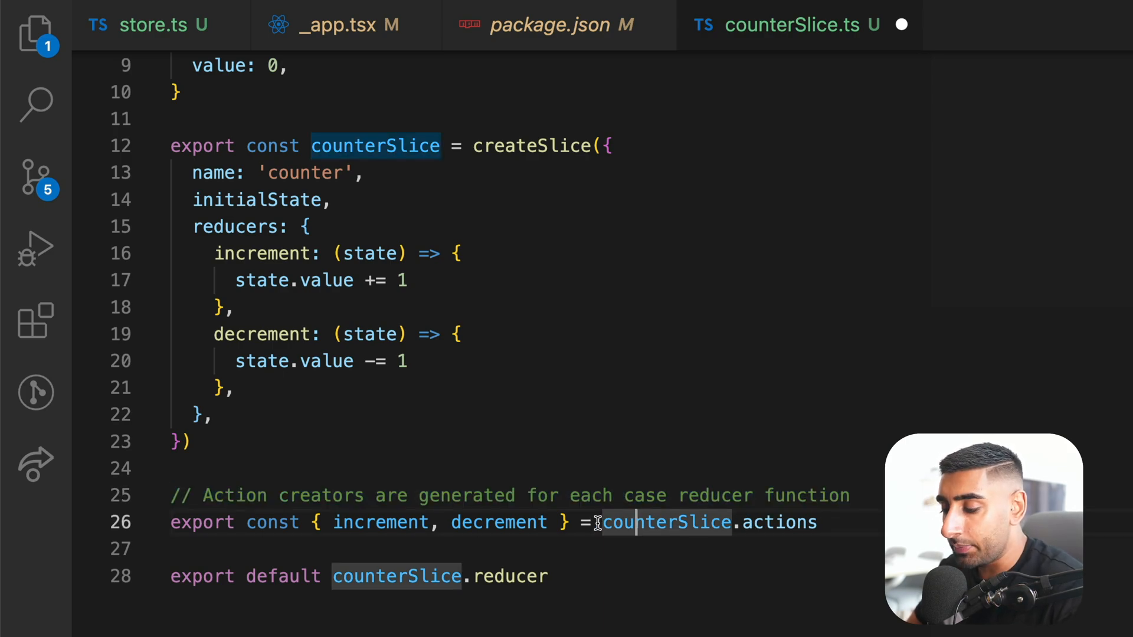
mouse_move(369, 522)
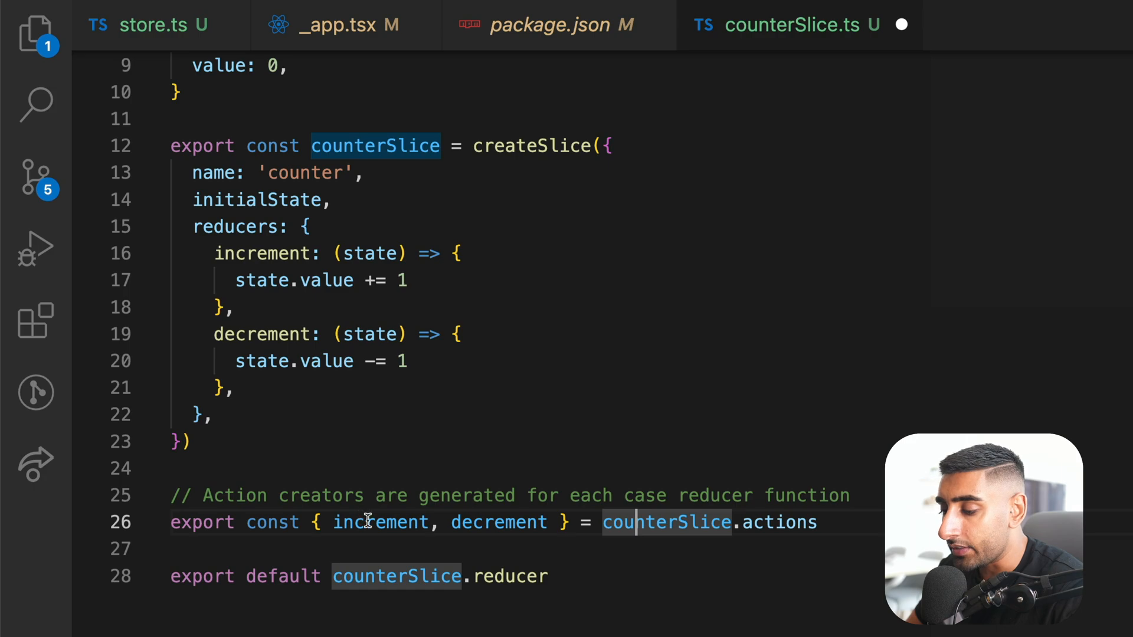
- Remove incrementByAmount from the exported actions, keeping increment and decrement
double_click(498, 523)
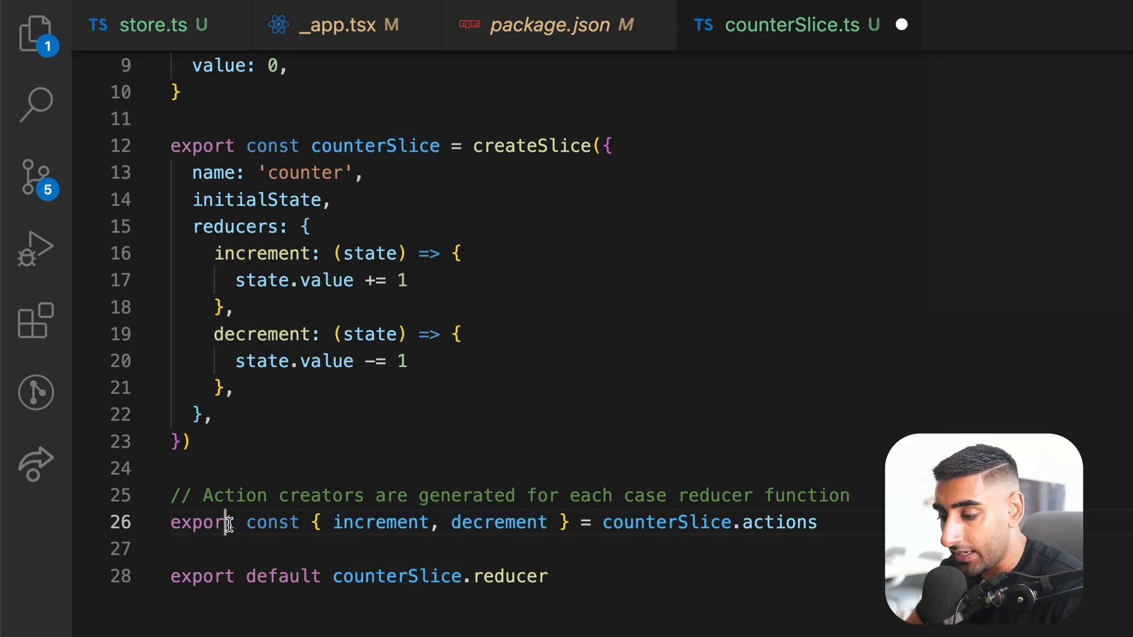
left_click_drag(313, 522, 567, 522)
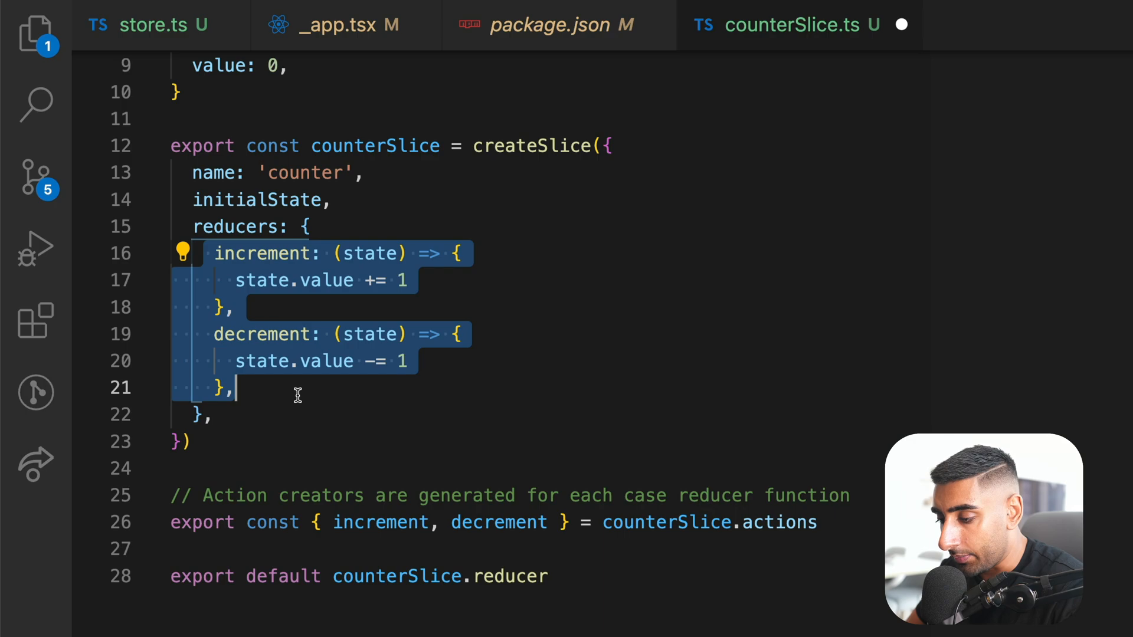
left_click(214, 577)
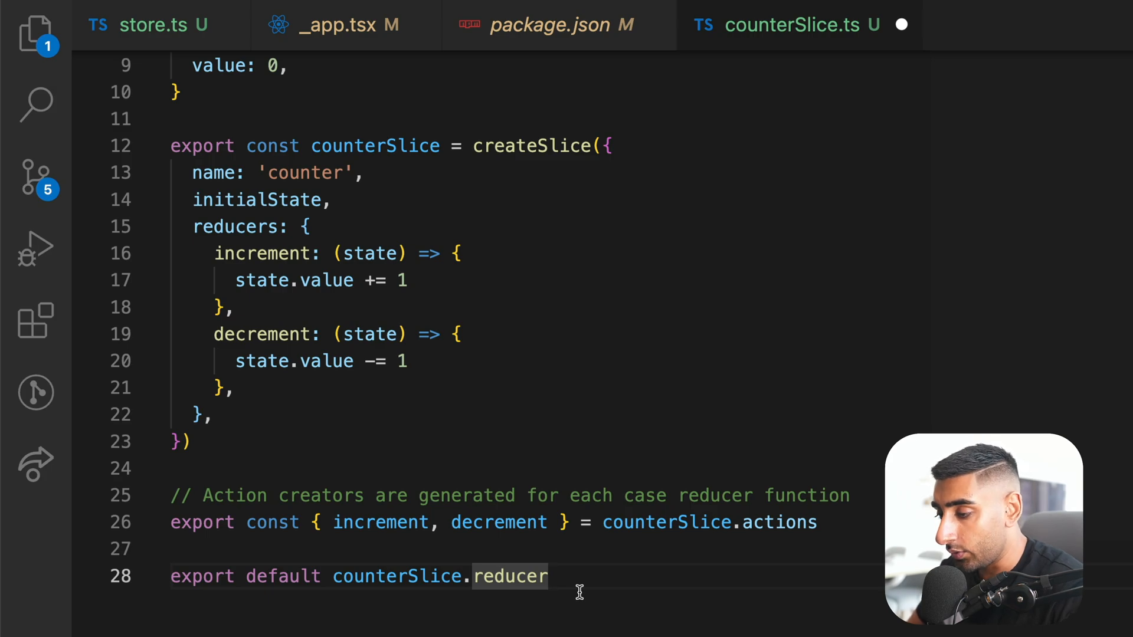
left_click(155, 26)
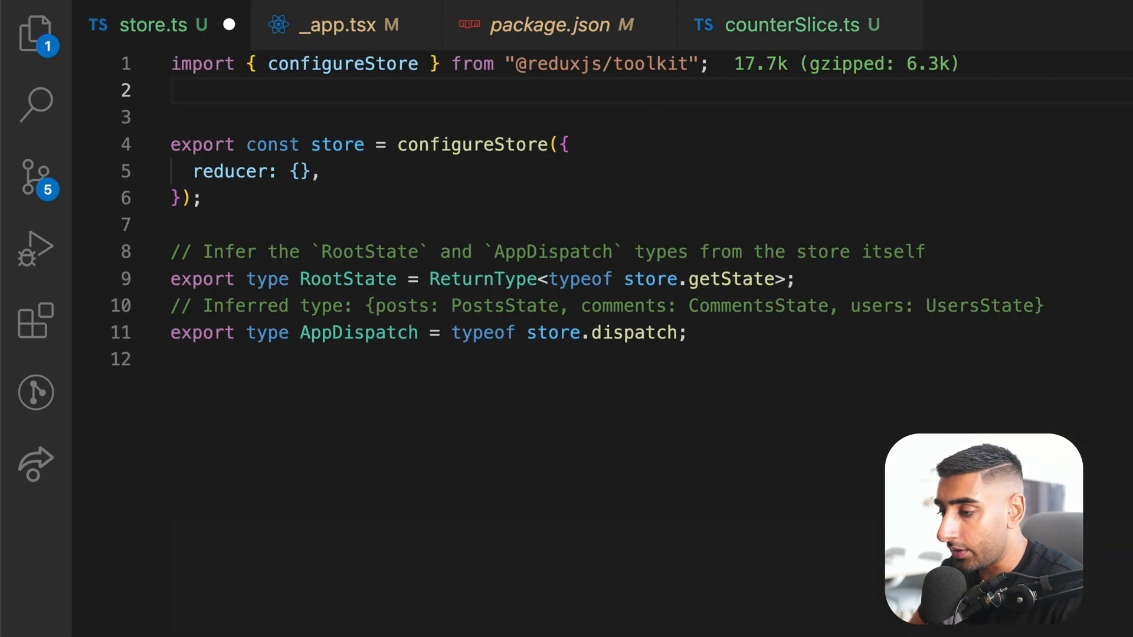
- Import counterReducer from './slices/counterSlice' and set reducer: { counter: counterReducer }
type("import counterReducer from './slices/counterSlice'")
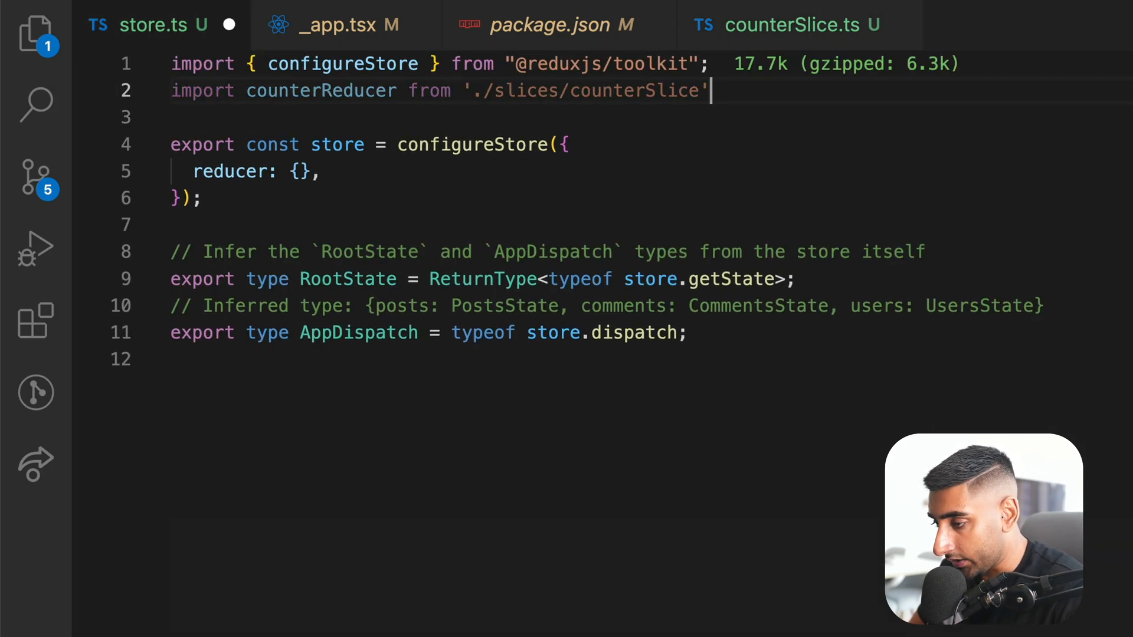
double_click(321, 90)
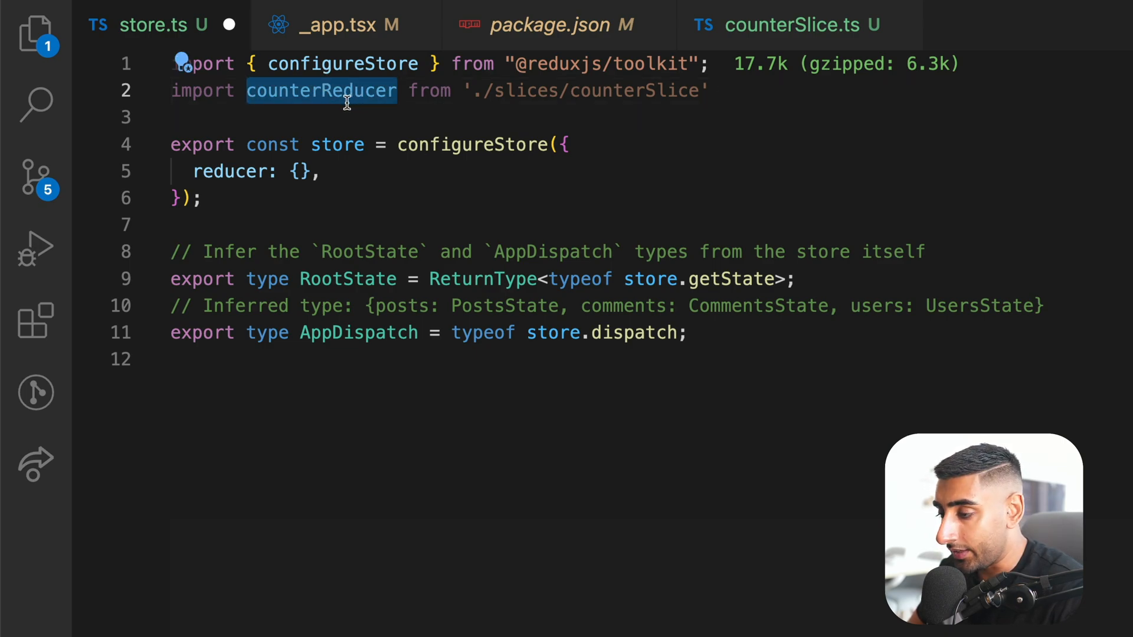
left_click(711, 91)
type("counter: counterReducer,")
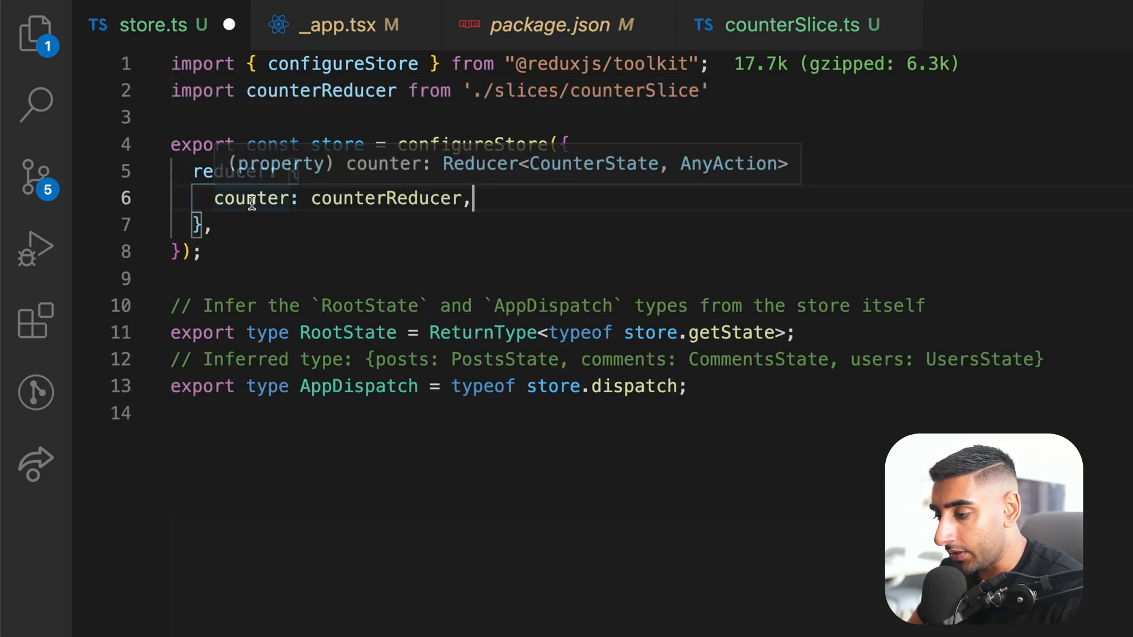
left_click(795, 25)
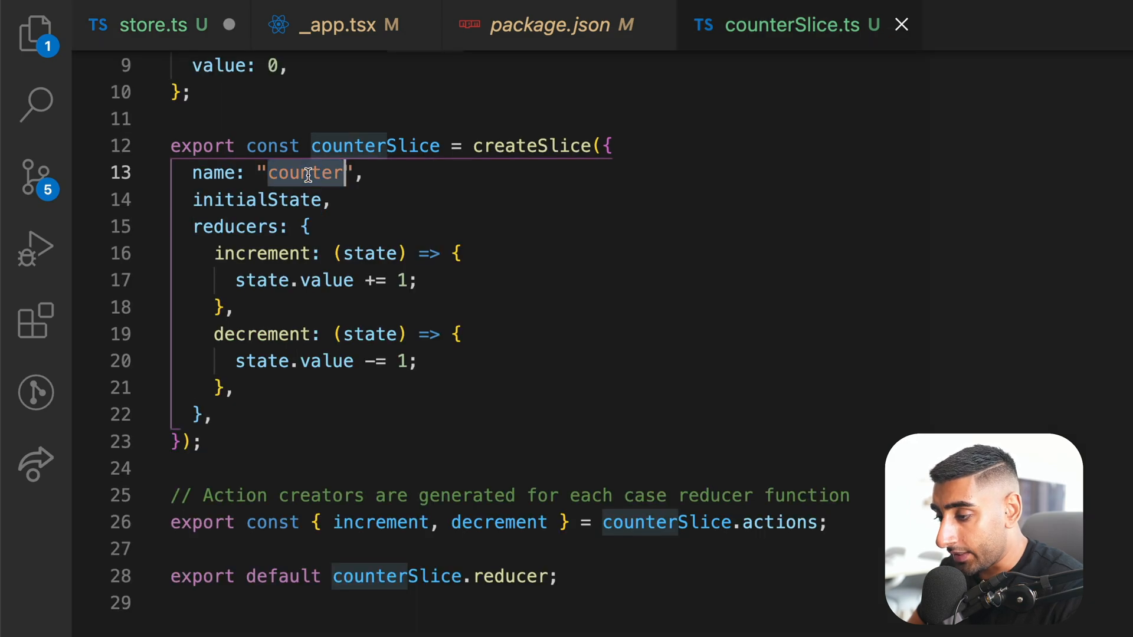
left_click(155, 25)
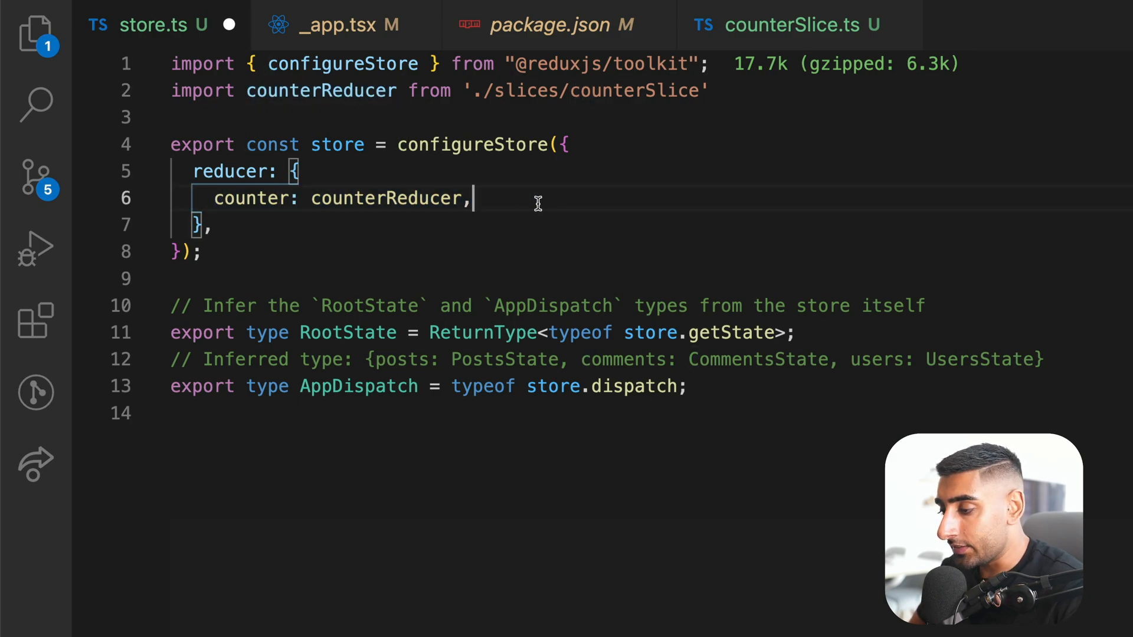
mouse_move(292, 147)
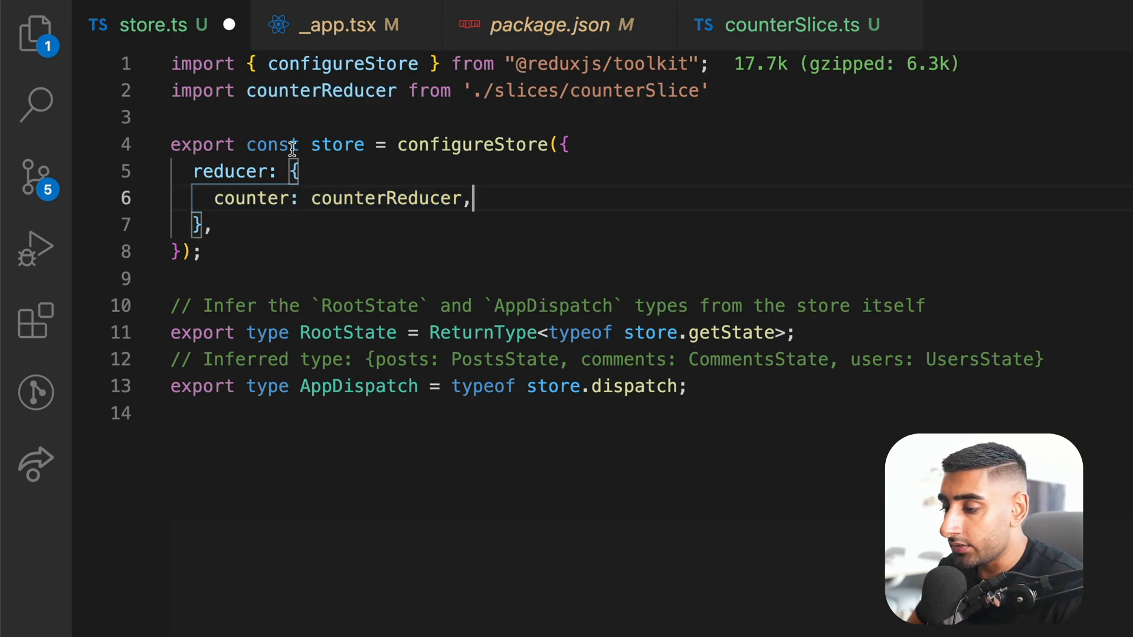
double_click(253, 199)
type("yarn run dev")
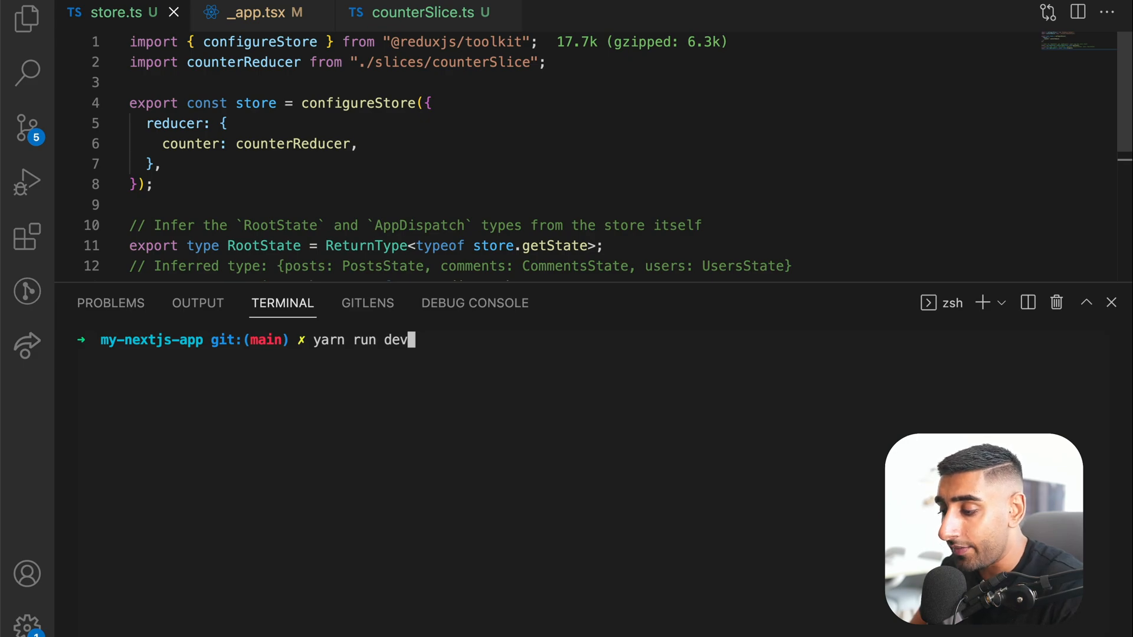
- Run yarn run dev so the Next.js welcome page loads at localhost:3000
key("Enter")
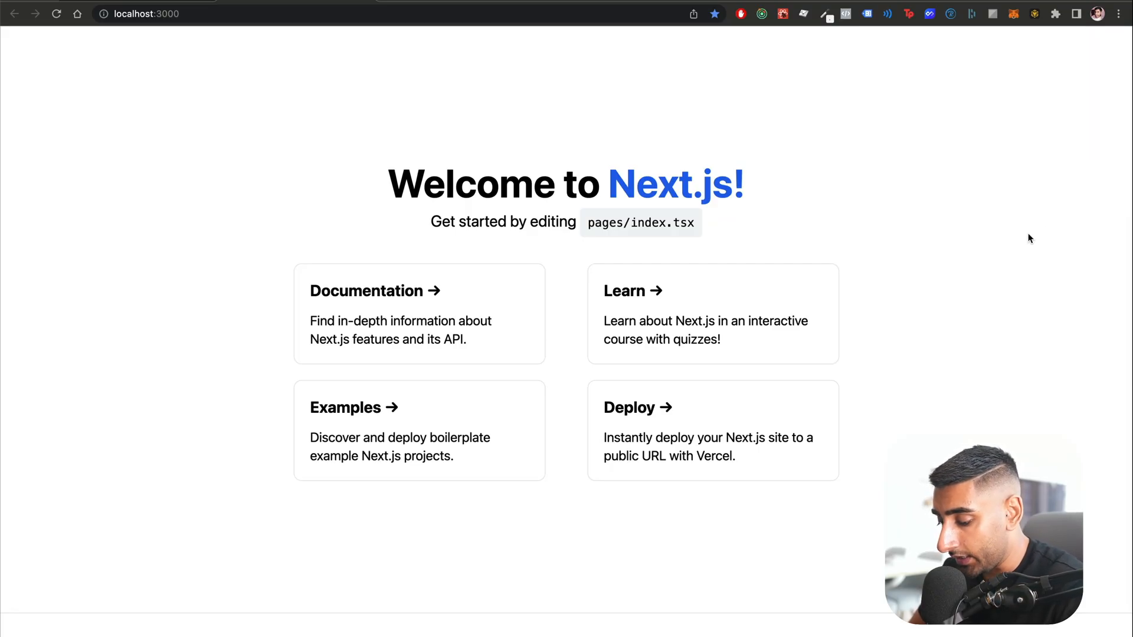
- Open the Redux panel in Chrome DevTools and expand counter to see value 0
key("F12")
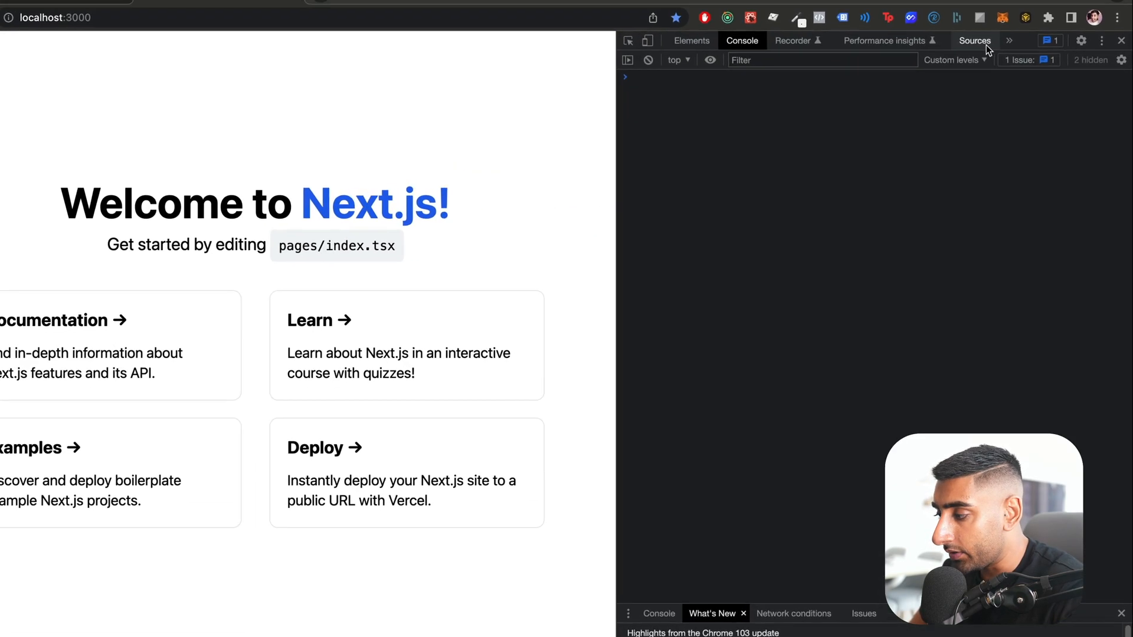
left_click(1015, 40)
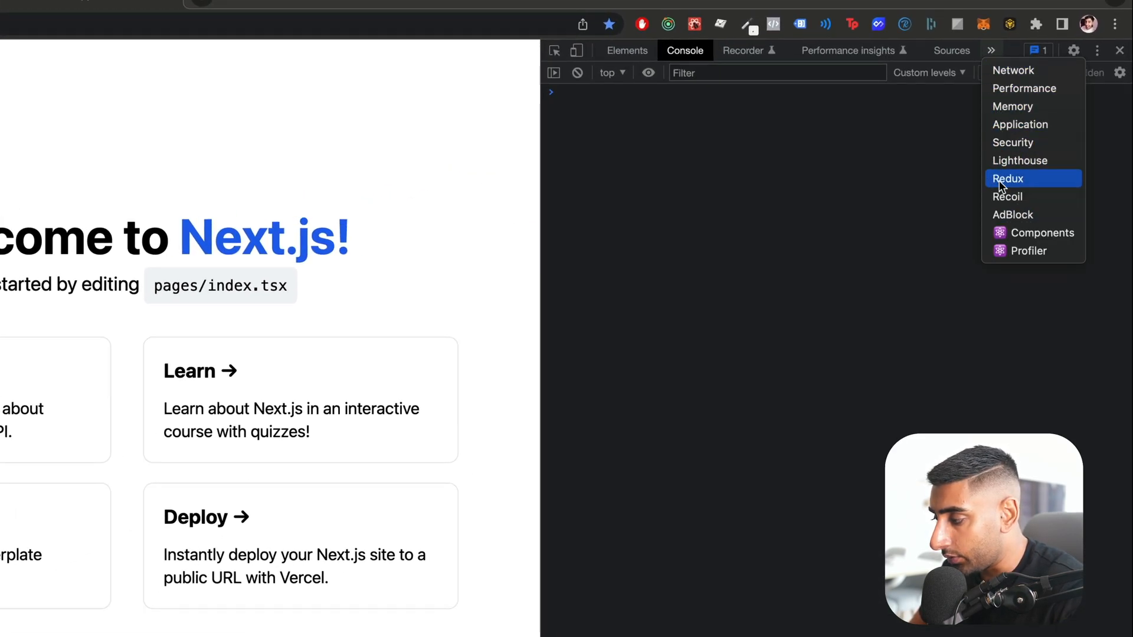
left_click(1008, 178)
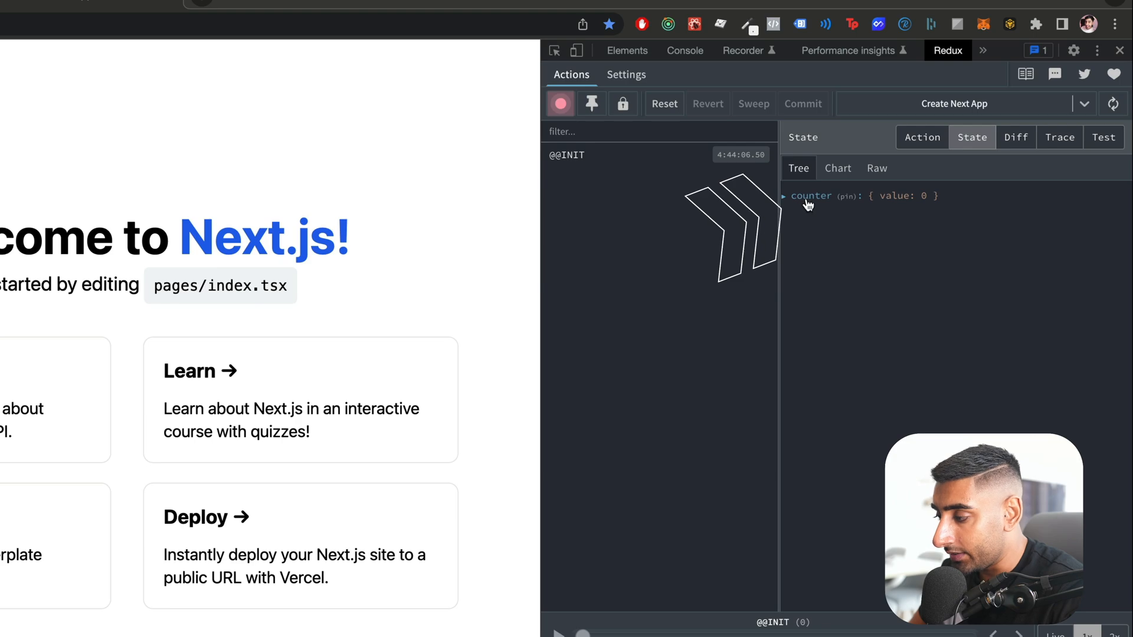
left_click(785, 196)
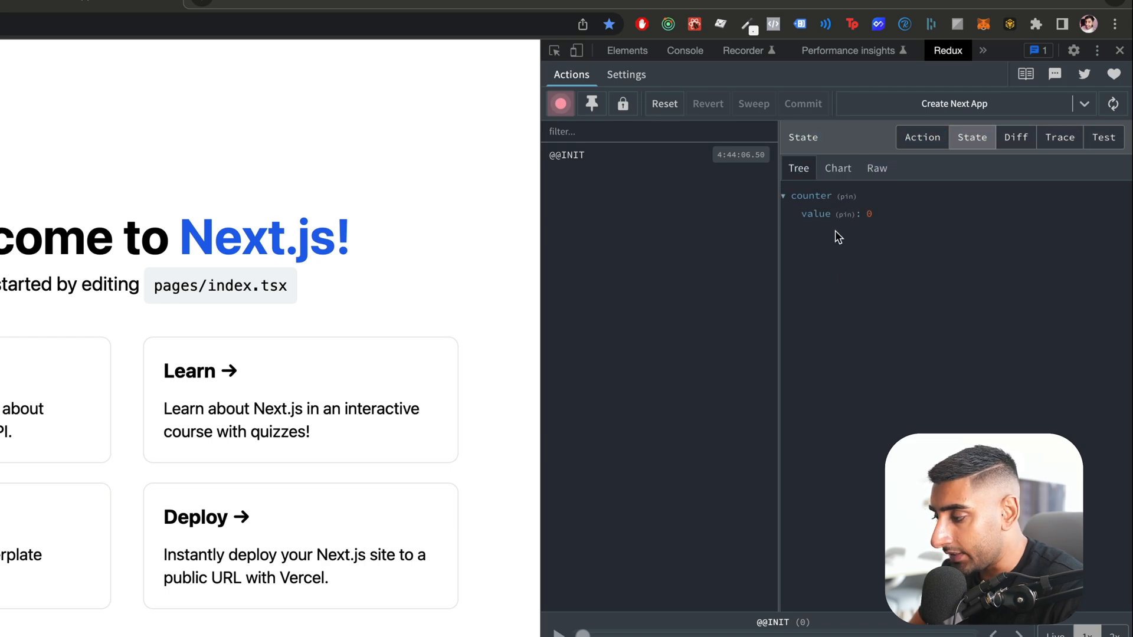
mouse_move(881, 218)
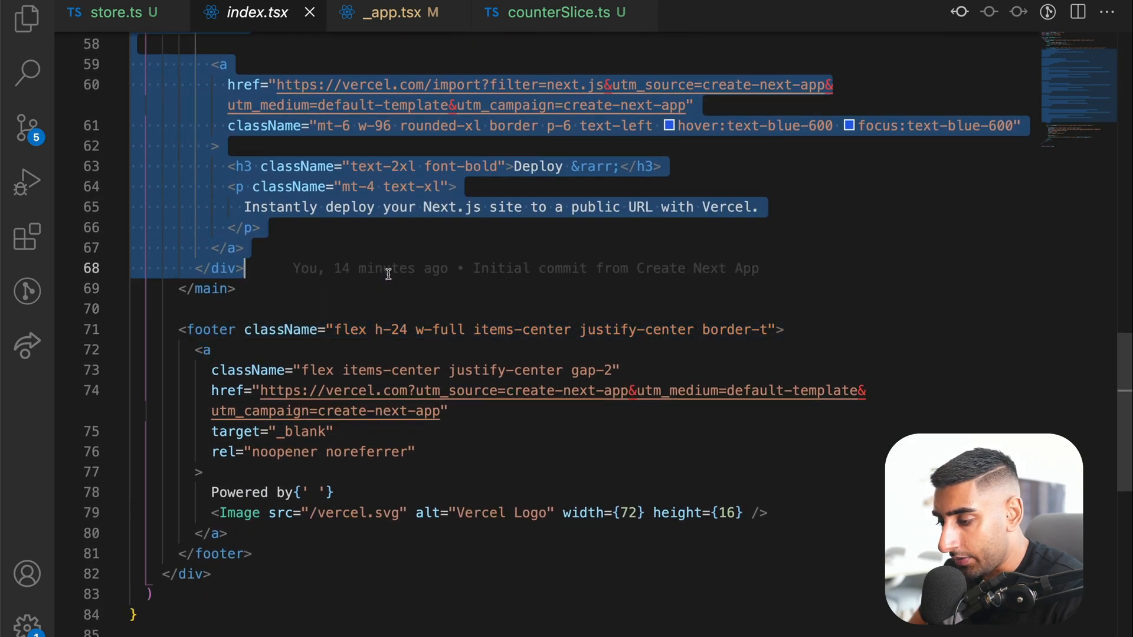
- Delete the boilerplate grid markup inside main in index.tsx
key("Delete")
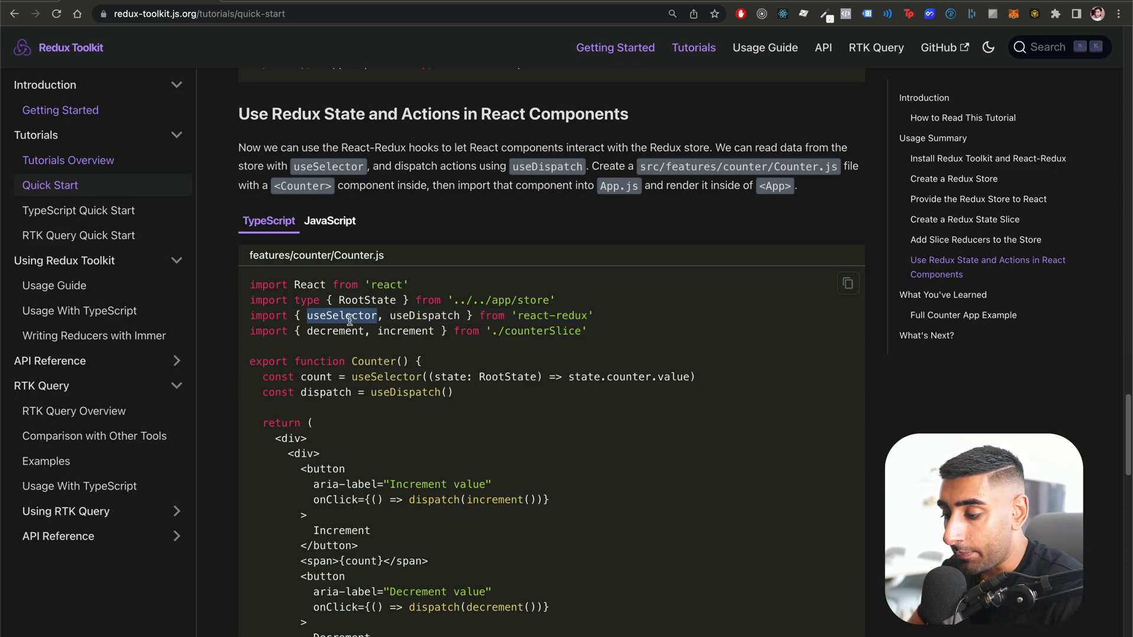
mouse_move(426, 310)
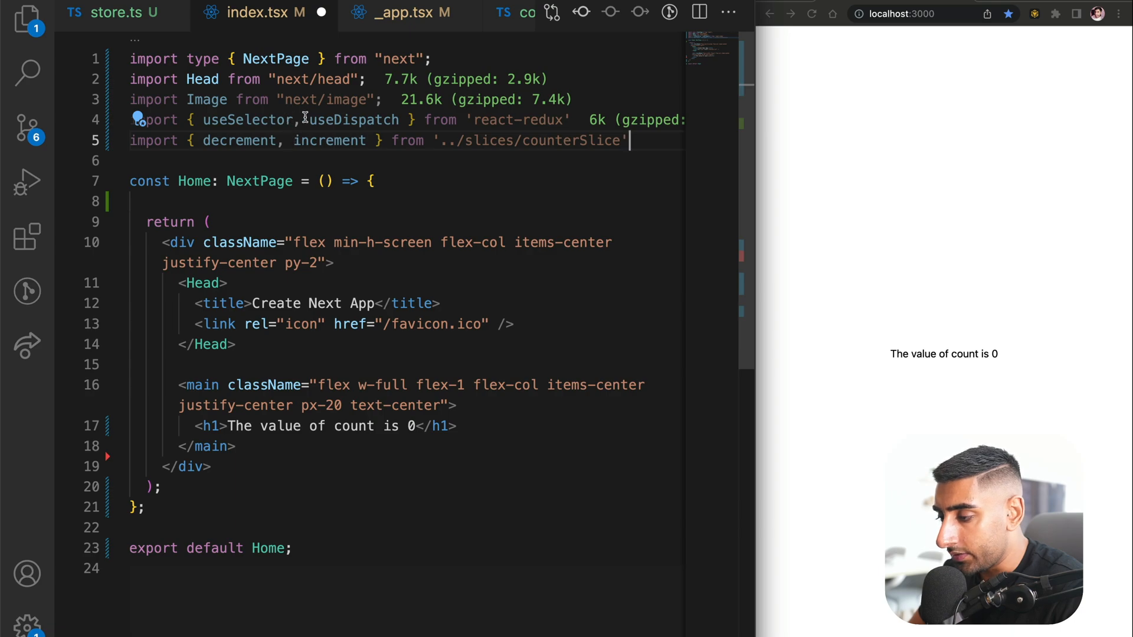
- Add const count = useSelector(state.counter.value) and render {count} in the h1 instead of 0
double_click(518, 120)
type("import type { RootState } from '../store'")
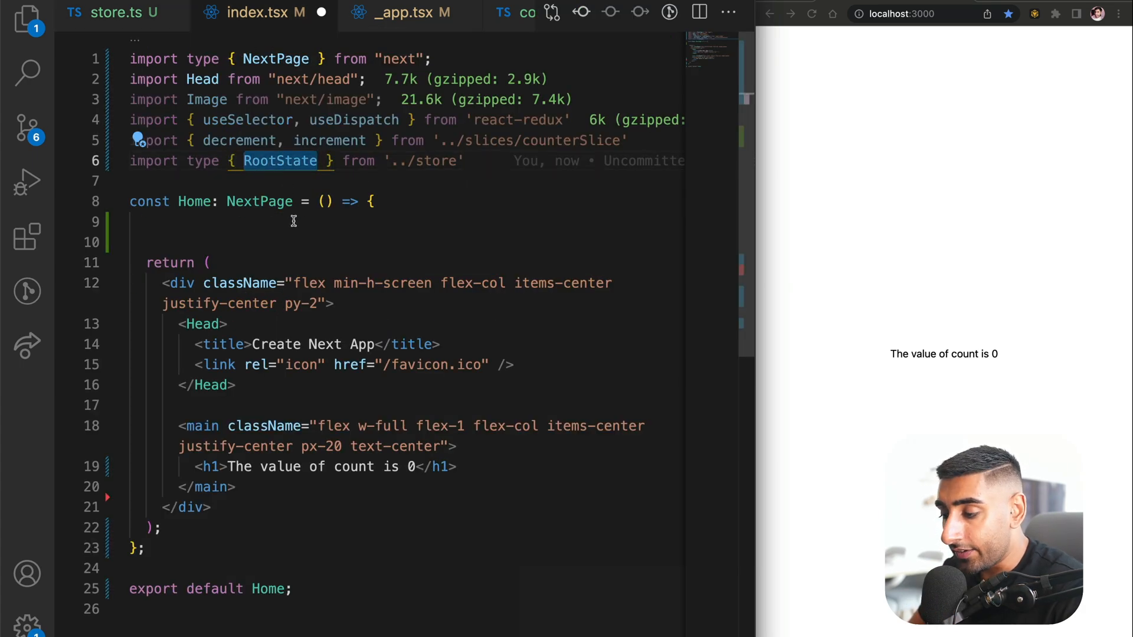
mouse_move(288, 216)
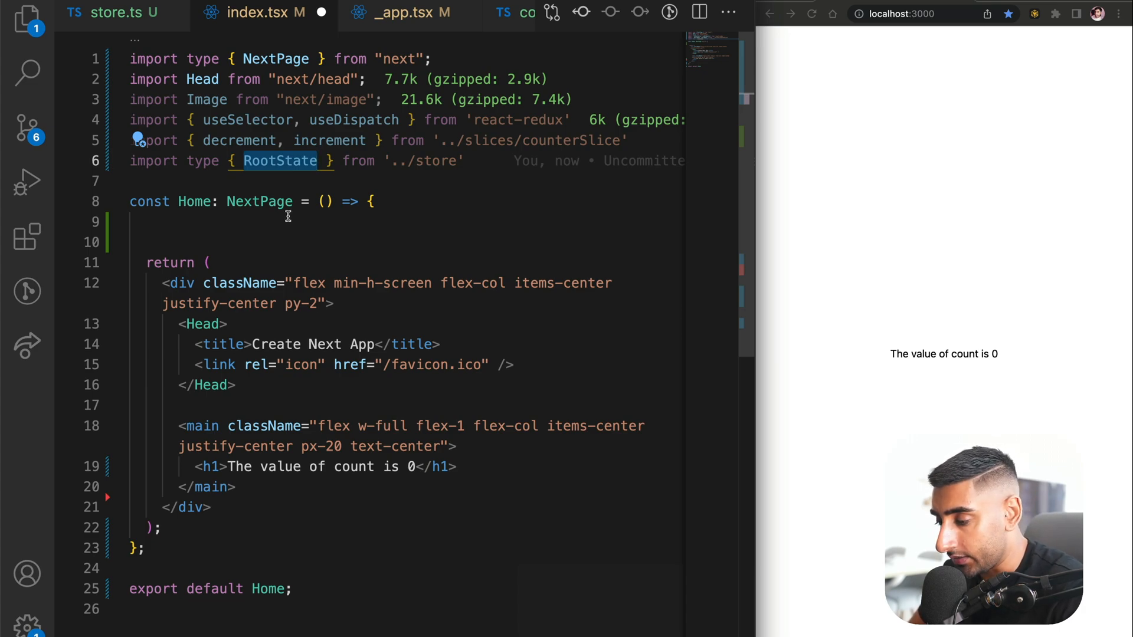
type("const count = useSelector((state: RootState) => state.counter.value)")
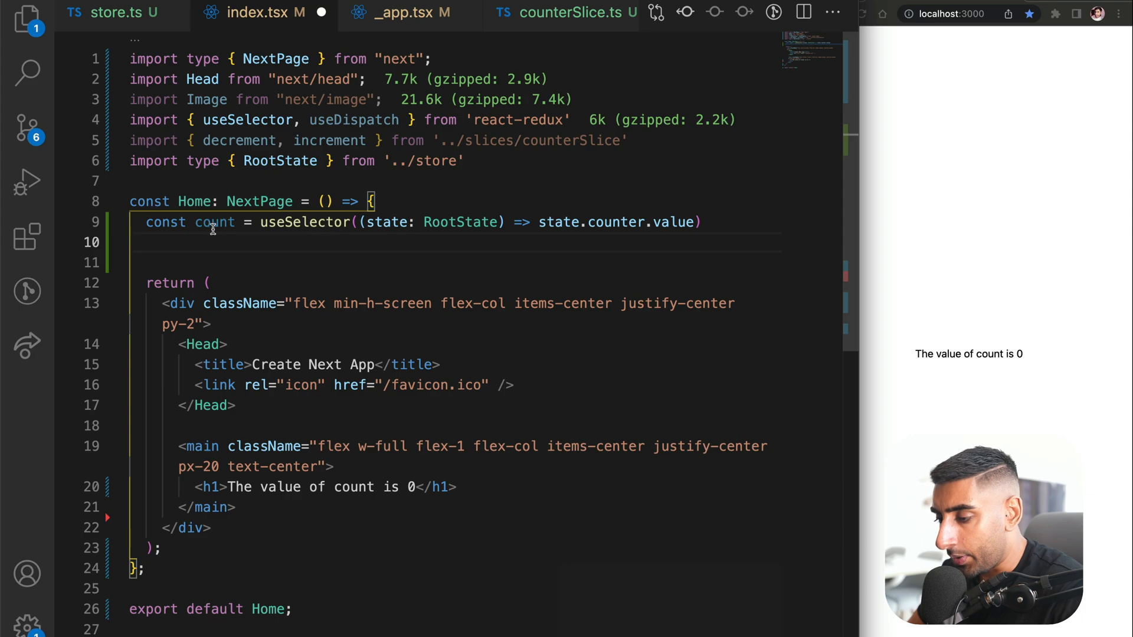
double_click(214, 222)
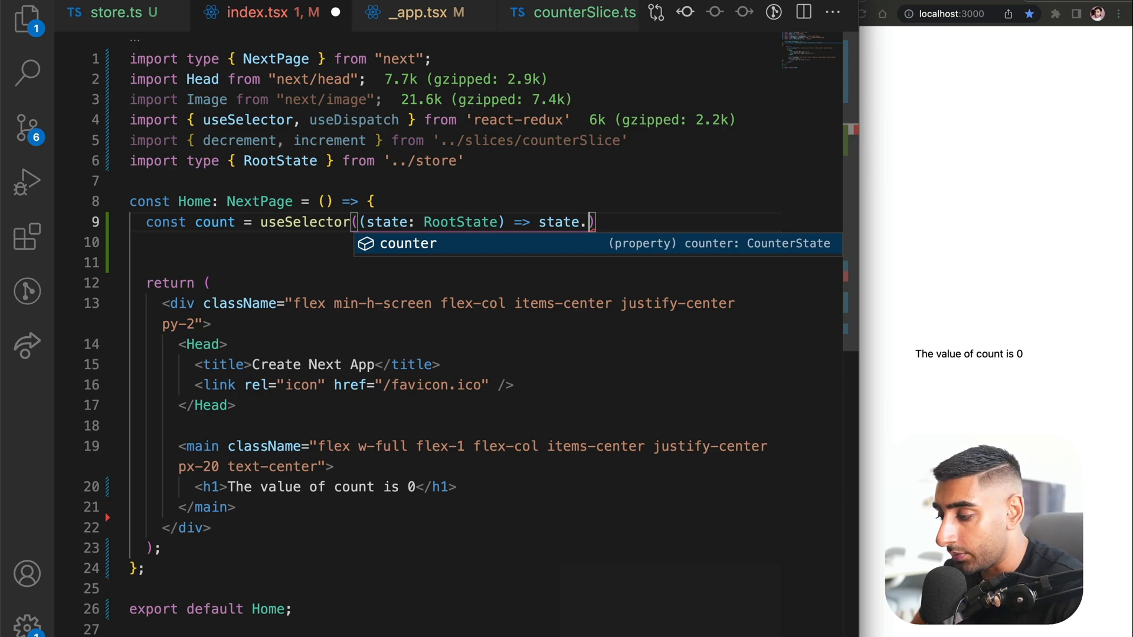
type("counter")
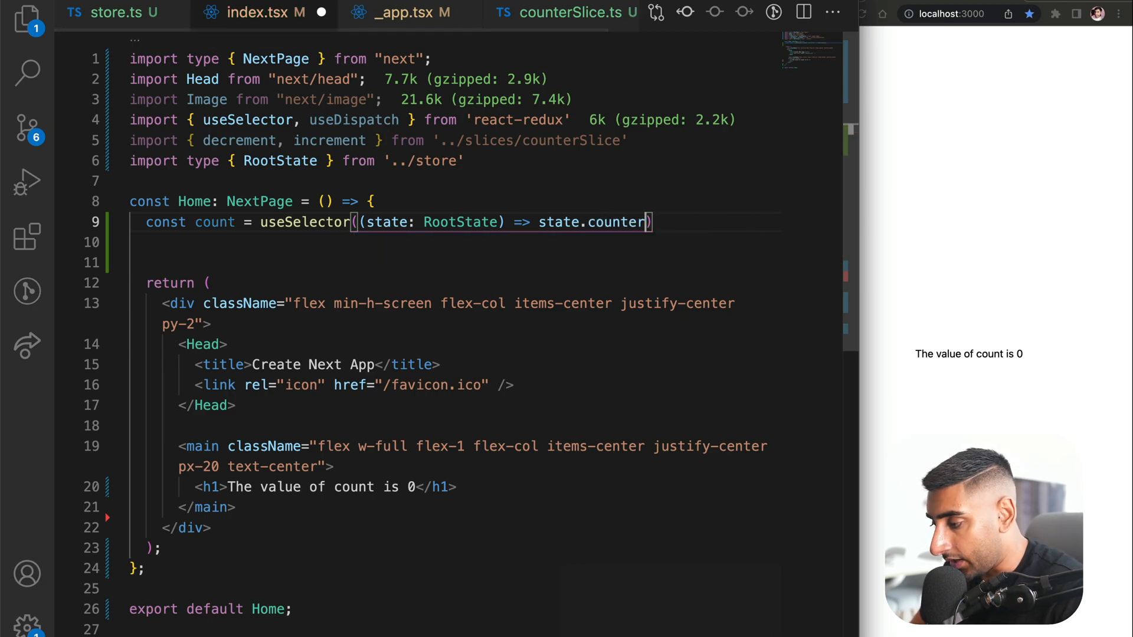
type(".value")
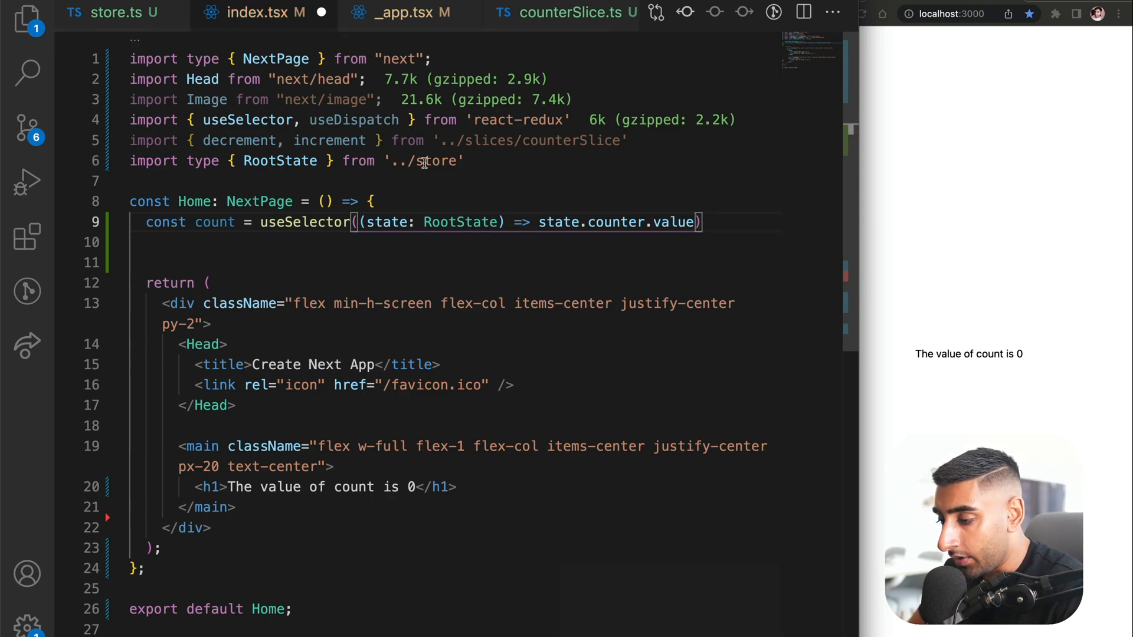
double_click(214, 222)
type("{")
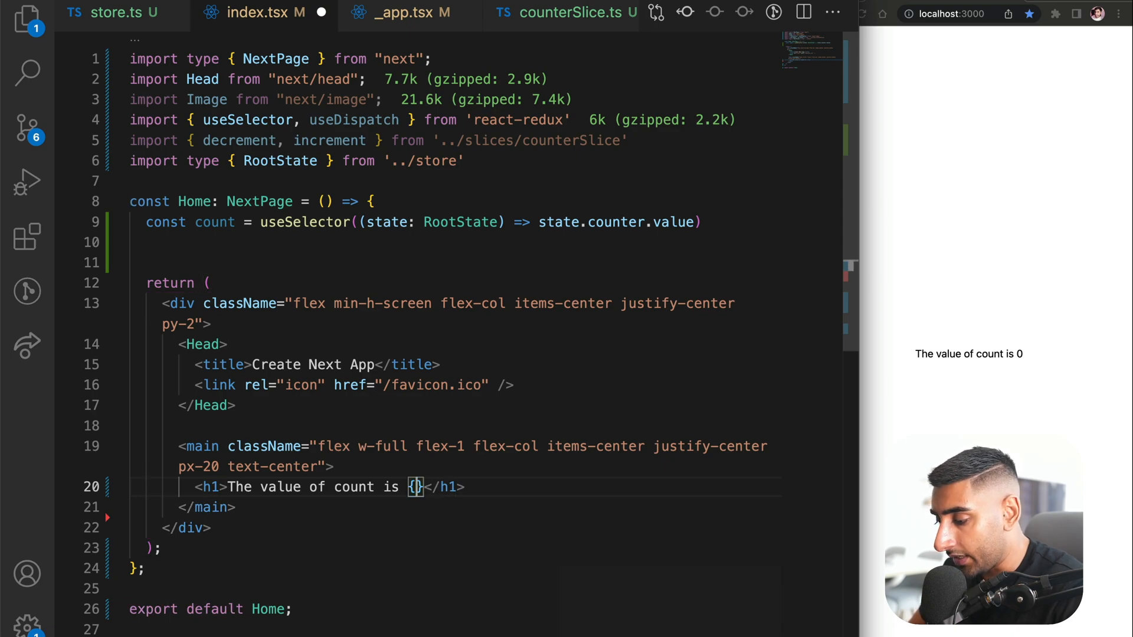
type("count")
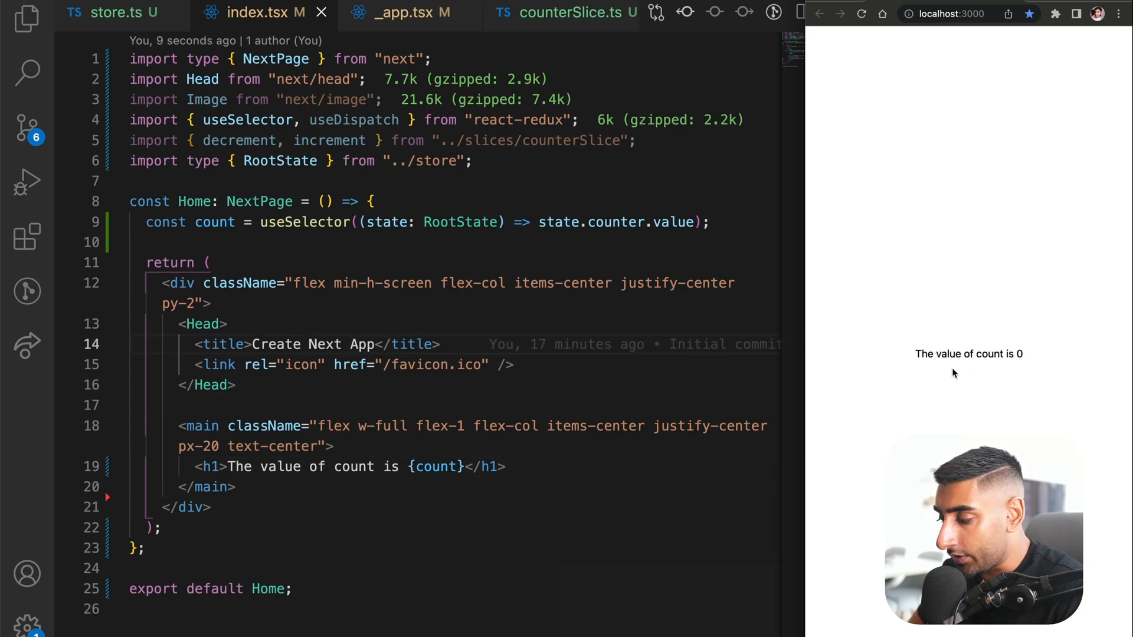
mouse_move(940, 374)
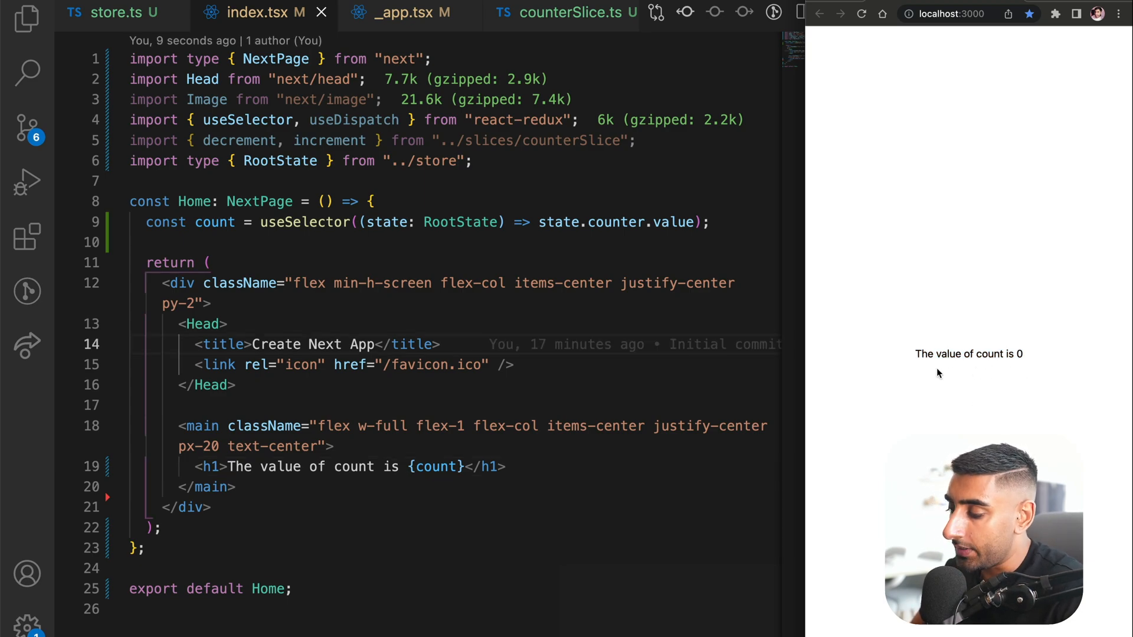
- Declare const dispatch = useDispatch(); in the Home component
type("cins")
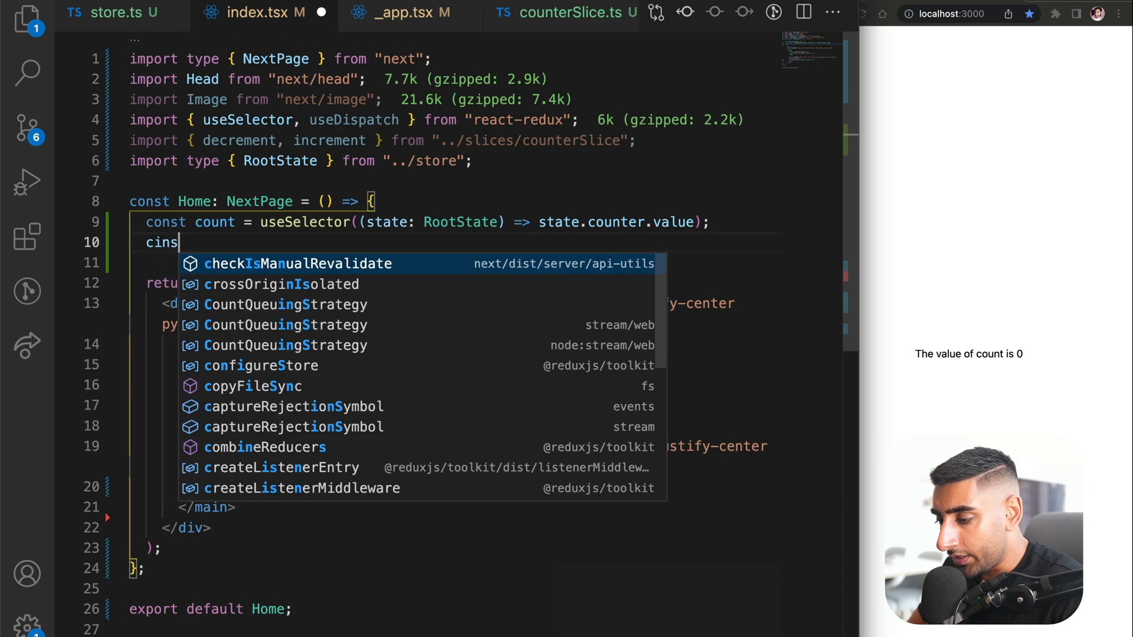
type("const dispat")
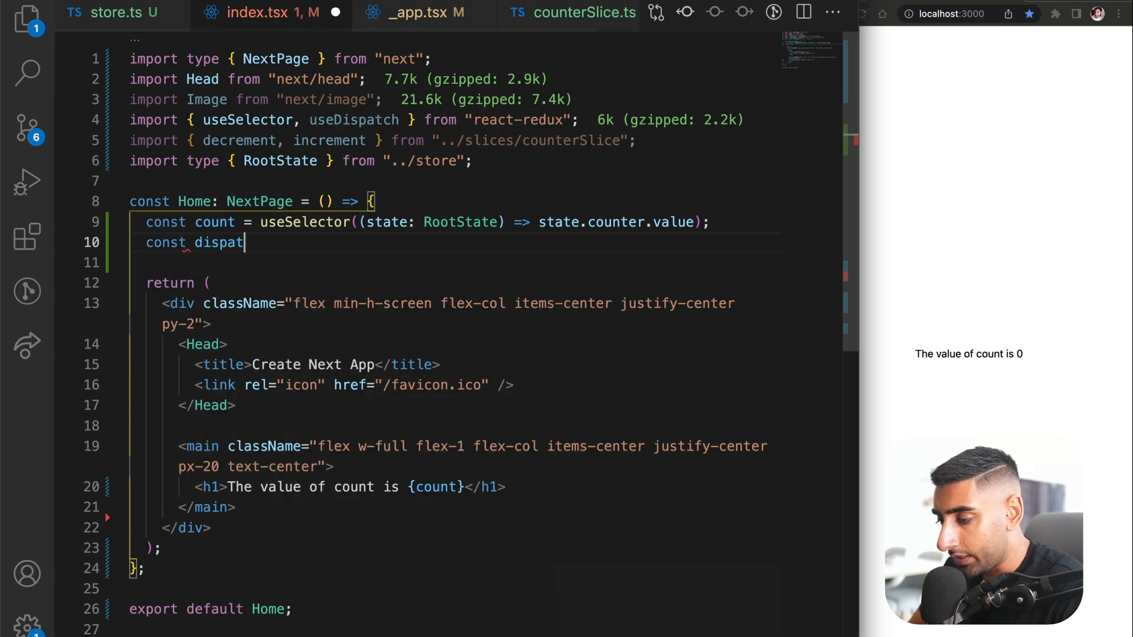
type("ch = useDispatch()")
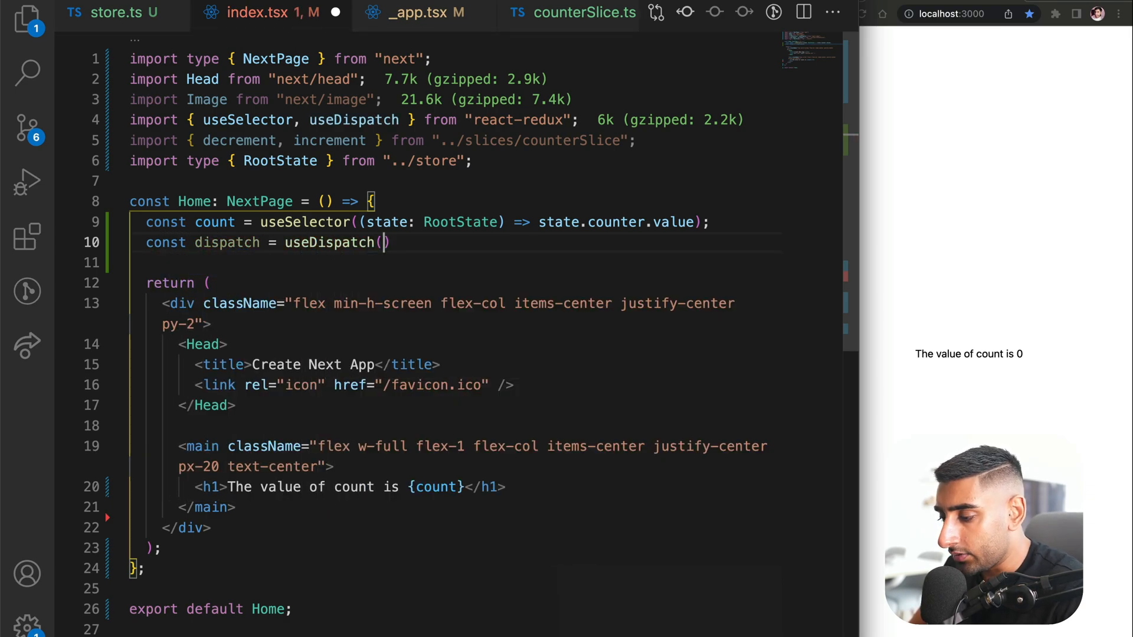
type(";")
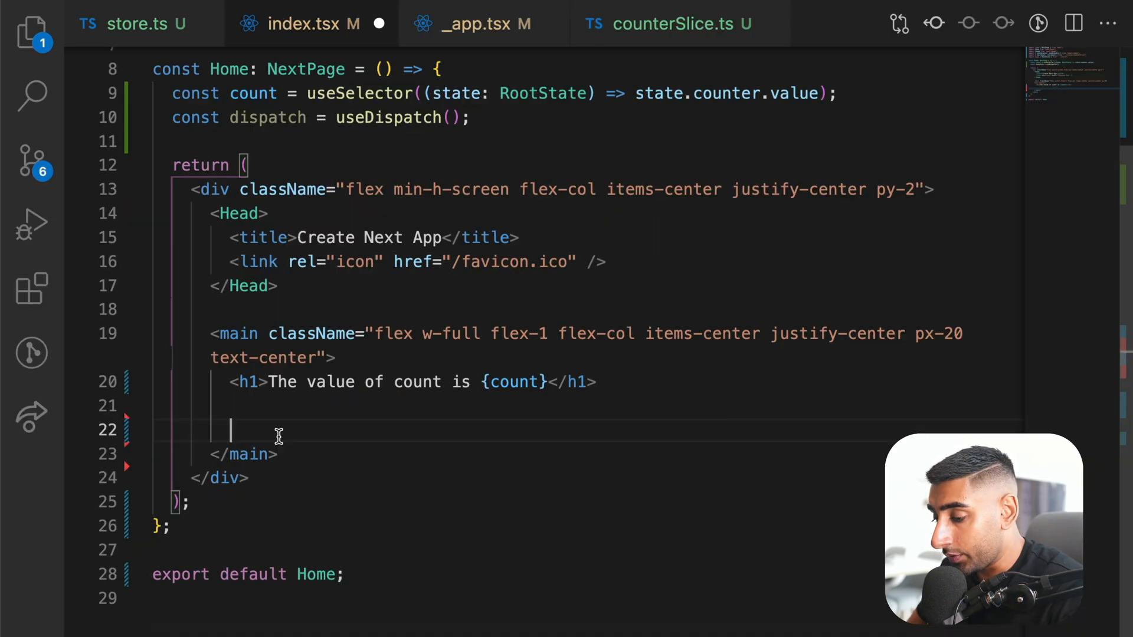
- Add the Increment button with onClick={() => dispatch(increment())}
type("<button className=\"w-full h-10 bg-green-400/50\">Increment</button>")
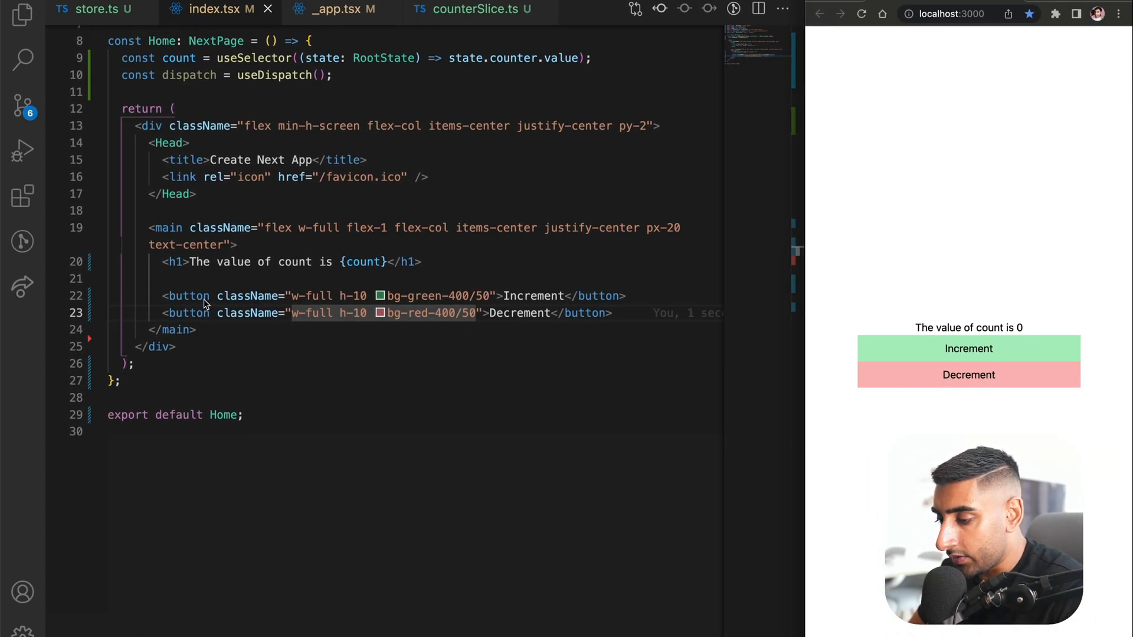
type("on")
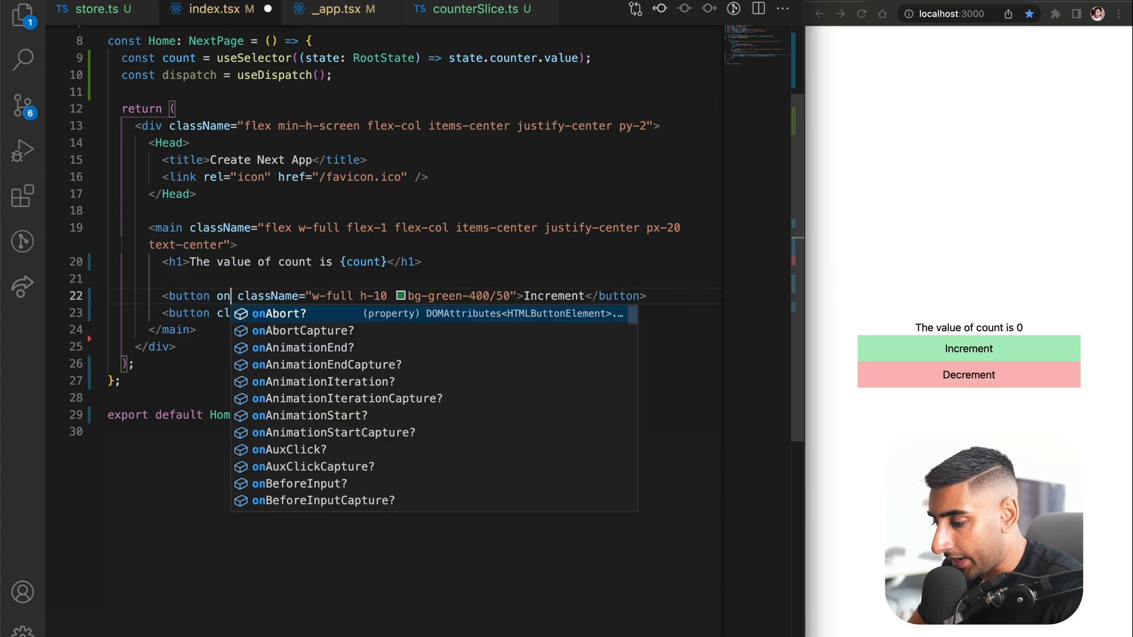
type("Click={}")
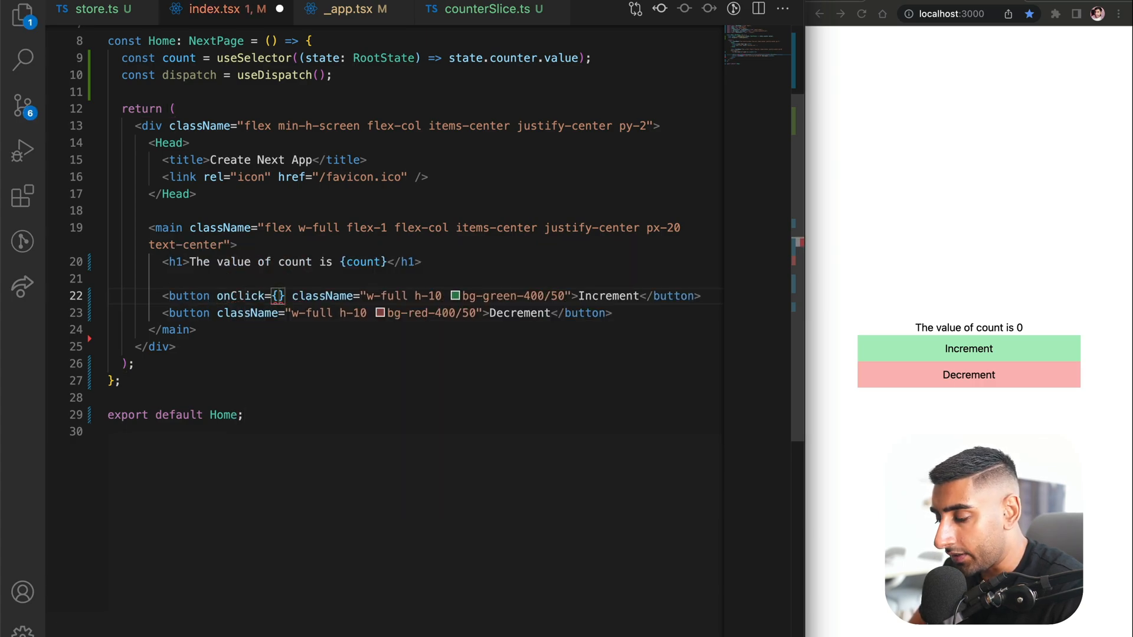
type("() =>")
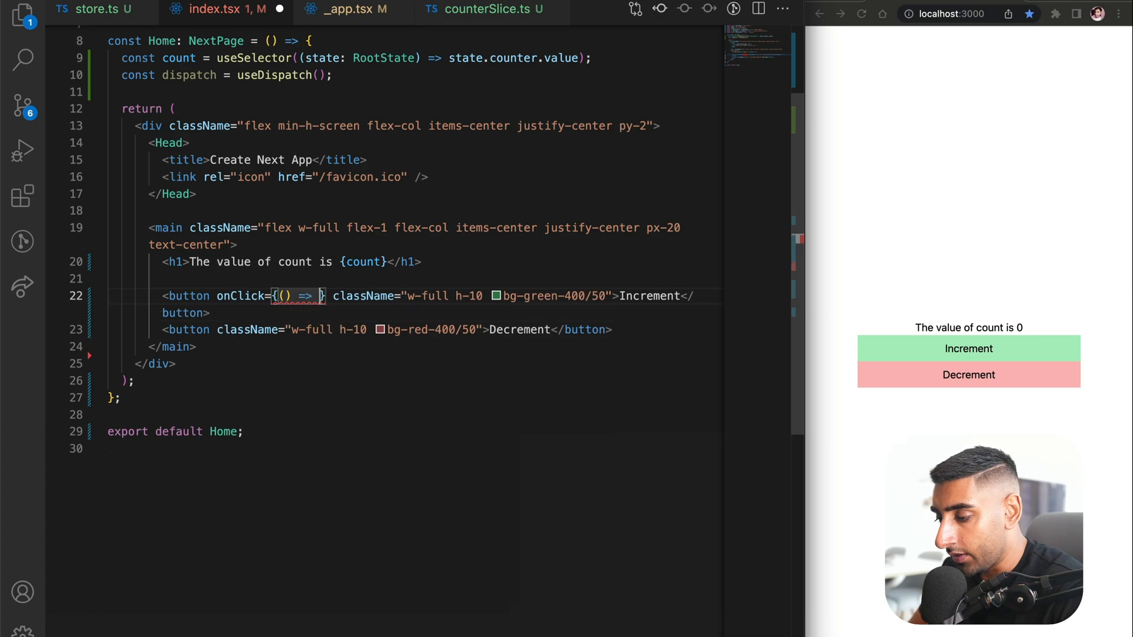
type("dispatch(increment(")
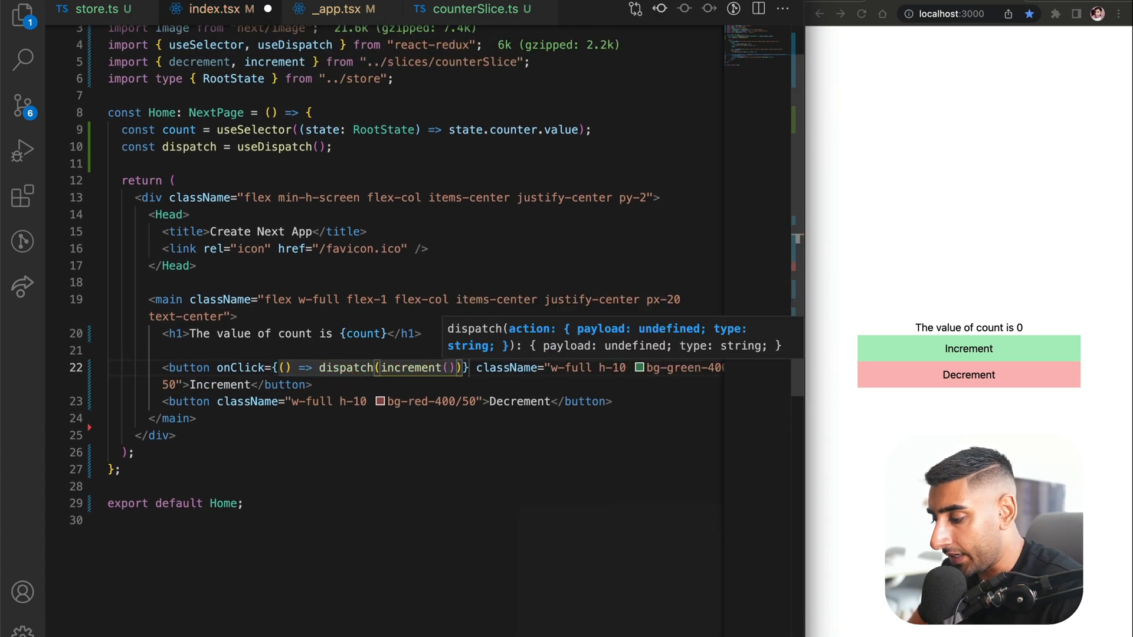
- Give the Decrement button onClick={() => dispatch(decrement())}
type("onClick={}")
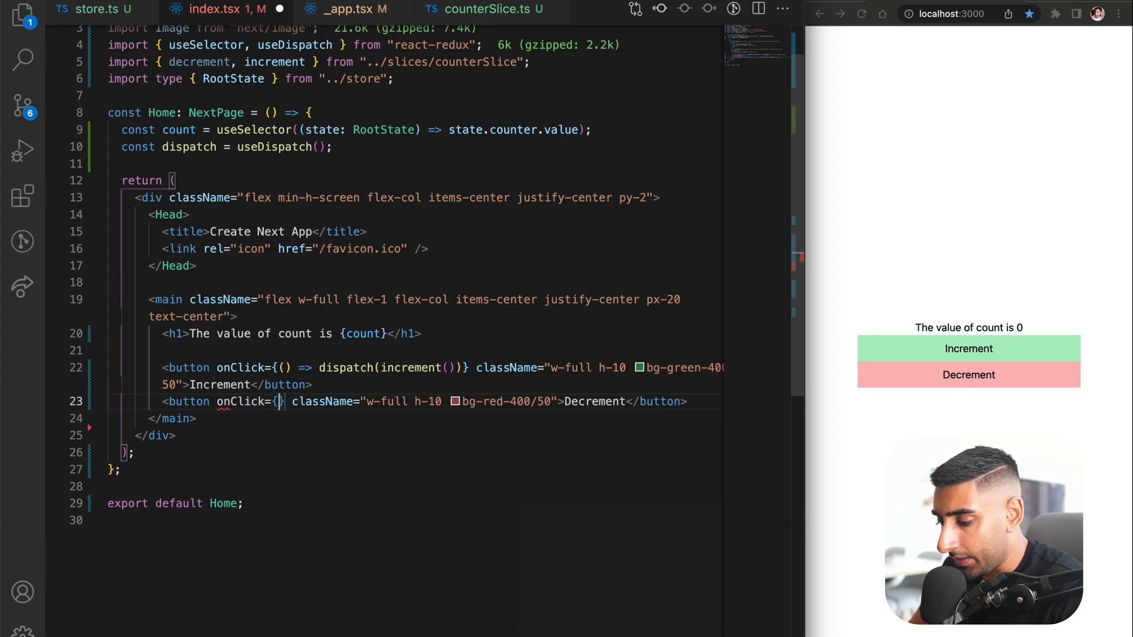
type("() =>")
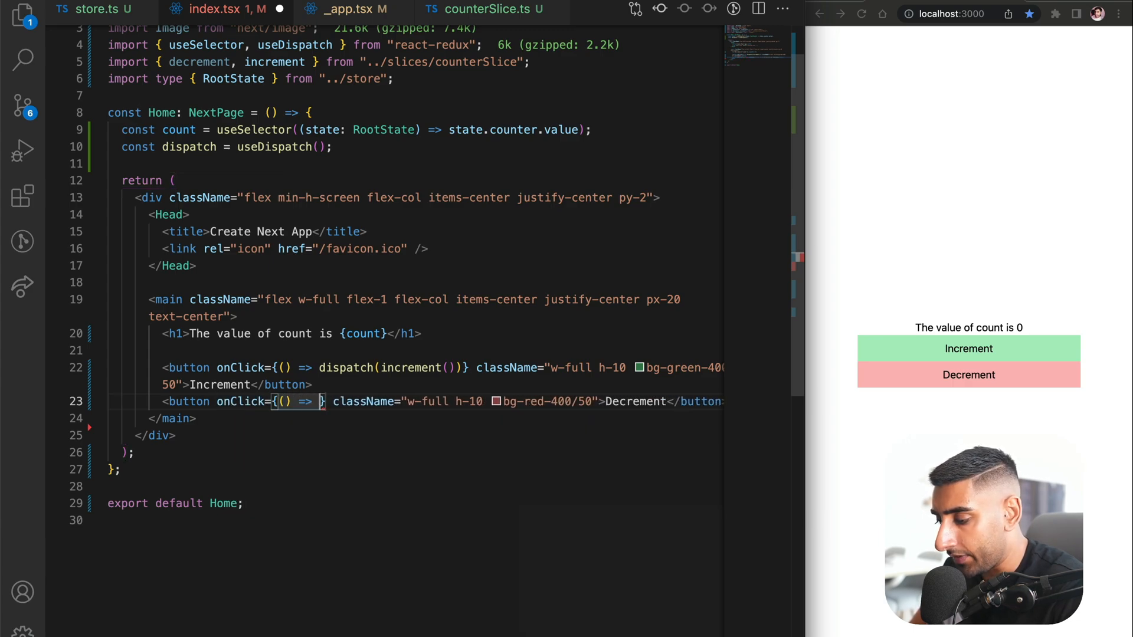
type("dispatch(d")
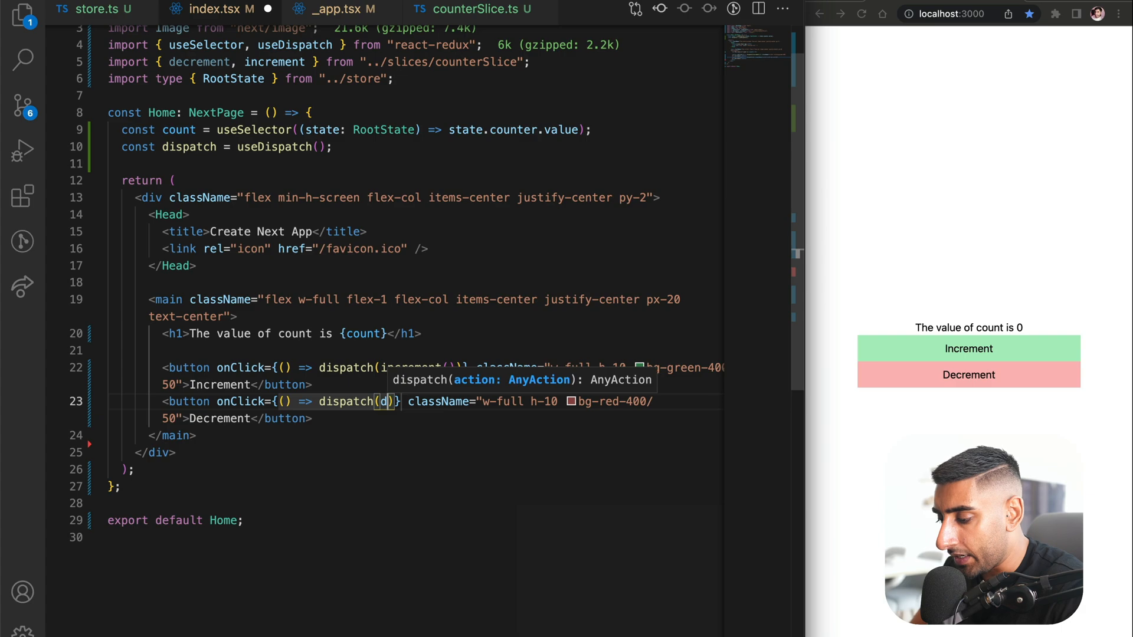
type("ecrement())}")
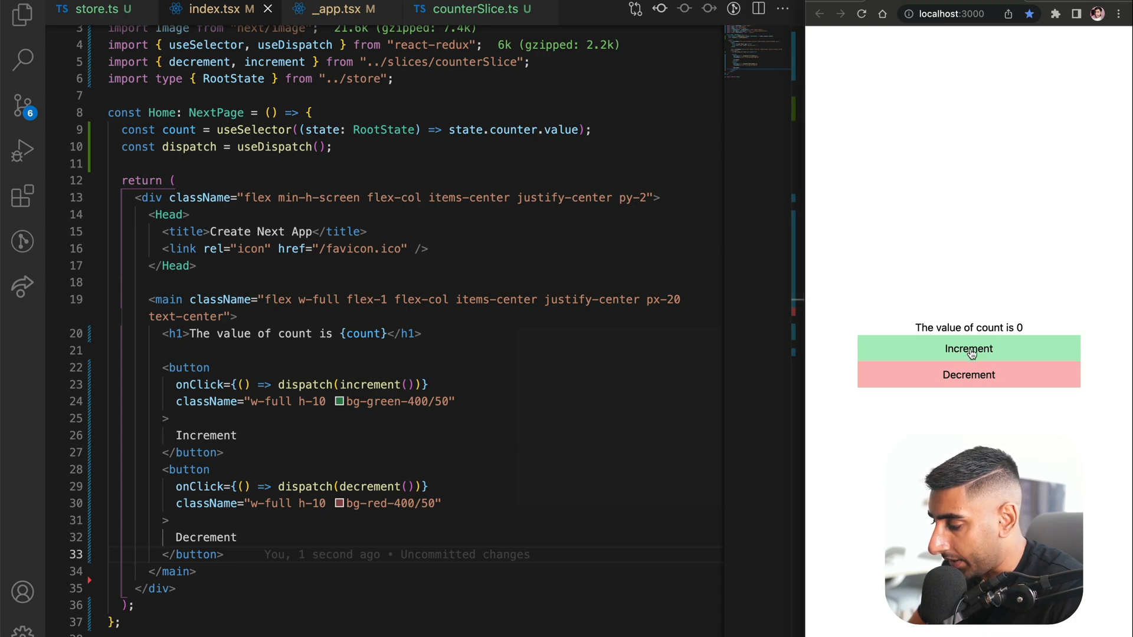
- Click Increment twice, then Decrement repeatedly, watching the displayed count change
left_click(969, 349)
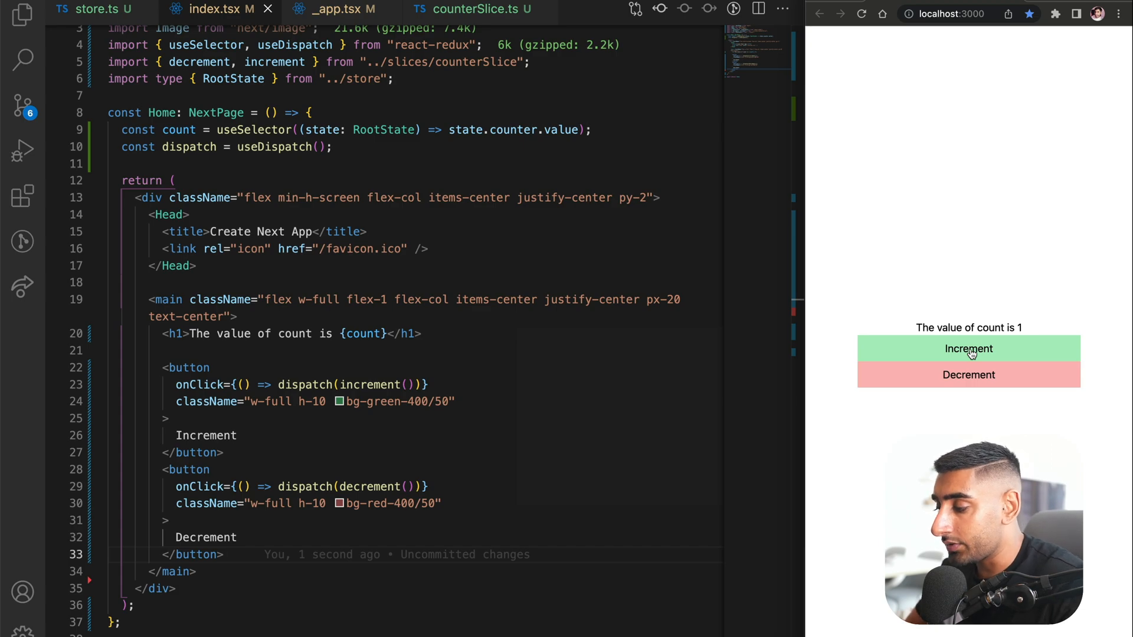
left_click(969, 349)
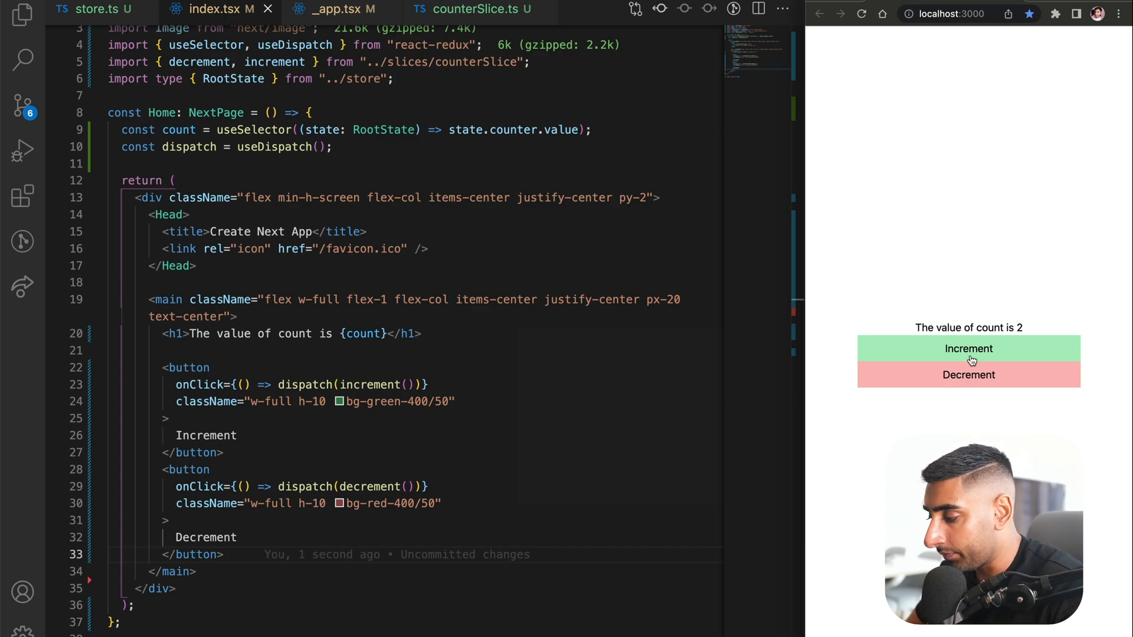
left_click(968, 375)
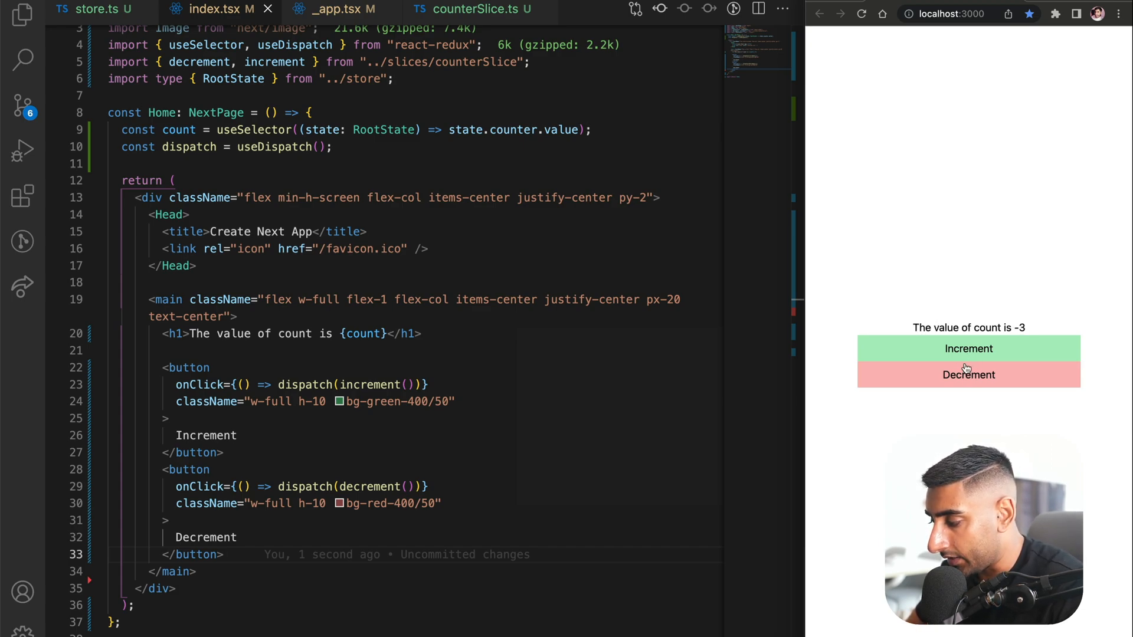
left_click(960, 349)
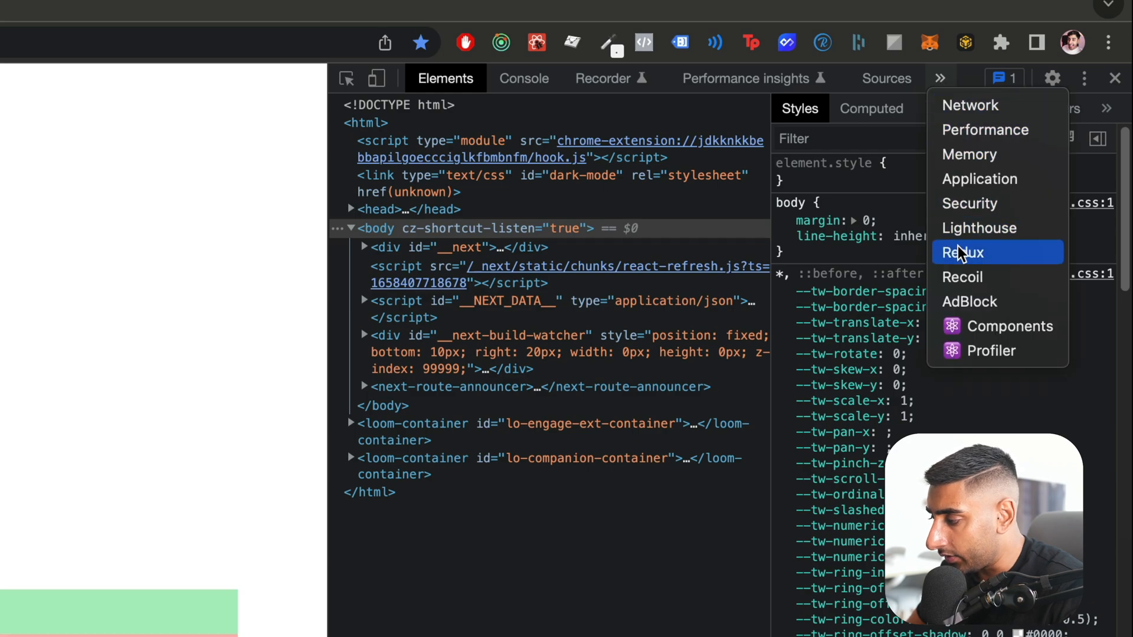
- Log increment actions in the Redux panel, view the Diff, and jump back to the second increment
left_click(963, 253)
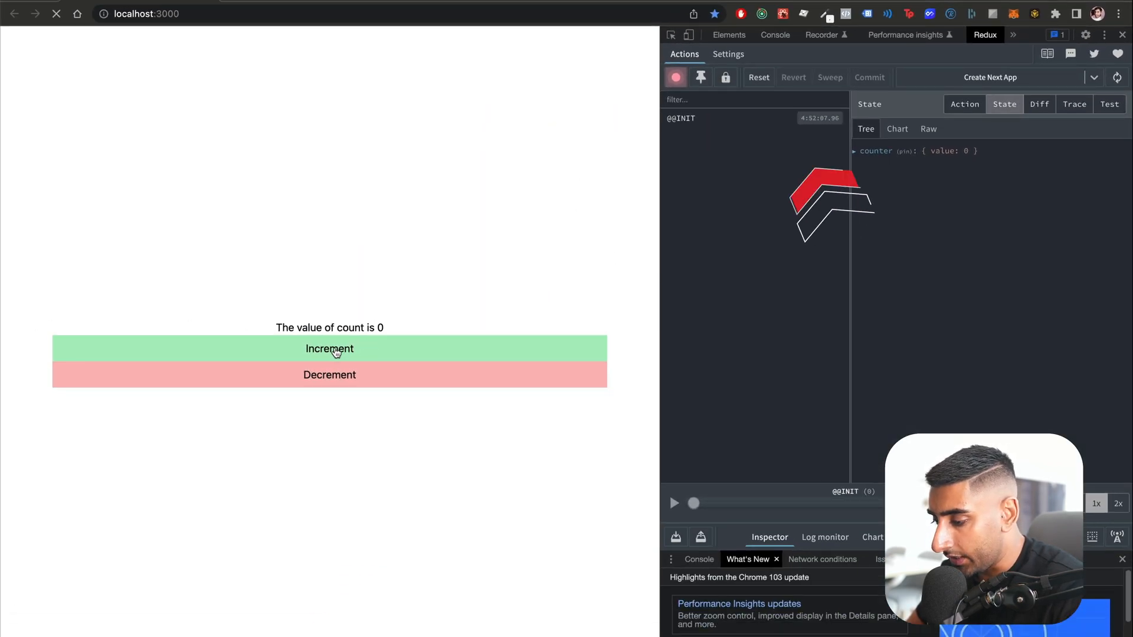
left_click(329, 349)
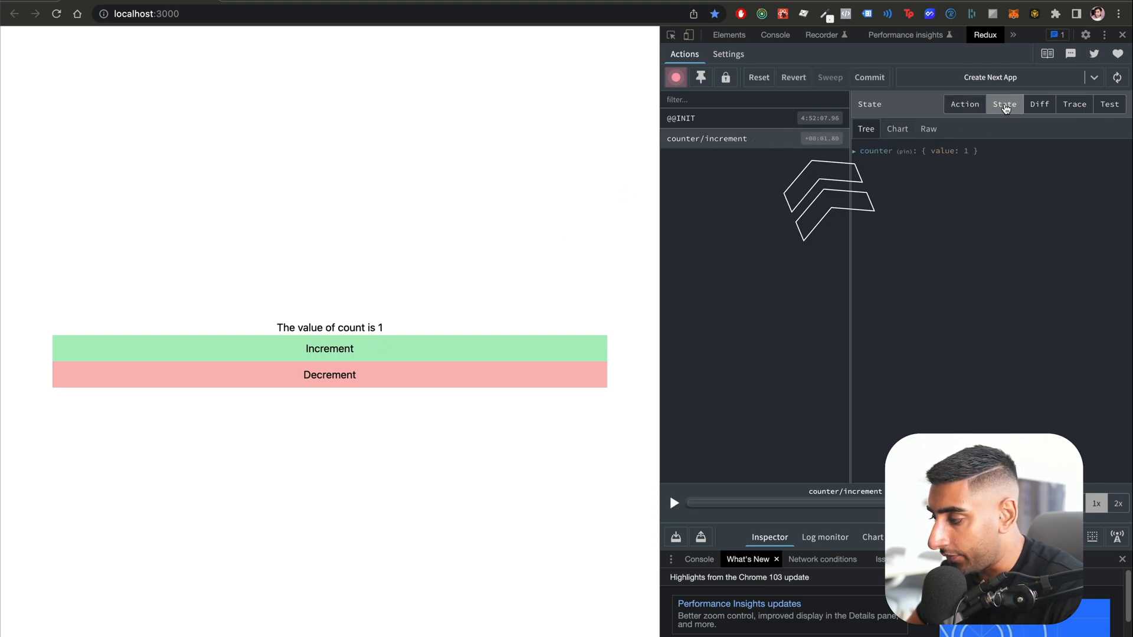
left_click(1040, 104)
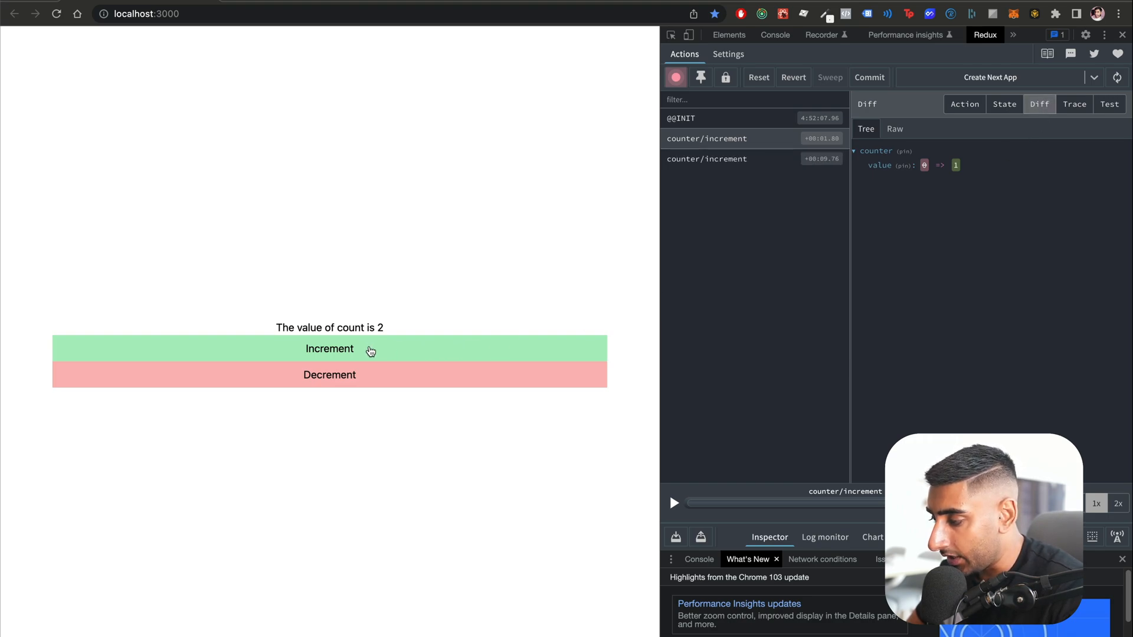
left_click(330, 349)
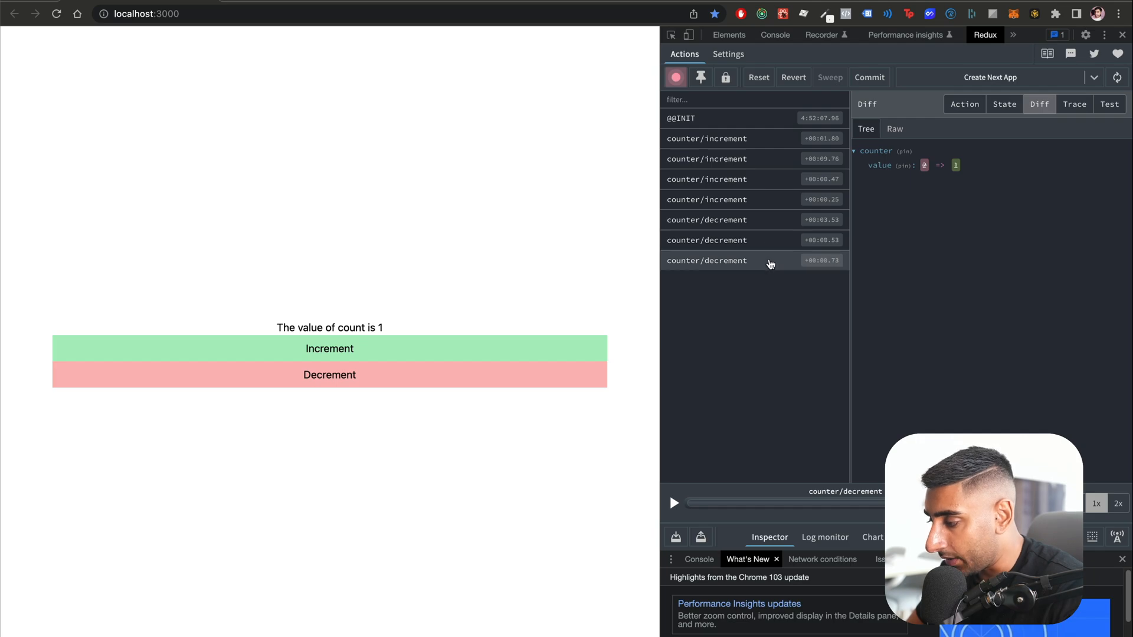
mouse_move(943, 187)
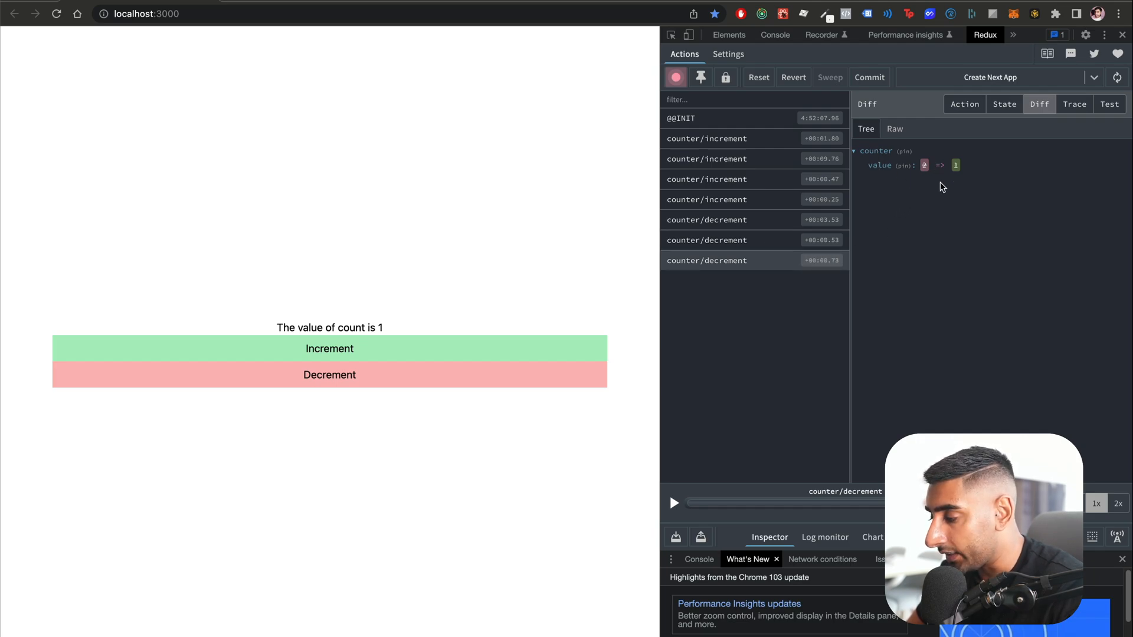
mouse_move(893, 159)
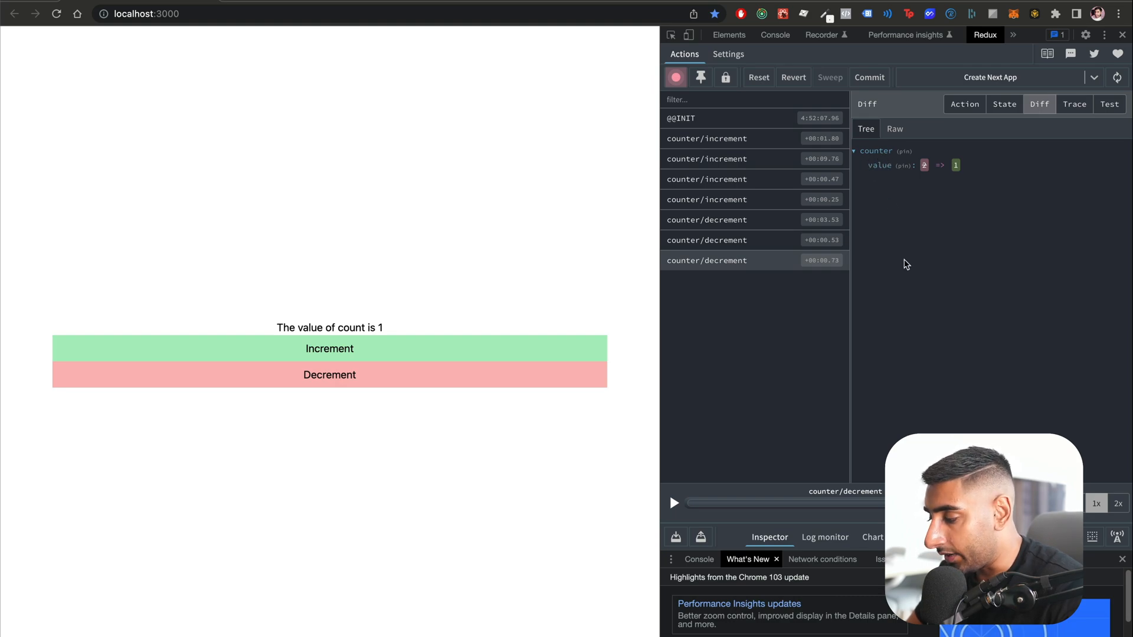
left_click(707, 159)
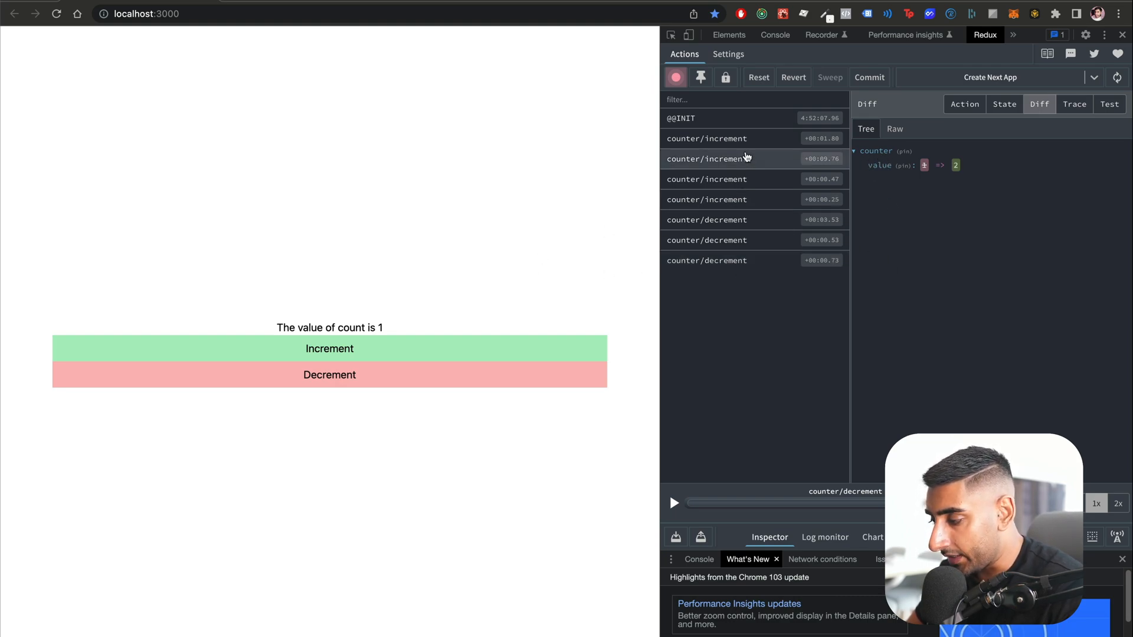
left_click(802, 138)
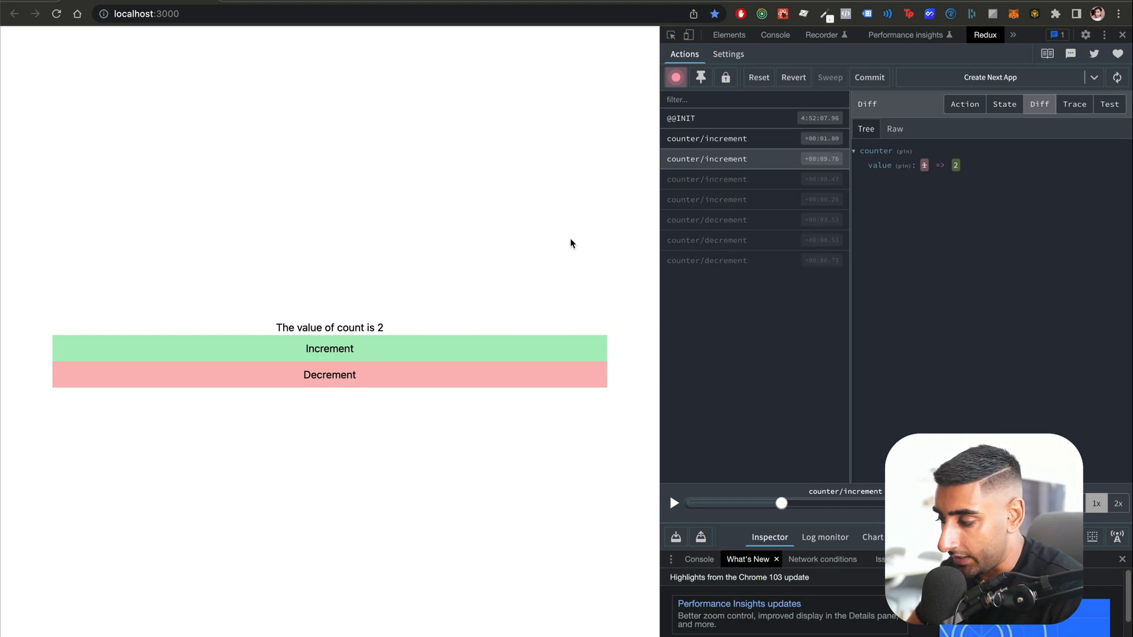
mouse_move(466, 279)
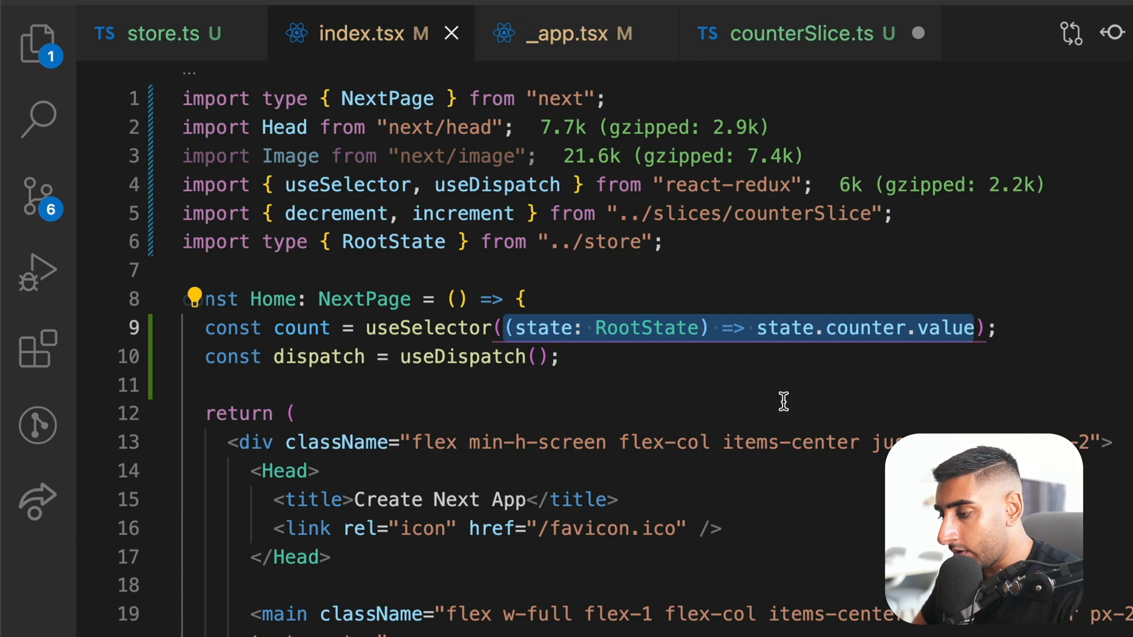
- Export selectValue = (state: RootState) => state.counter.value and pass it to useSelector in index.tsx
left_click(813, 33)
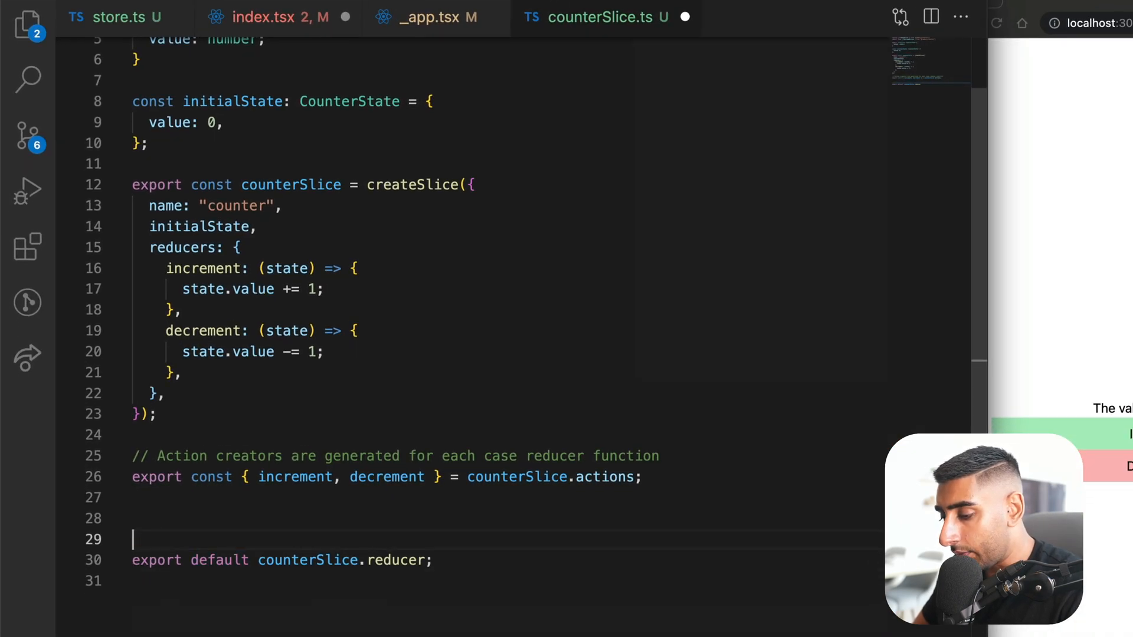
type("export const selectValue = (state: RootState) => state.counter.value")
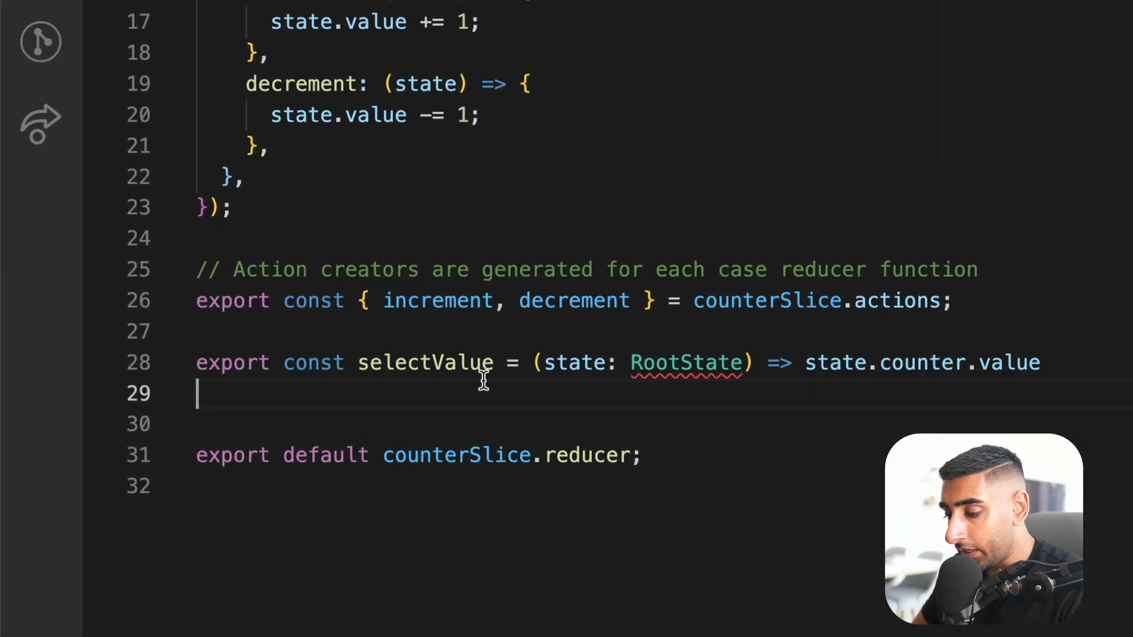
double_click(424, 363)
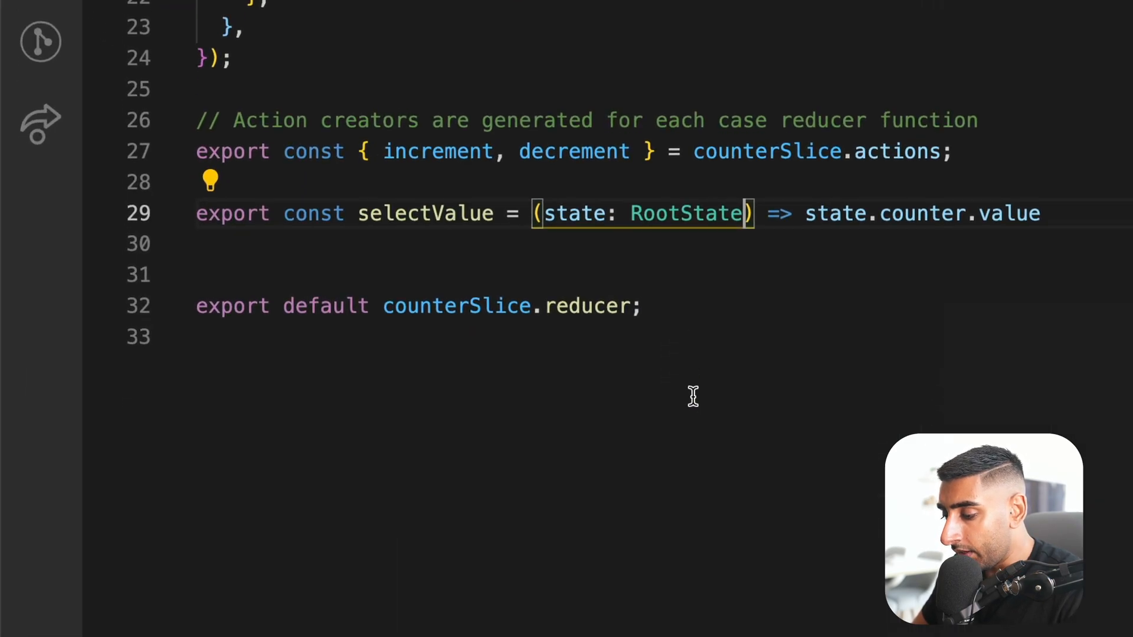
double_click(923, 213)
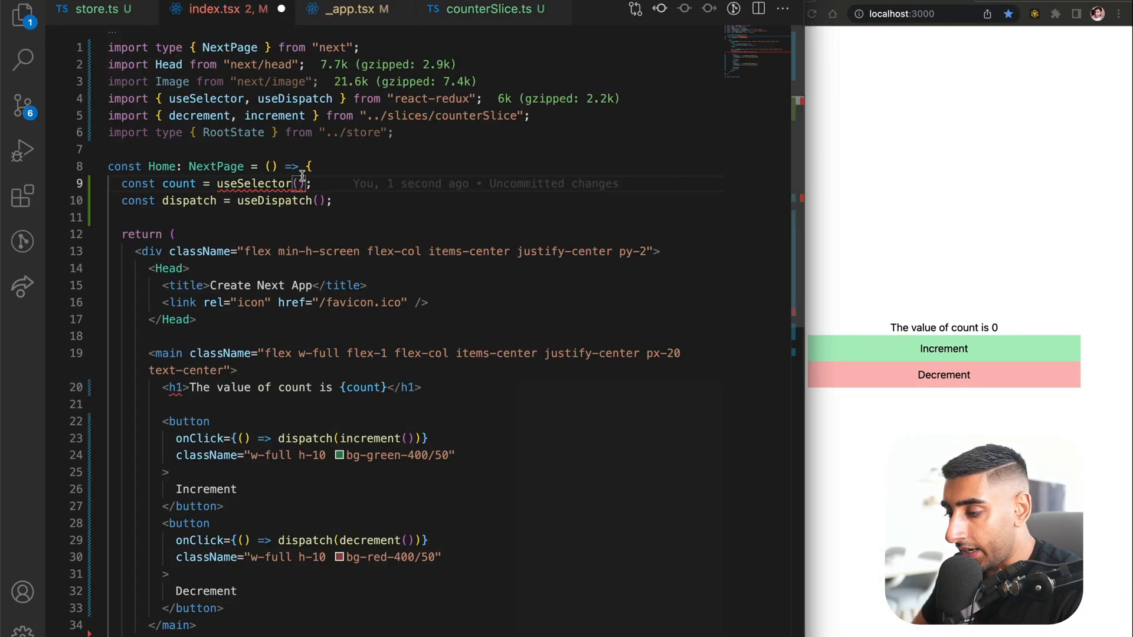
type("selectValue")
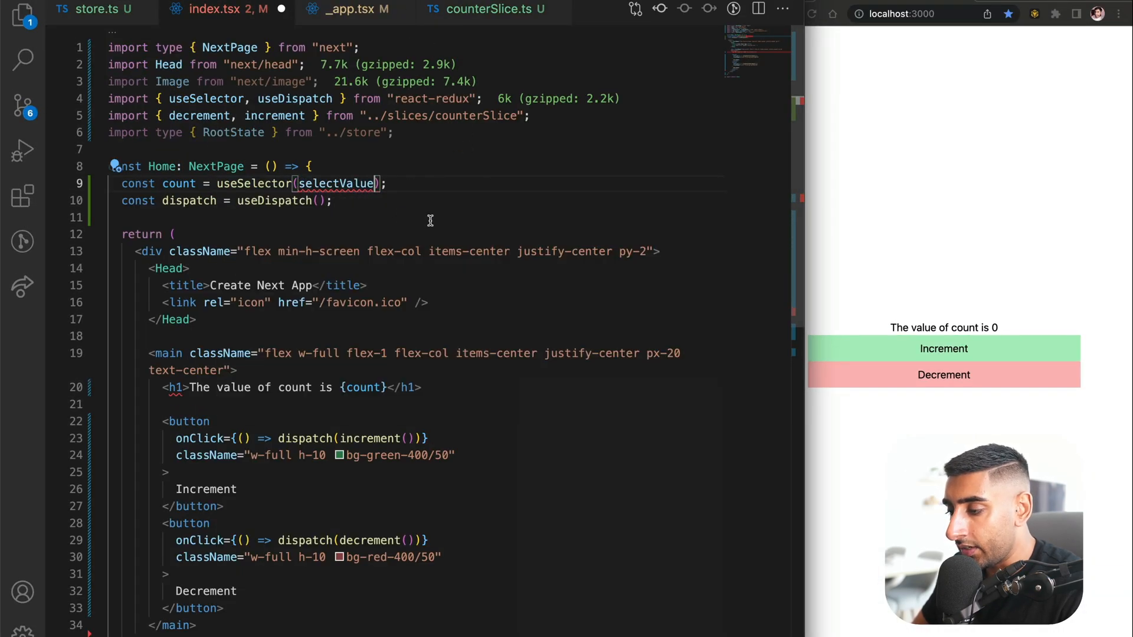